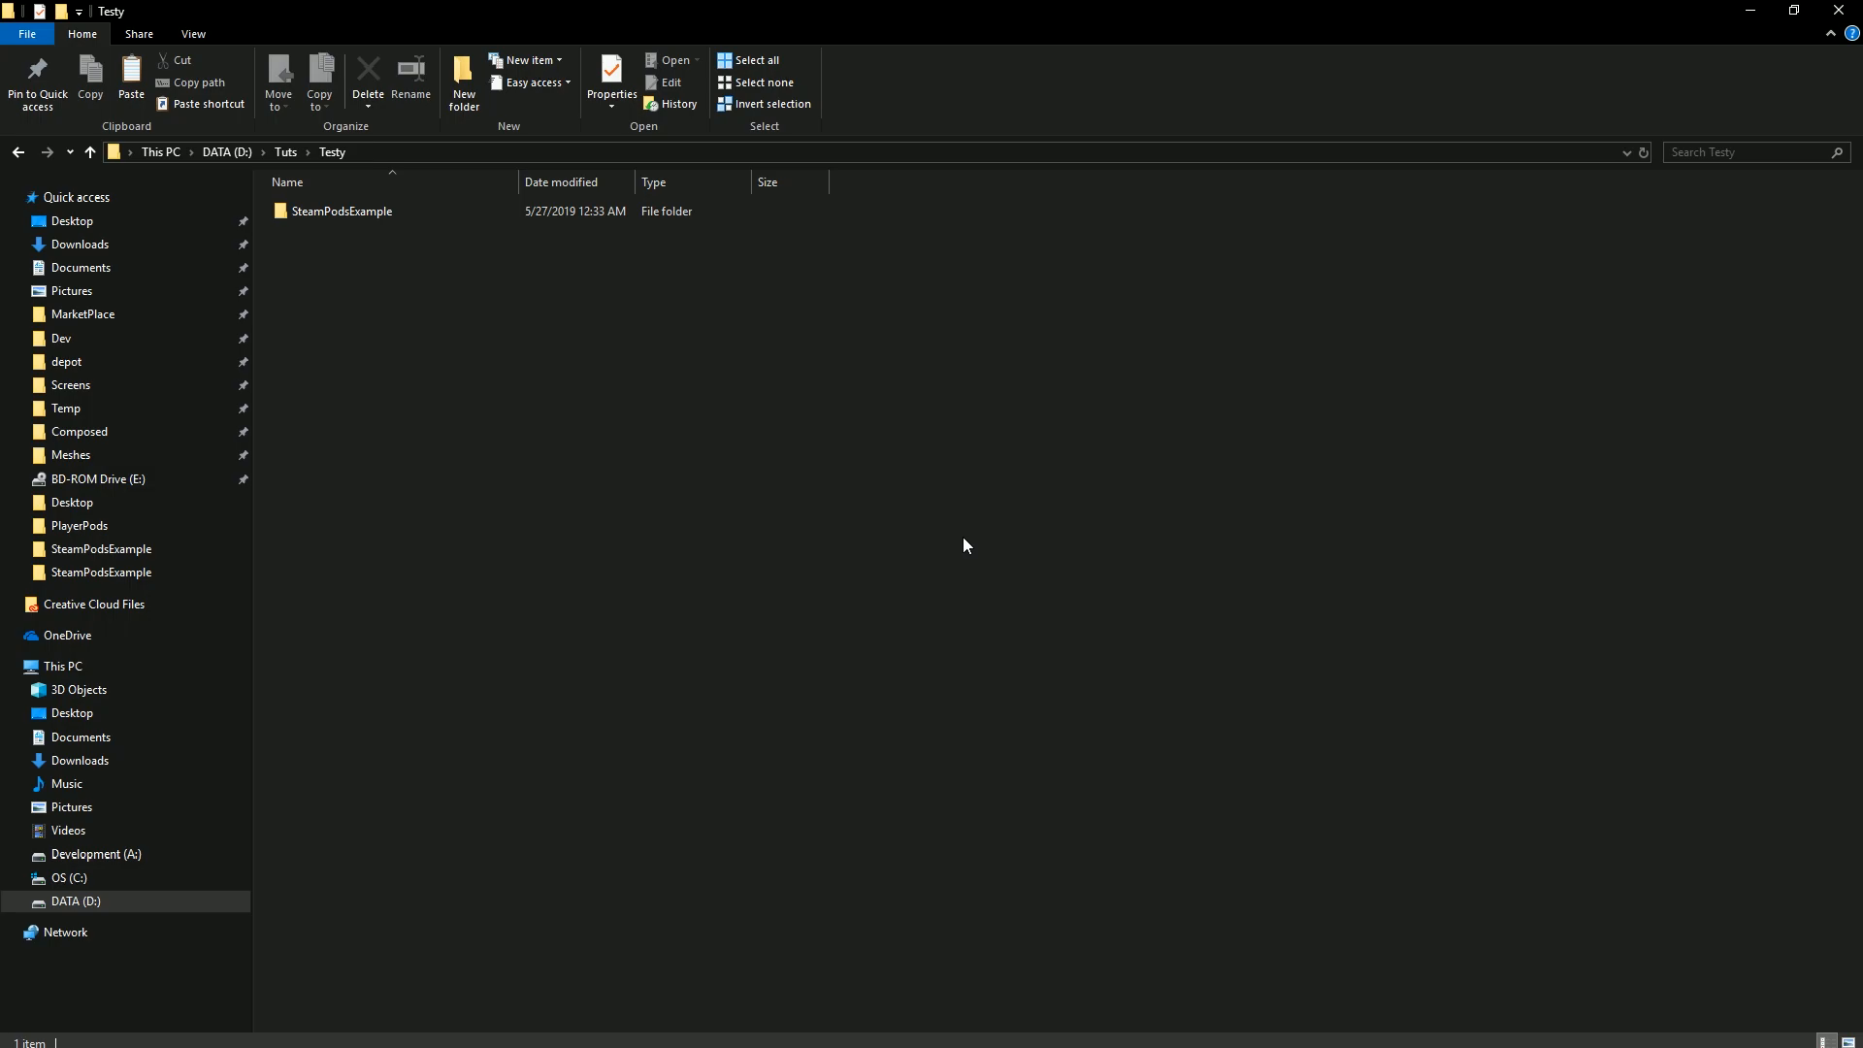
{"action": "mouse_move", "coordinate": [626, 371]}
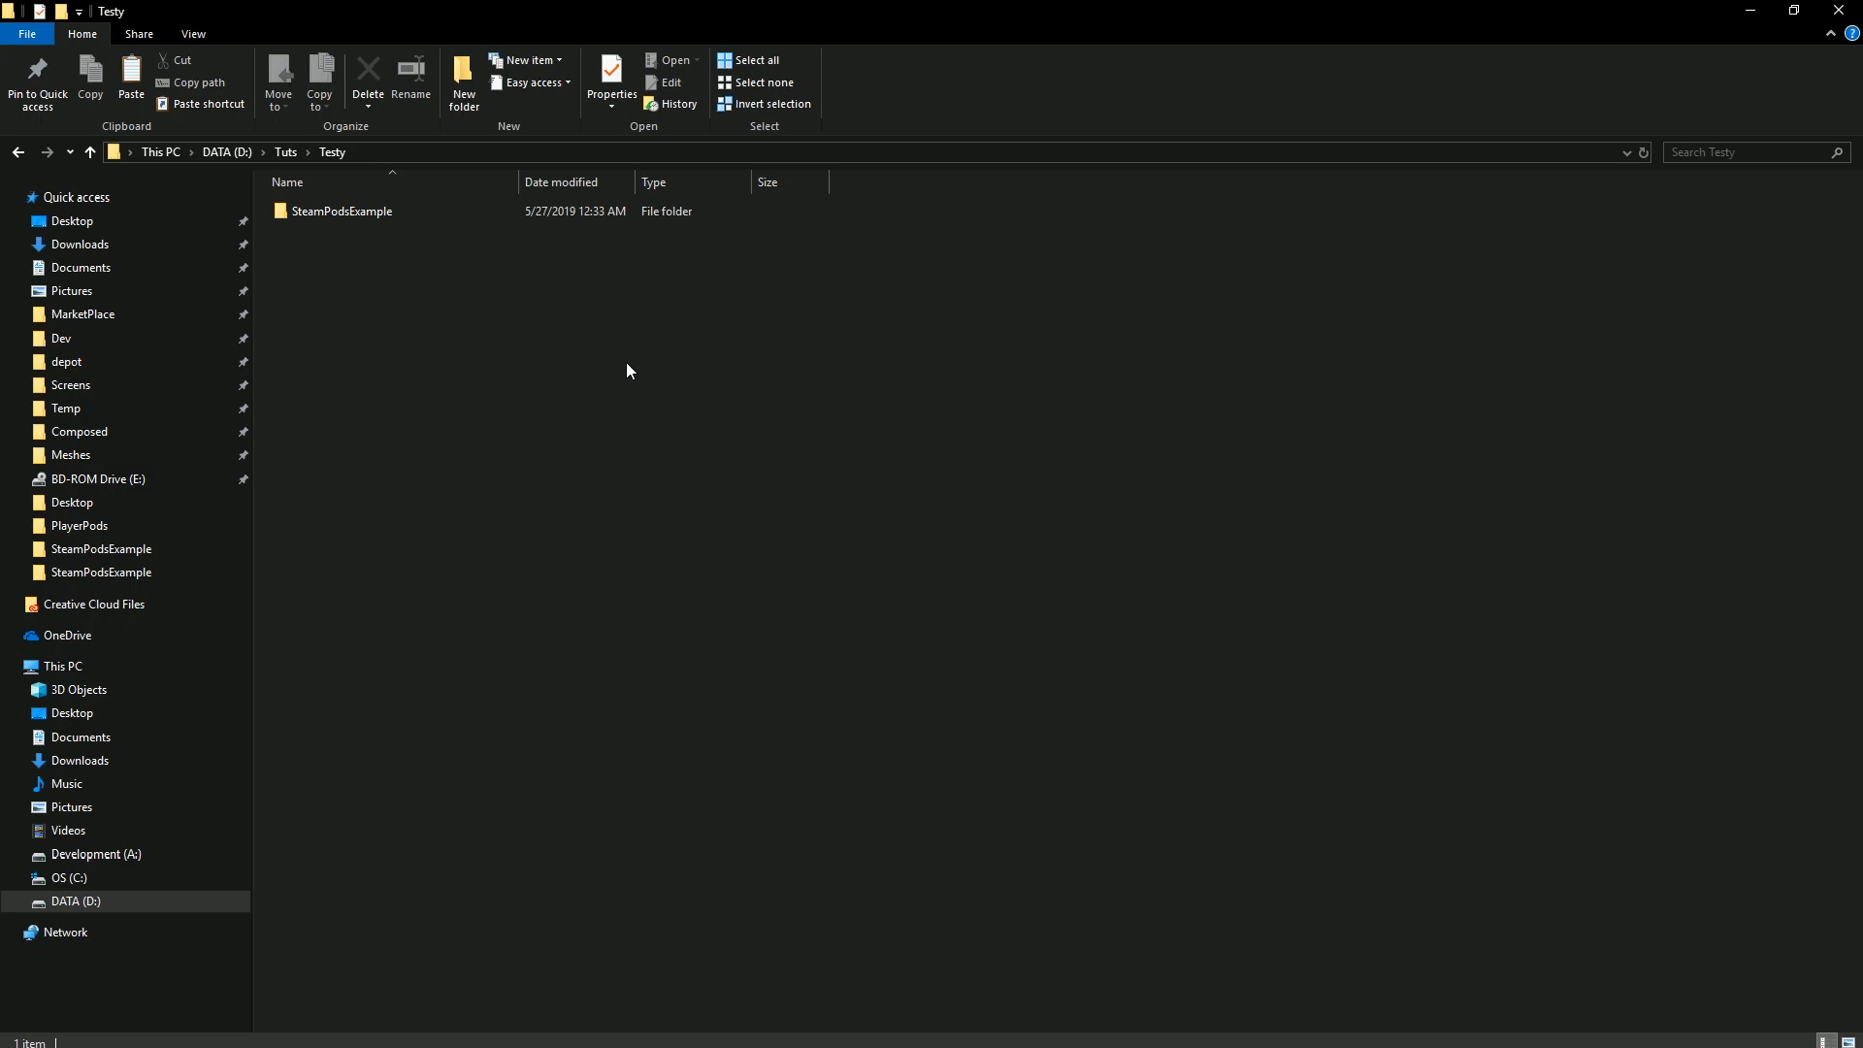
Open the SteamPodsExample folder in D:\Tuts\Testy to reach its .uproject file.
{"action": "double_click", "coordinate": [345, 210]}
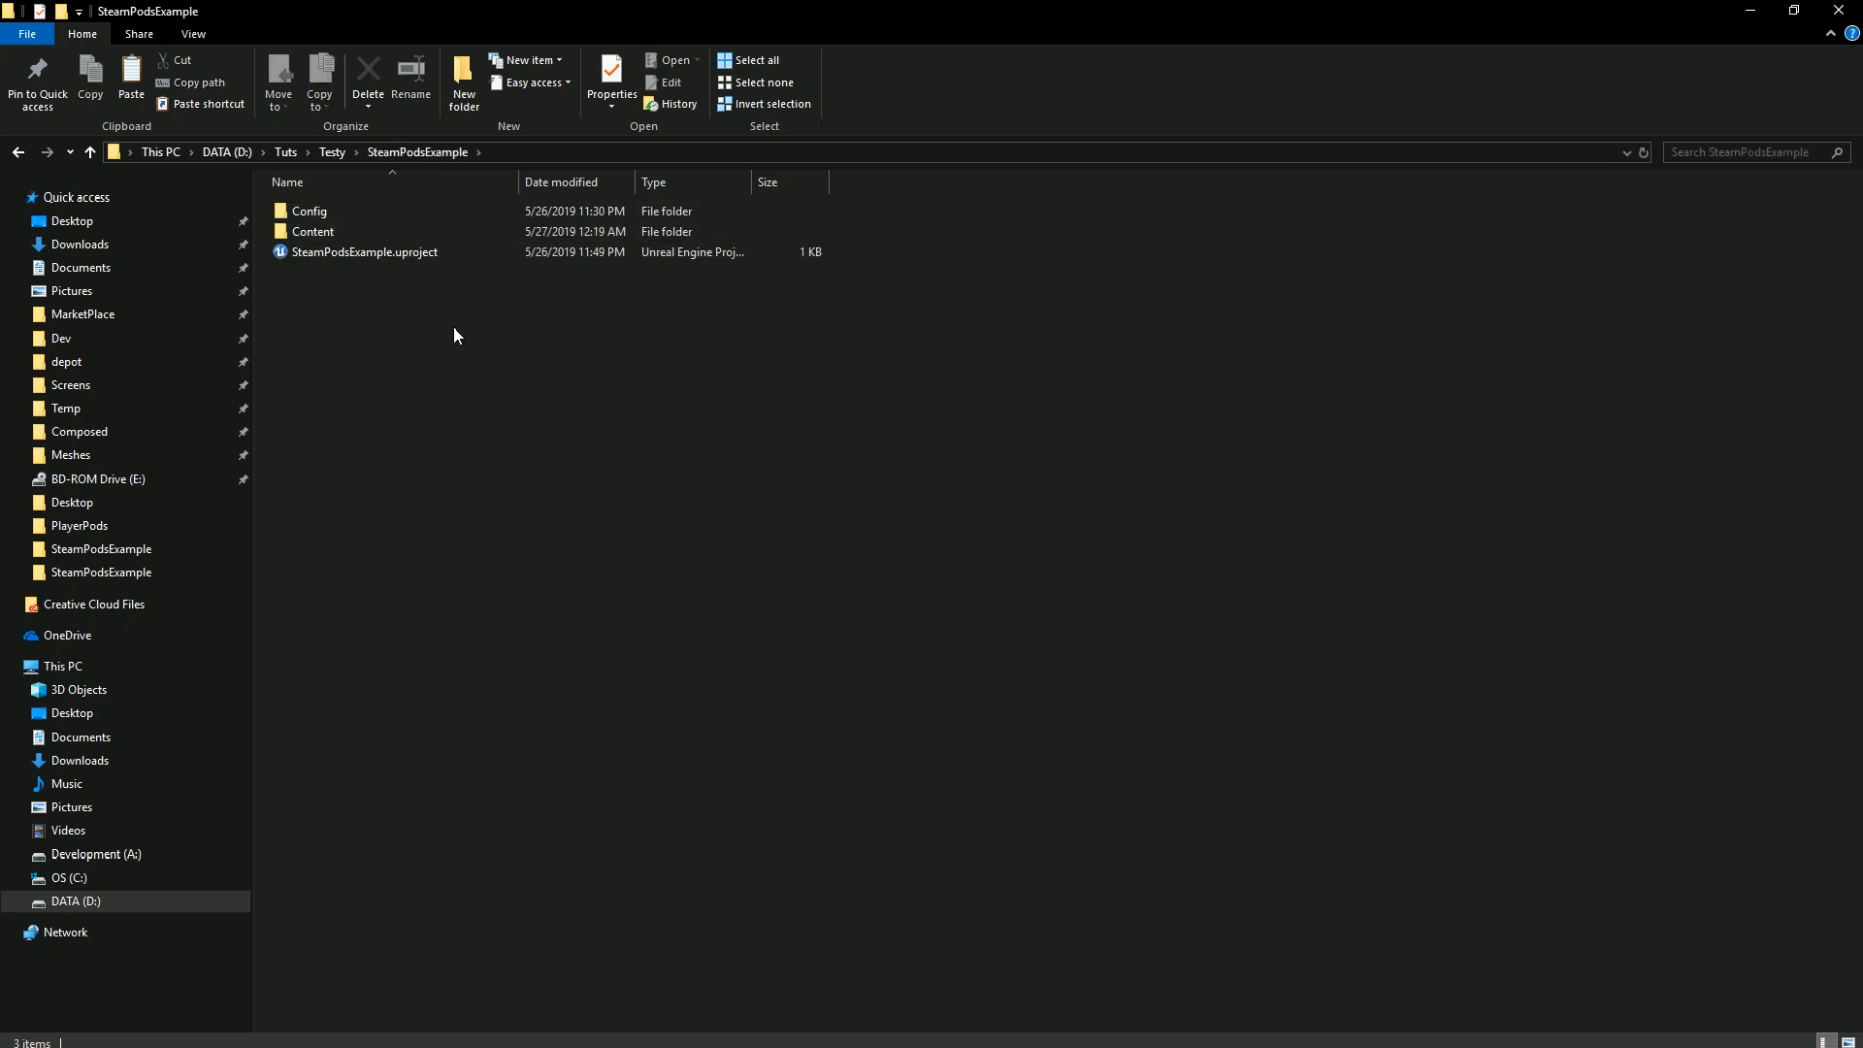
{"action": "mouse_move", "coordinate": [357, 252]}
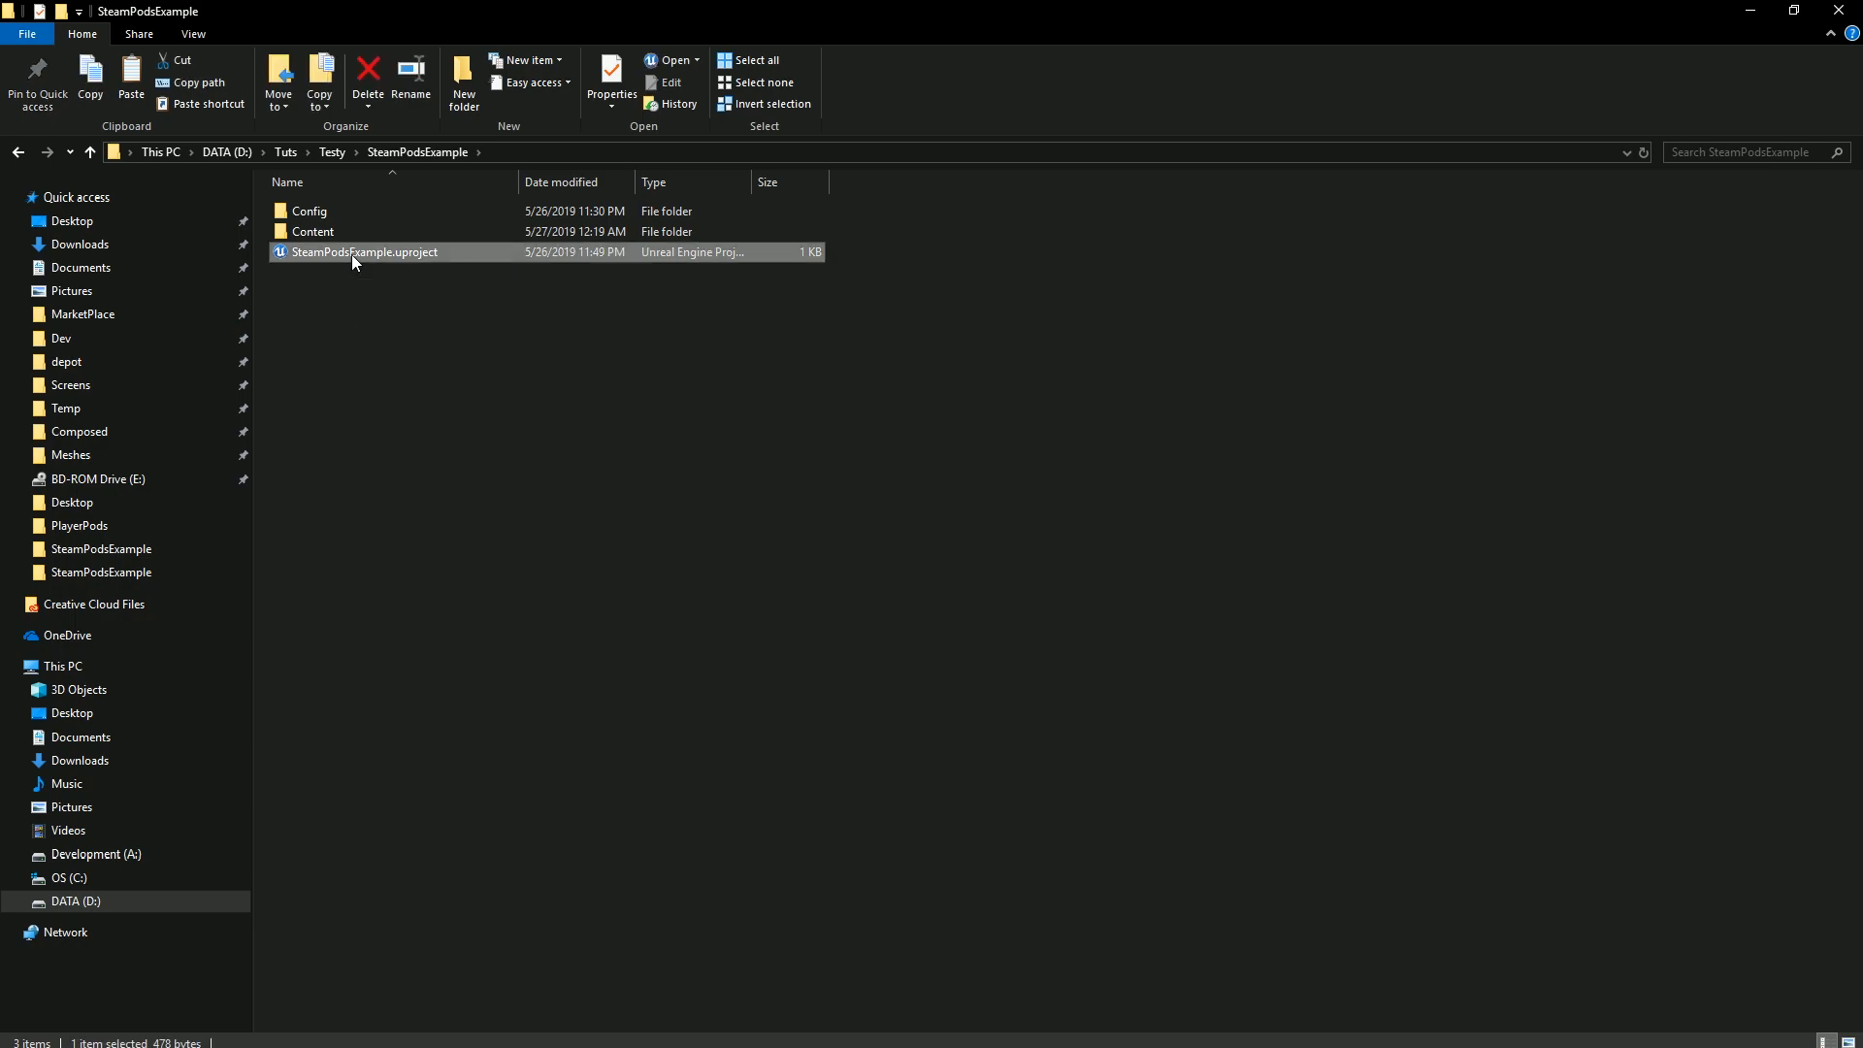
Launch SteamPodsExample.uproject in the UE4 editor.
{"action": "double_click", "coordinate": [365, 252]}
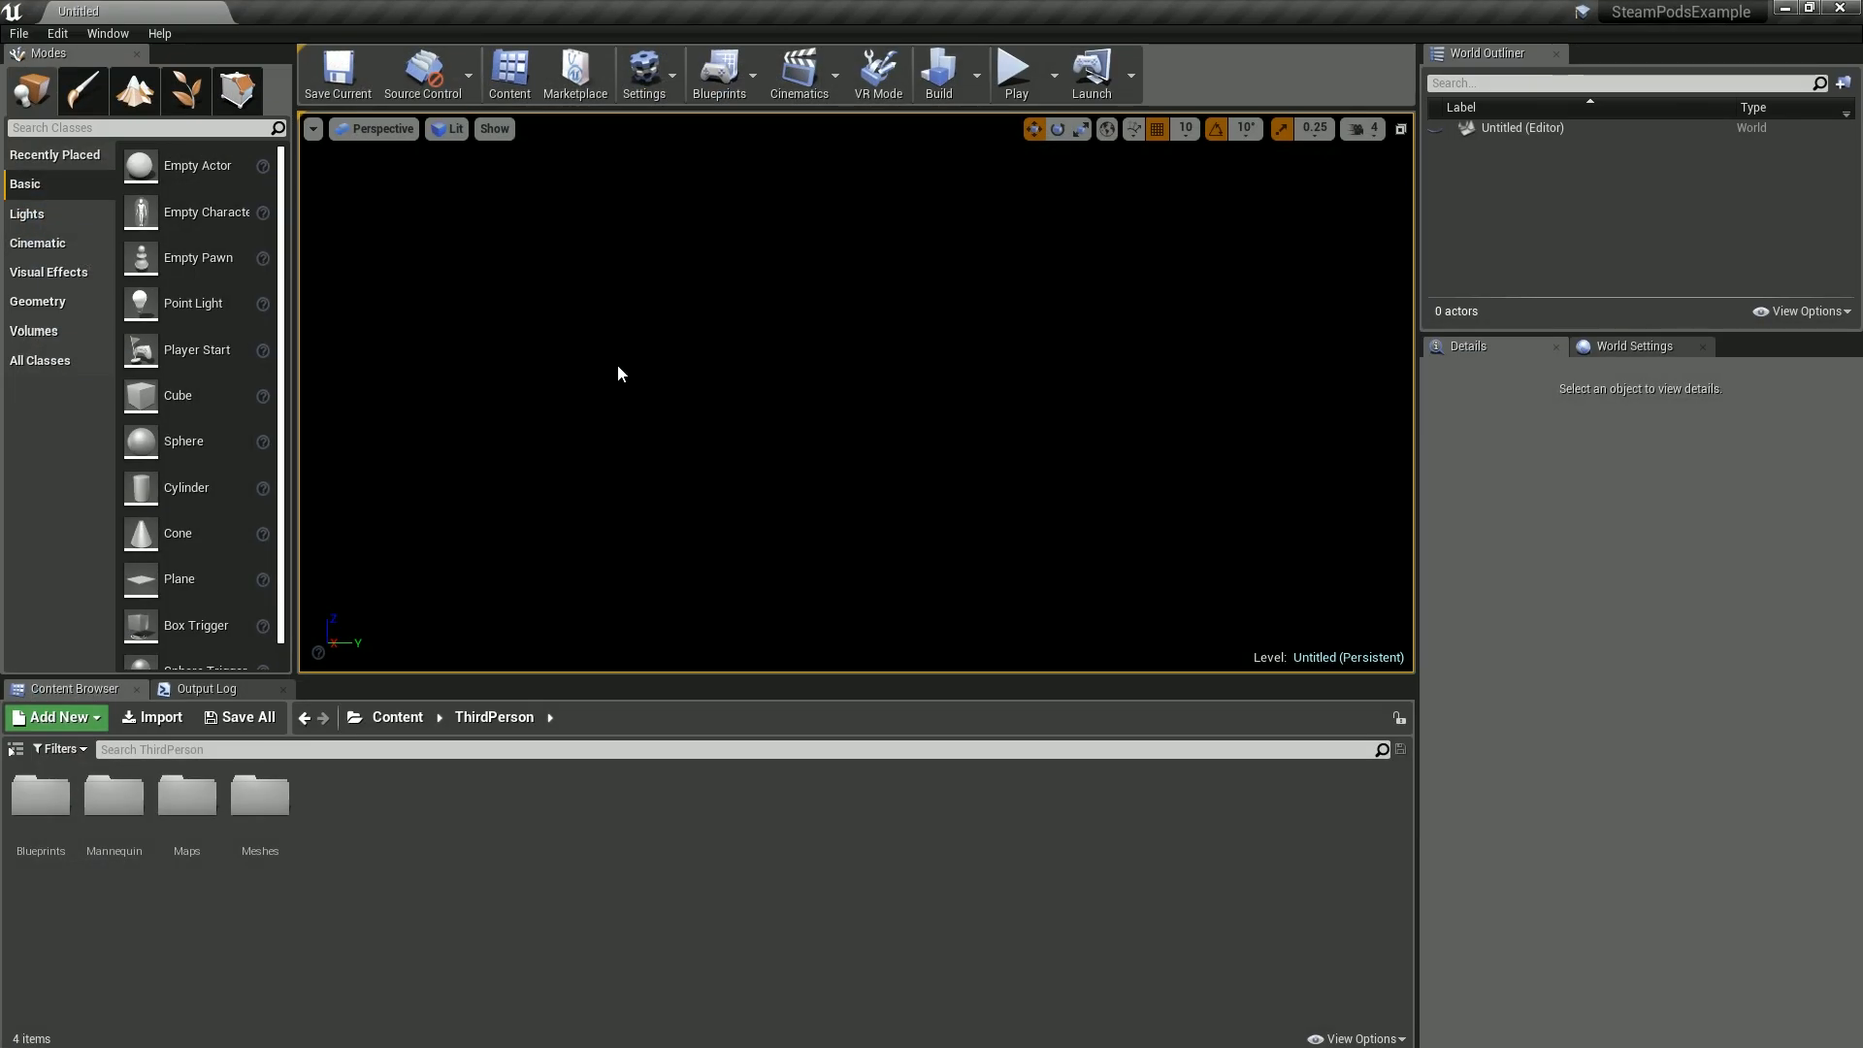
{"action": "mouse_move", "coordinate": [652, 367]}
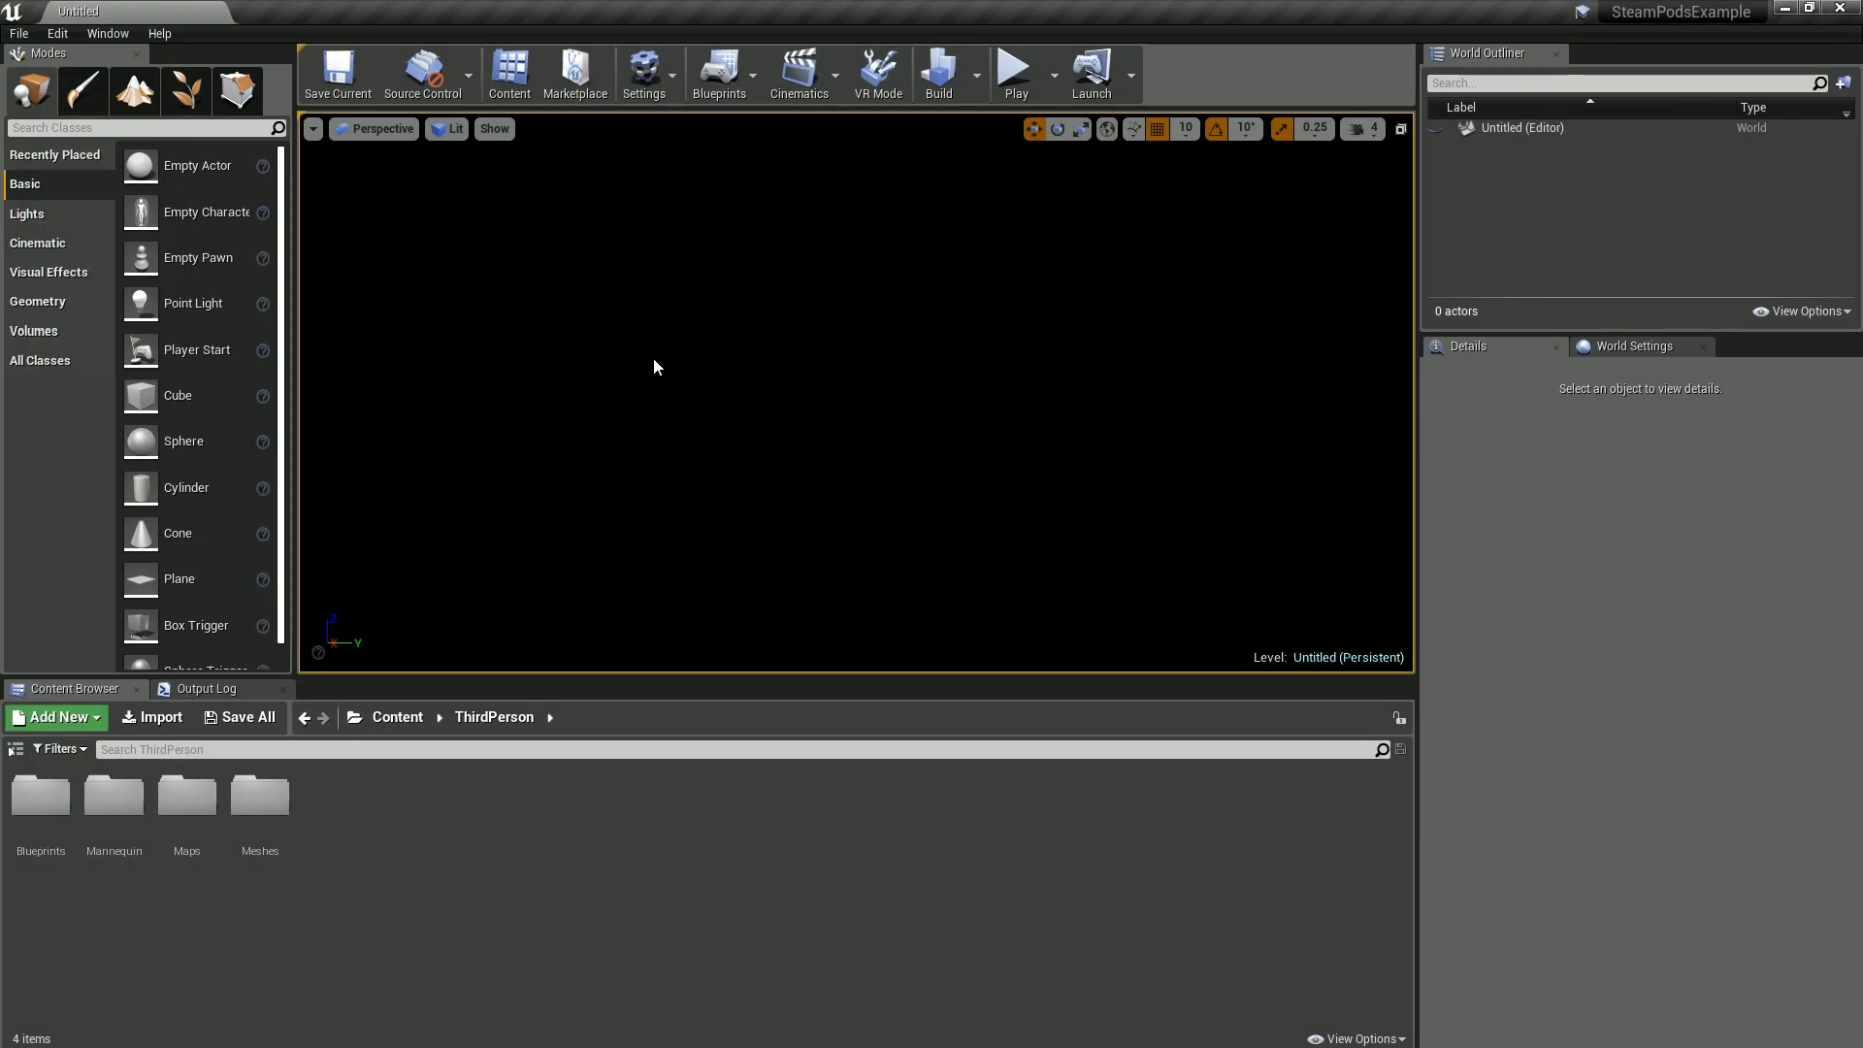
{"action": "mouse_move", "coordinate": [1220, 291]}
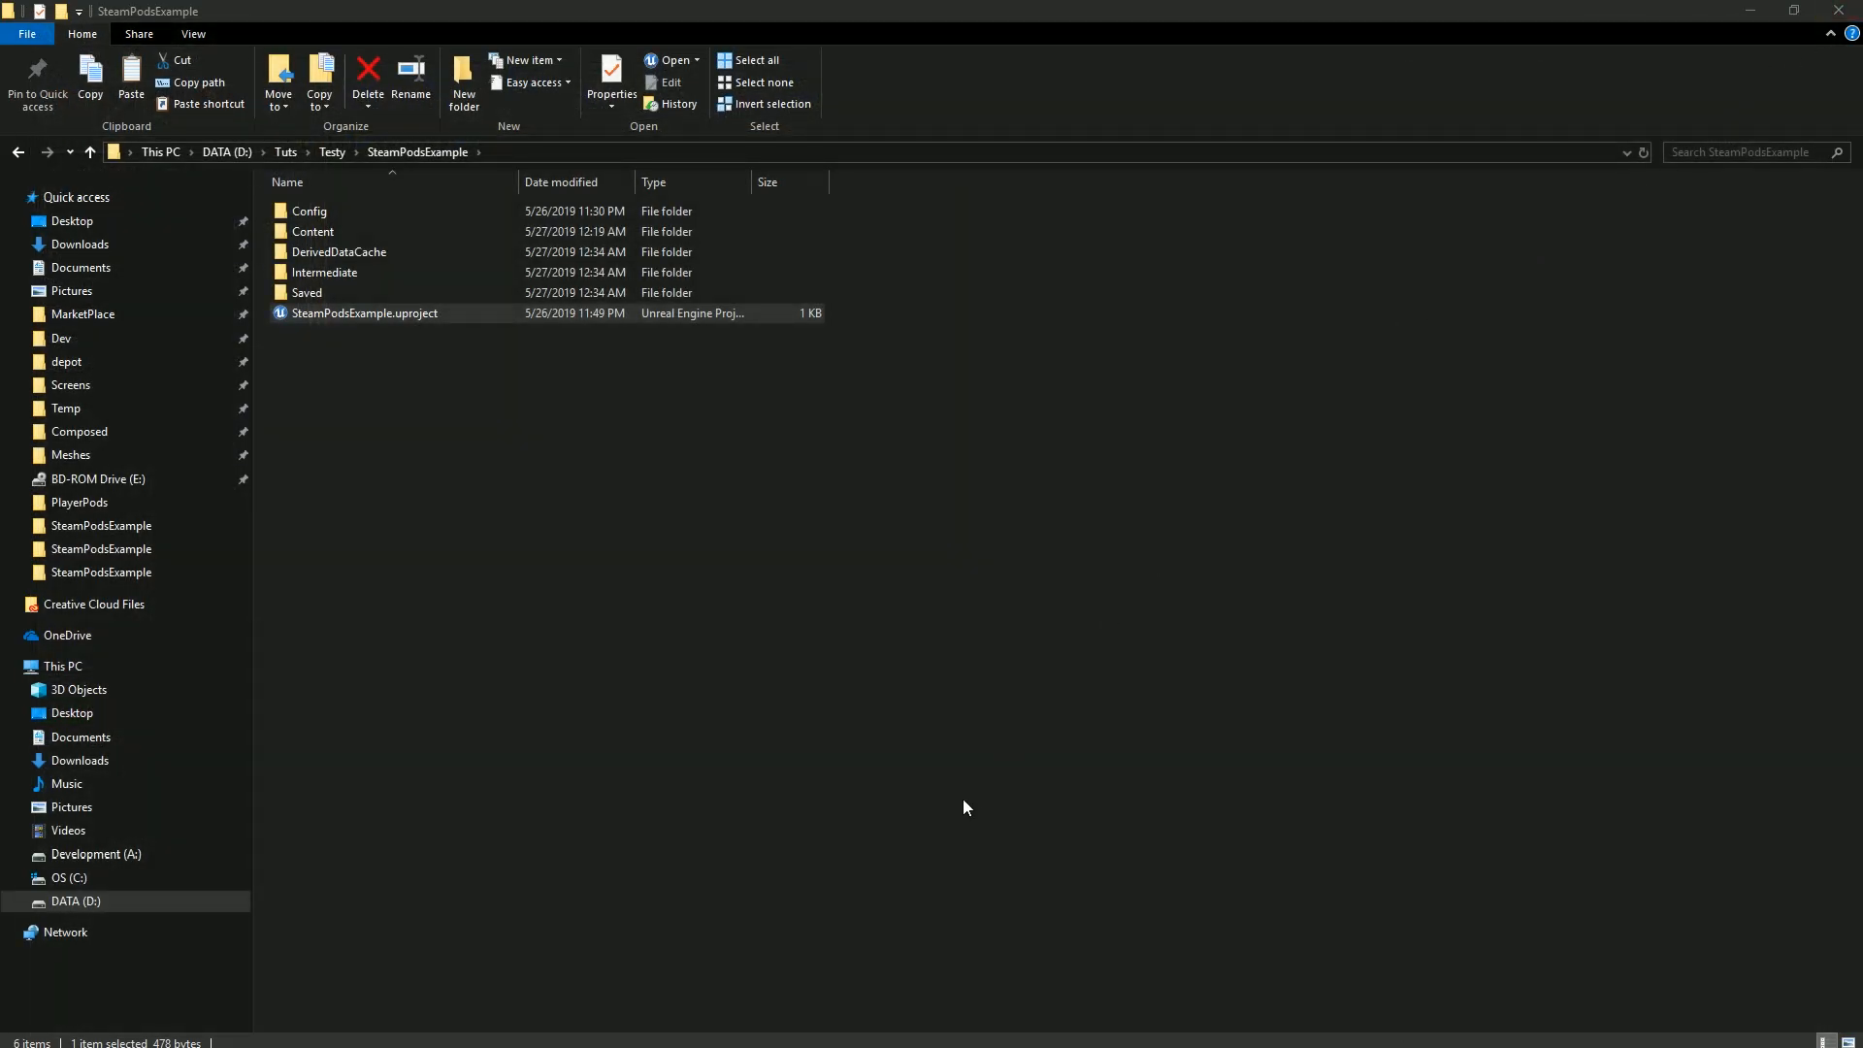
{"action": "left_click", "coordinate": [928, 1036]}
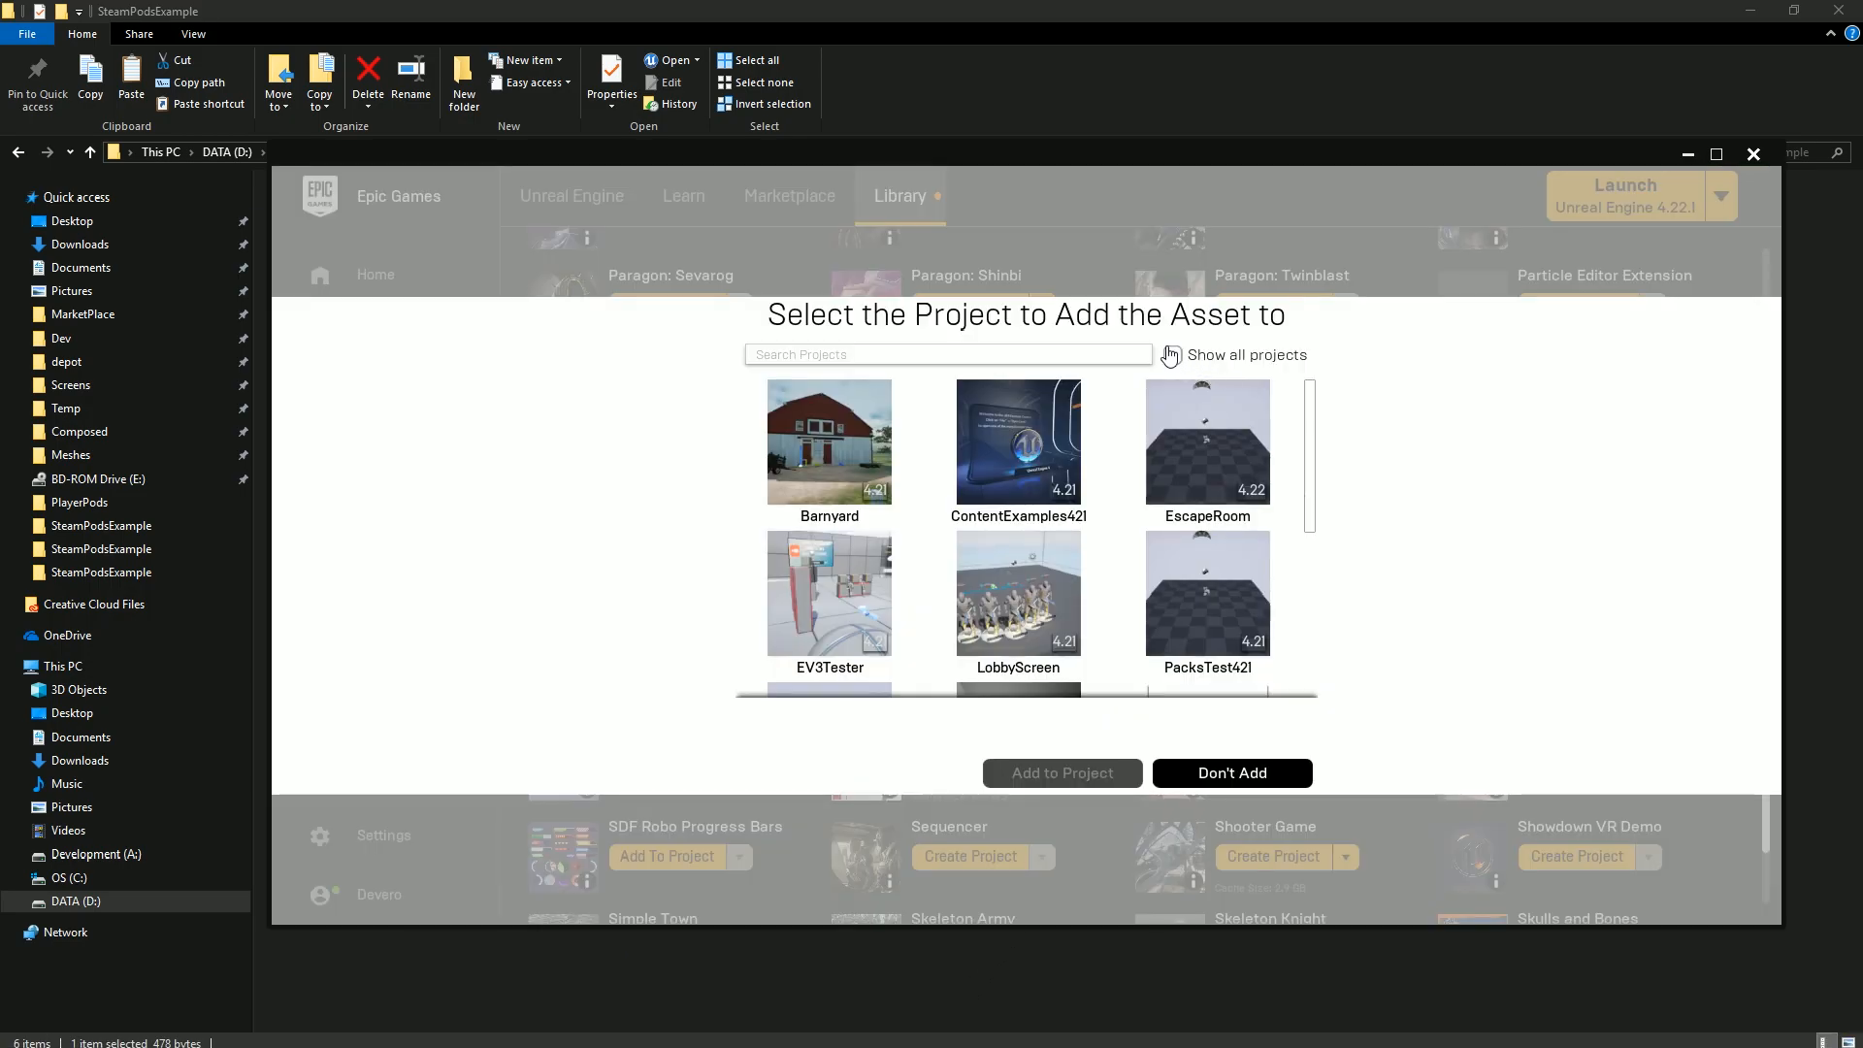
{"action": "left_click", "coordinate": [1172, 353]}
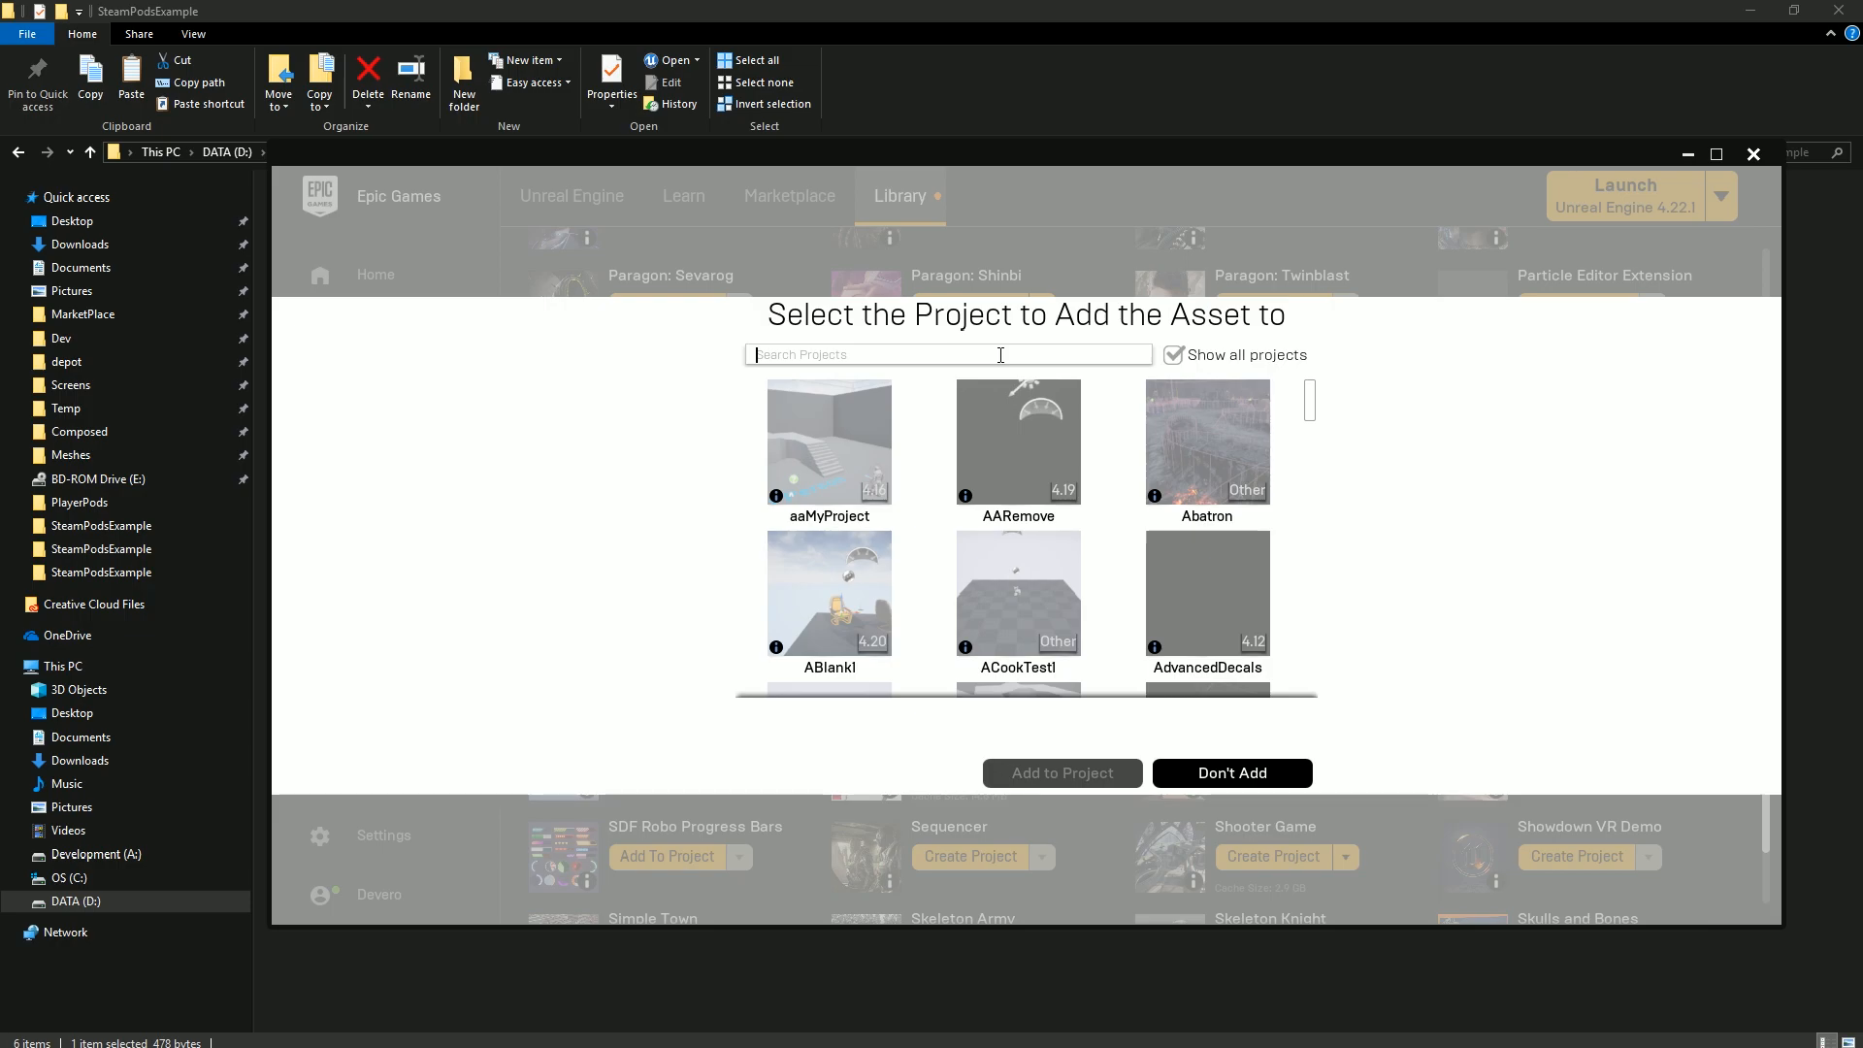
{"action": "type", "text": "steampo"}
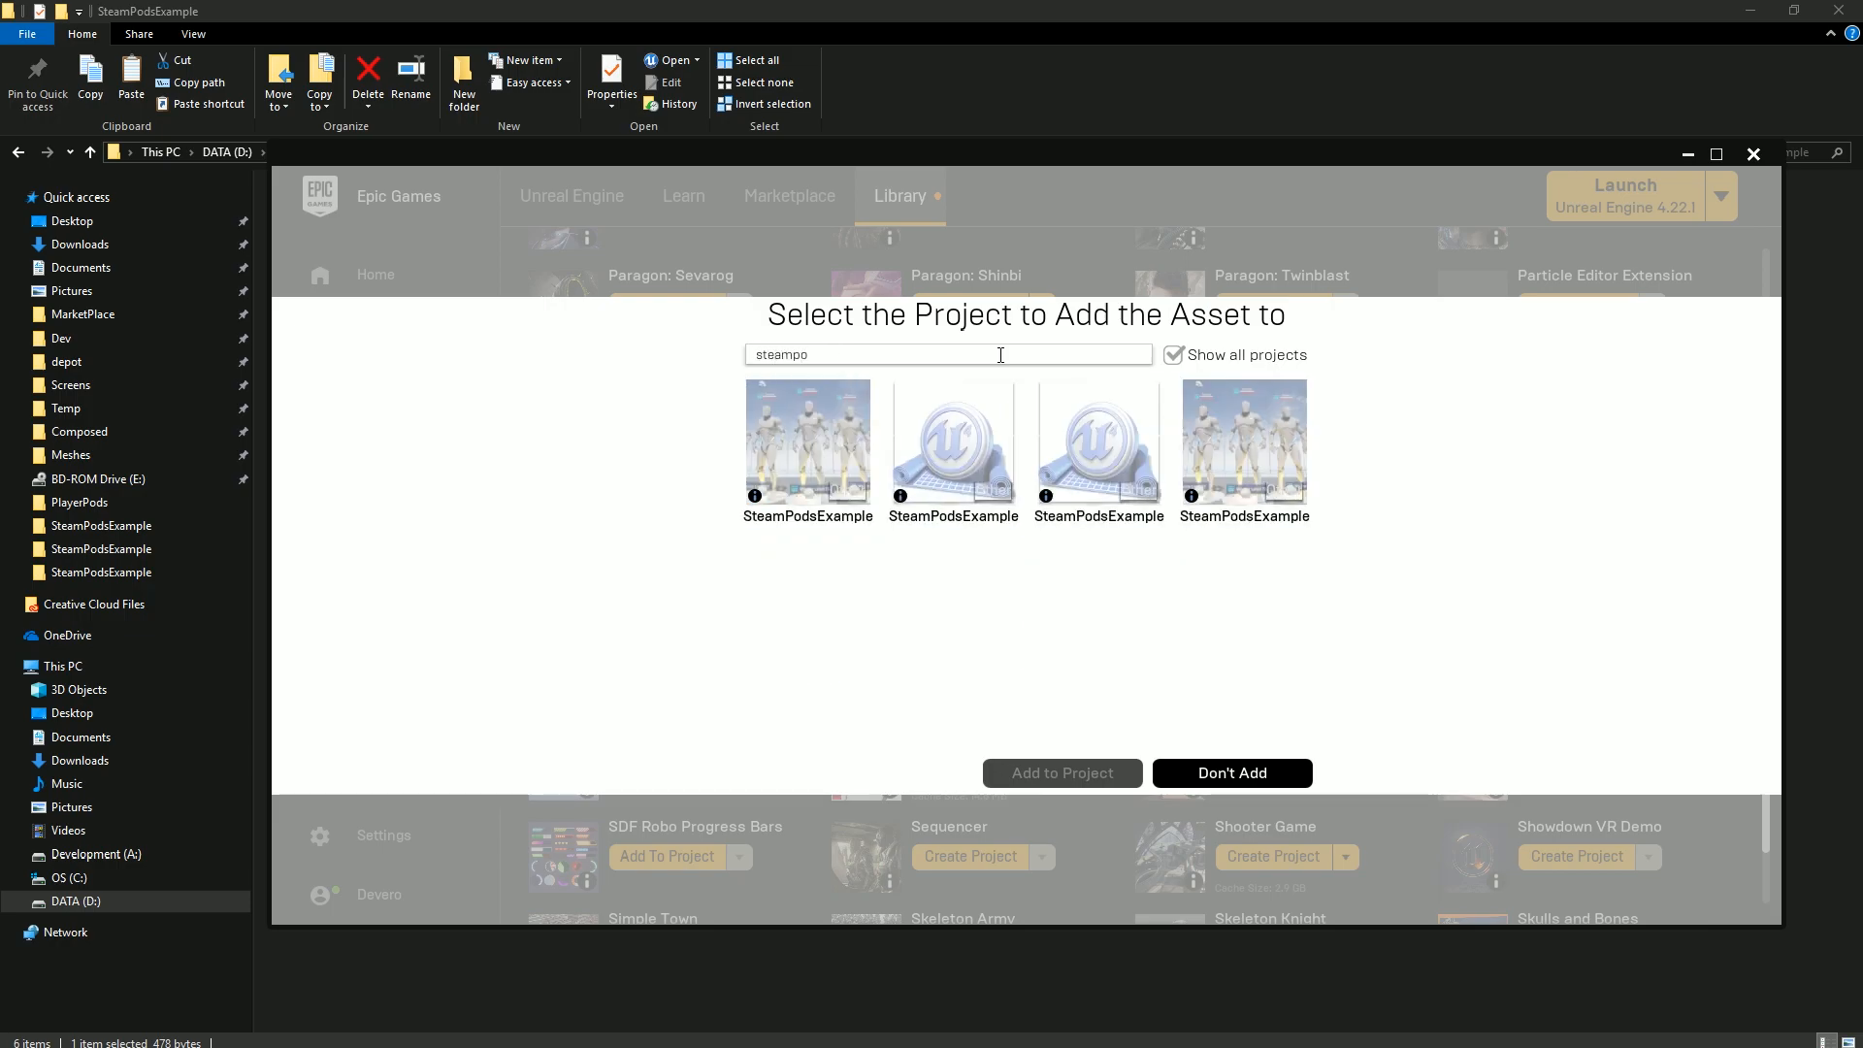
{"action": "mouse_move", "coordinate": [928, 454]}
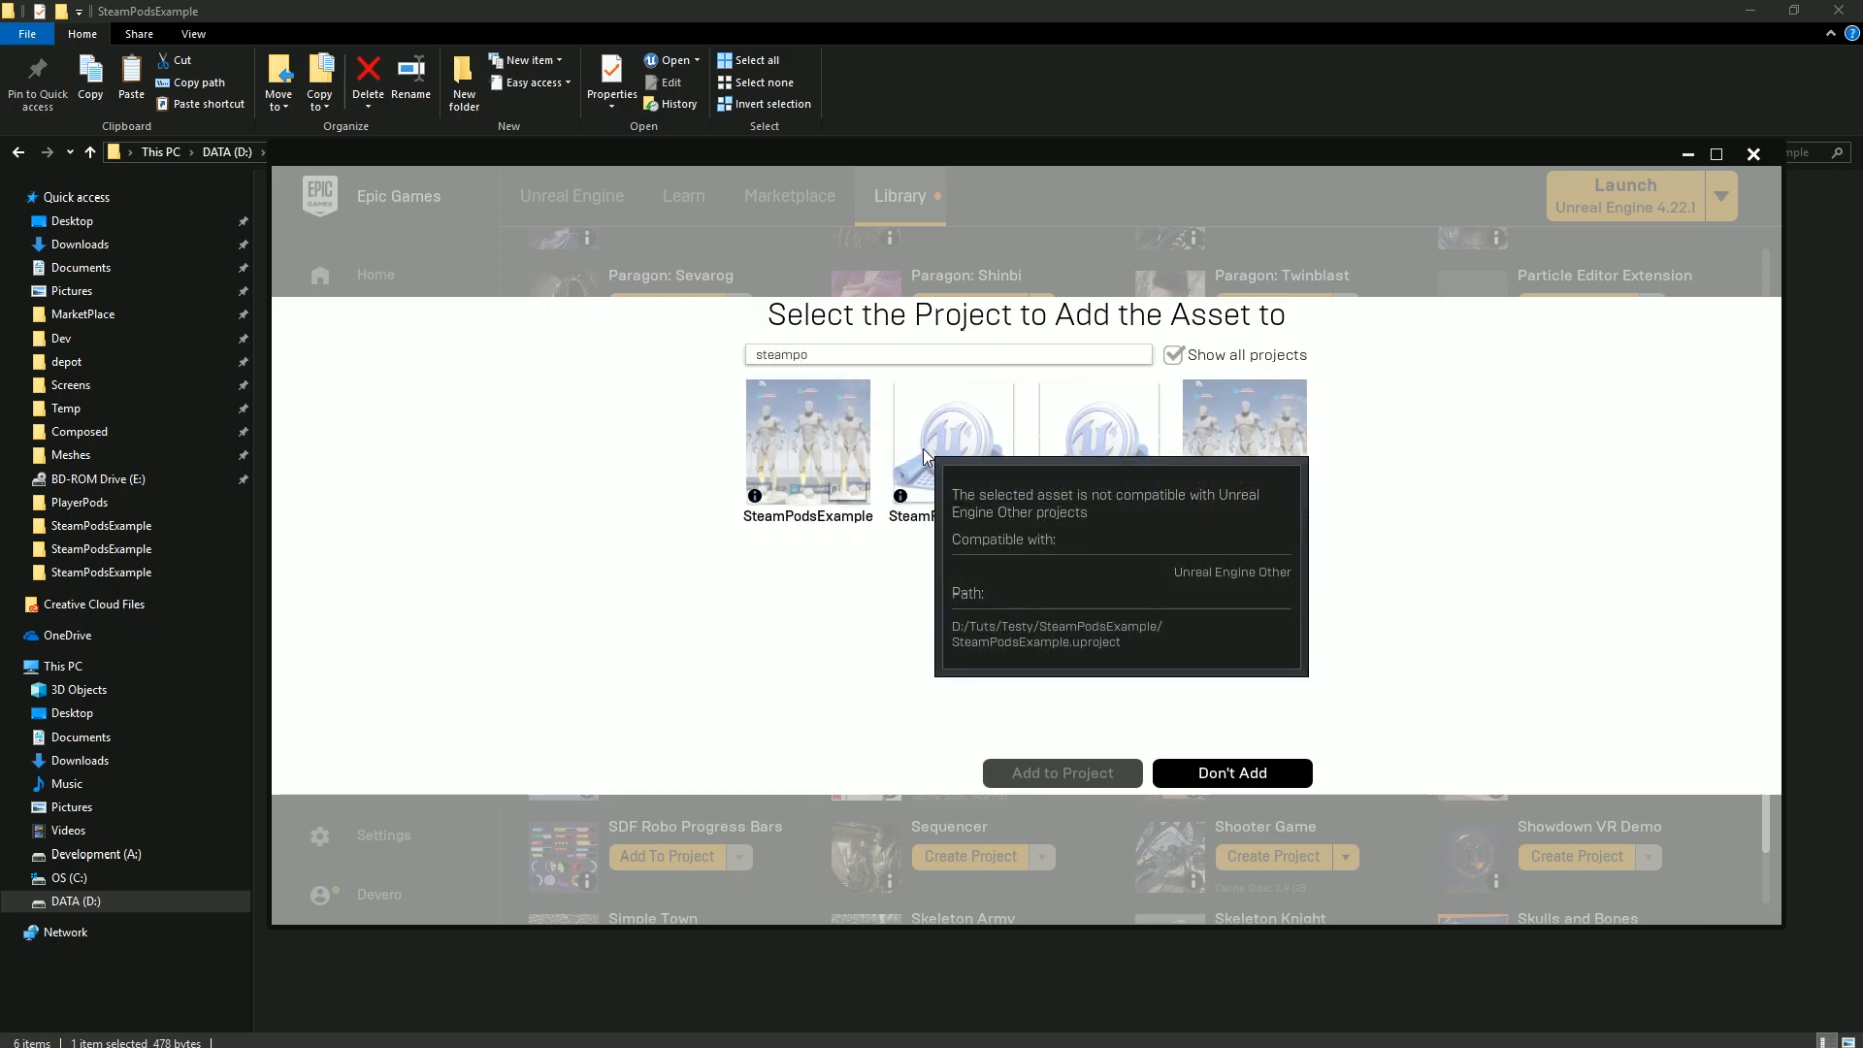
{"action": "left_click", "coordinate": [951, 437]}
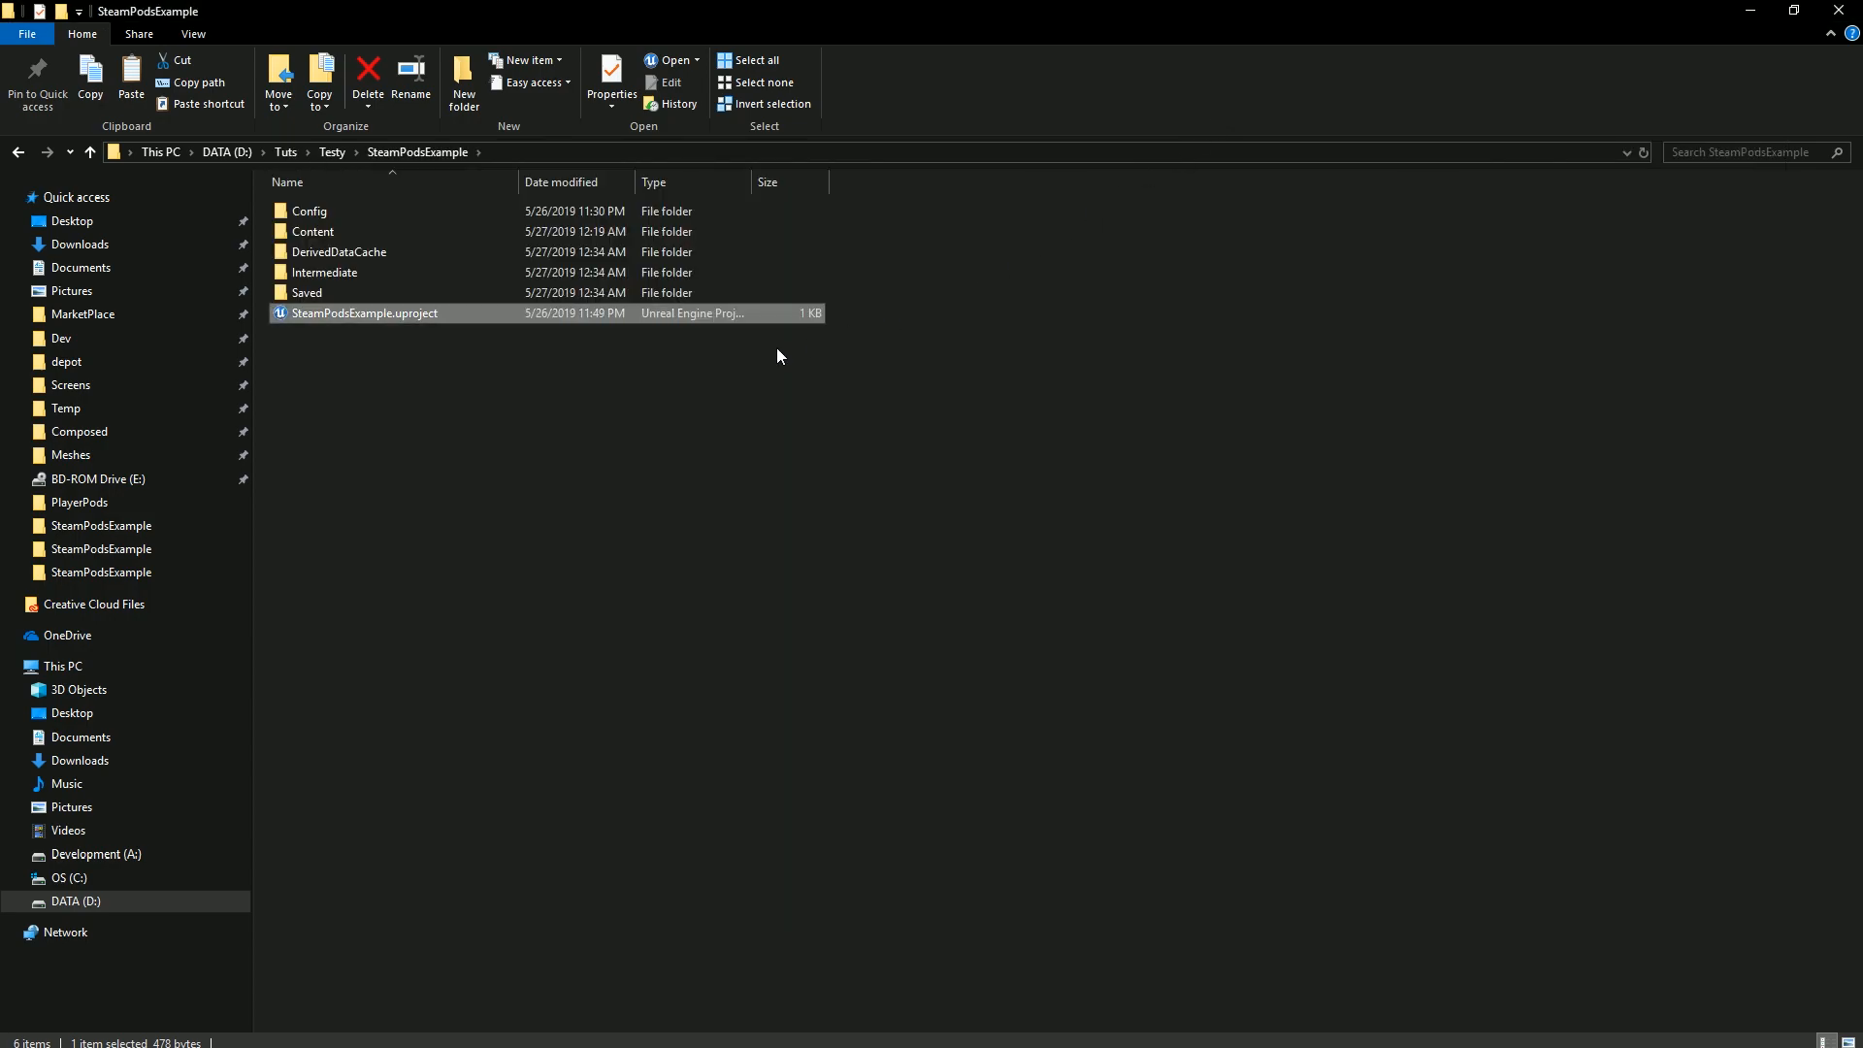
{"action": "mouse_move", "coordinate": [330, 312]}
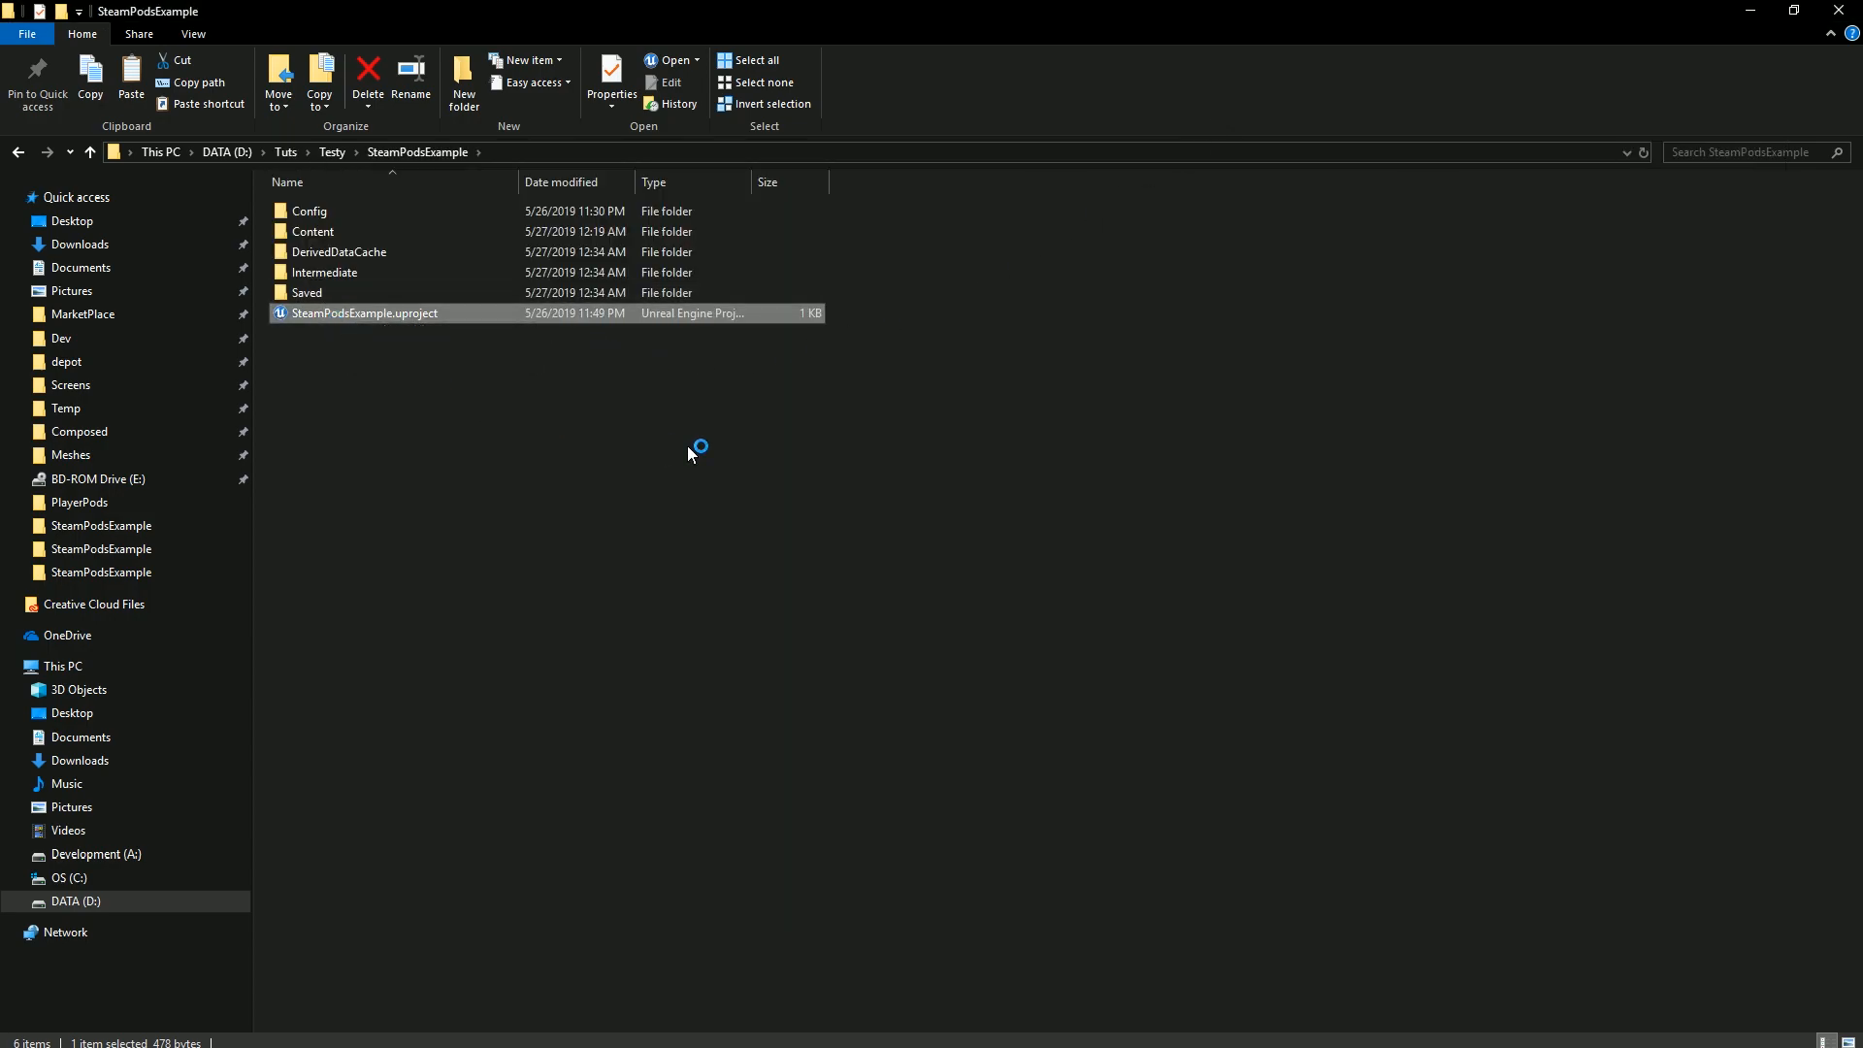
Reopen SteamPodsExample.uproject so the Overview lobby level loads.
{"action": "double_click", "coordinate": [365, 313]}
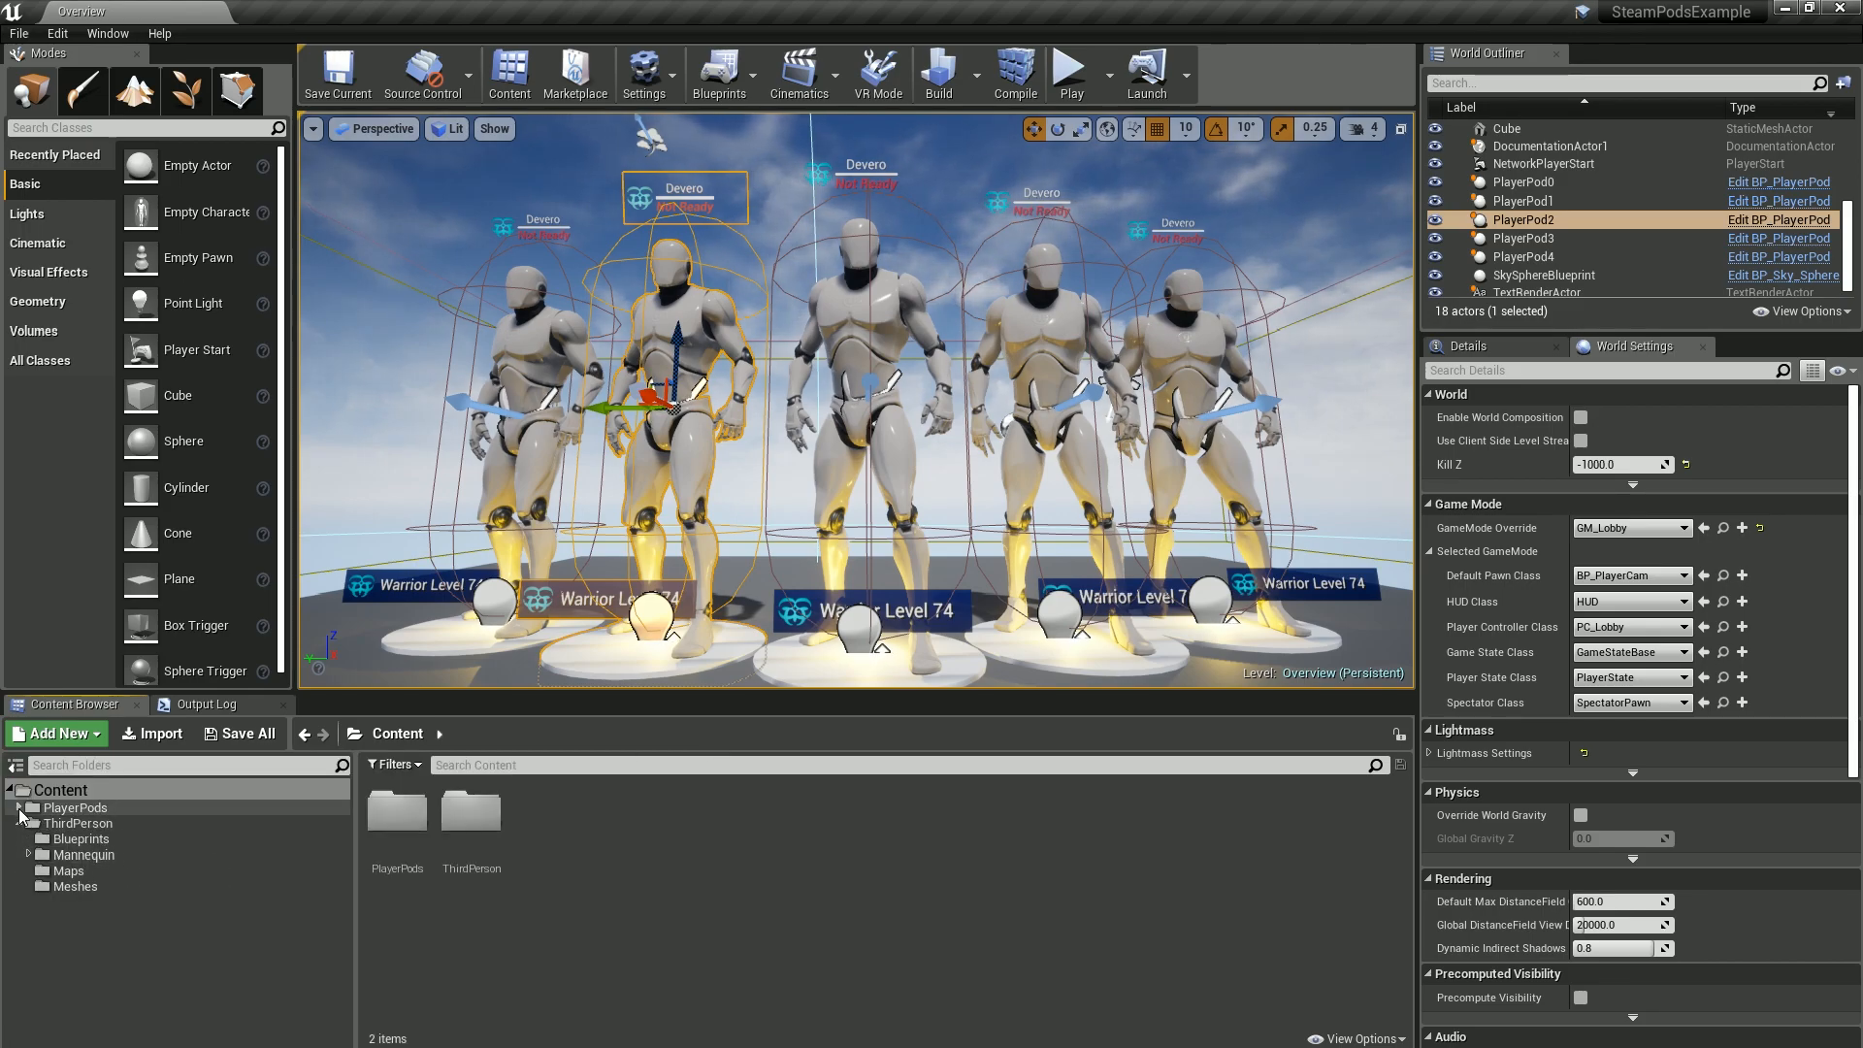
Browse to ThirdPerson > Blueprints and select the GM_SteamPods game mode blueprint.
{"action": "left_click", "coordinate": [60, 790]}
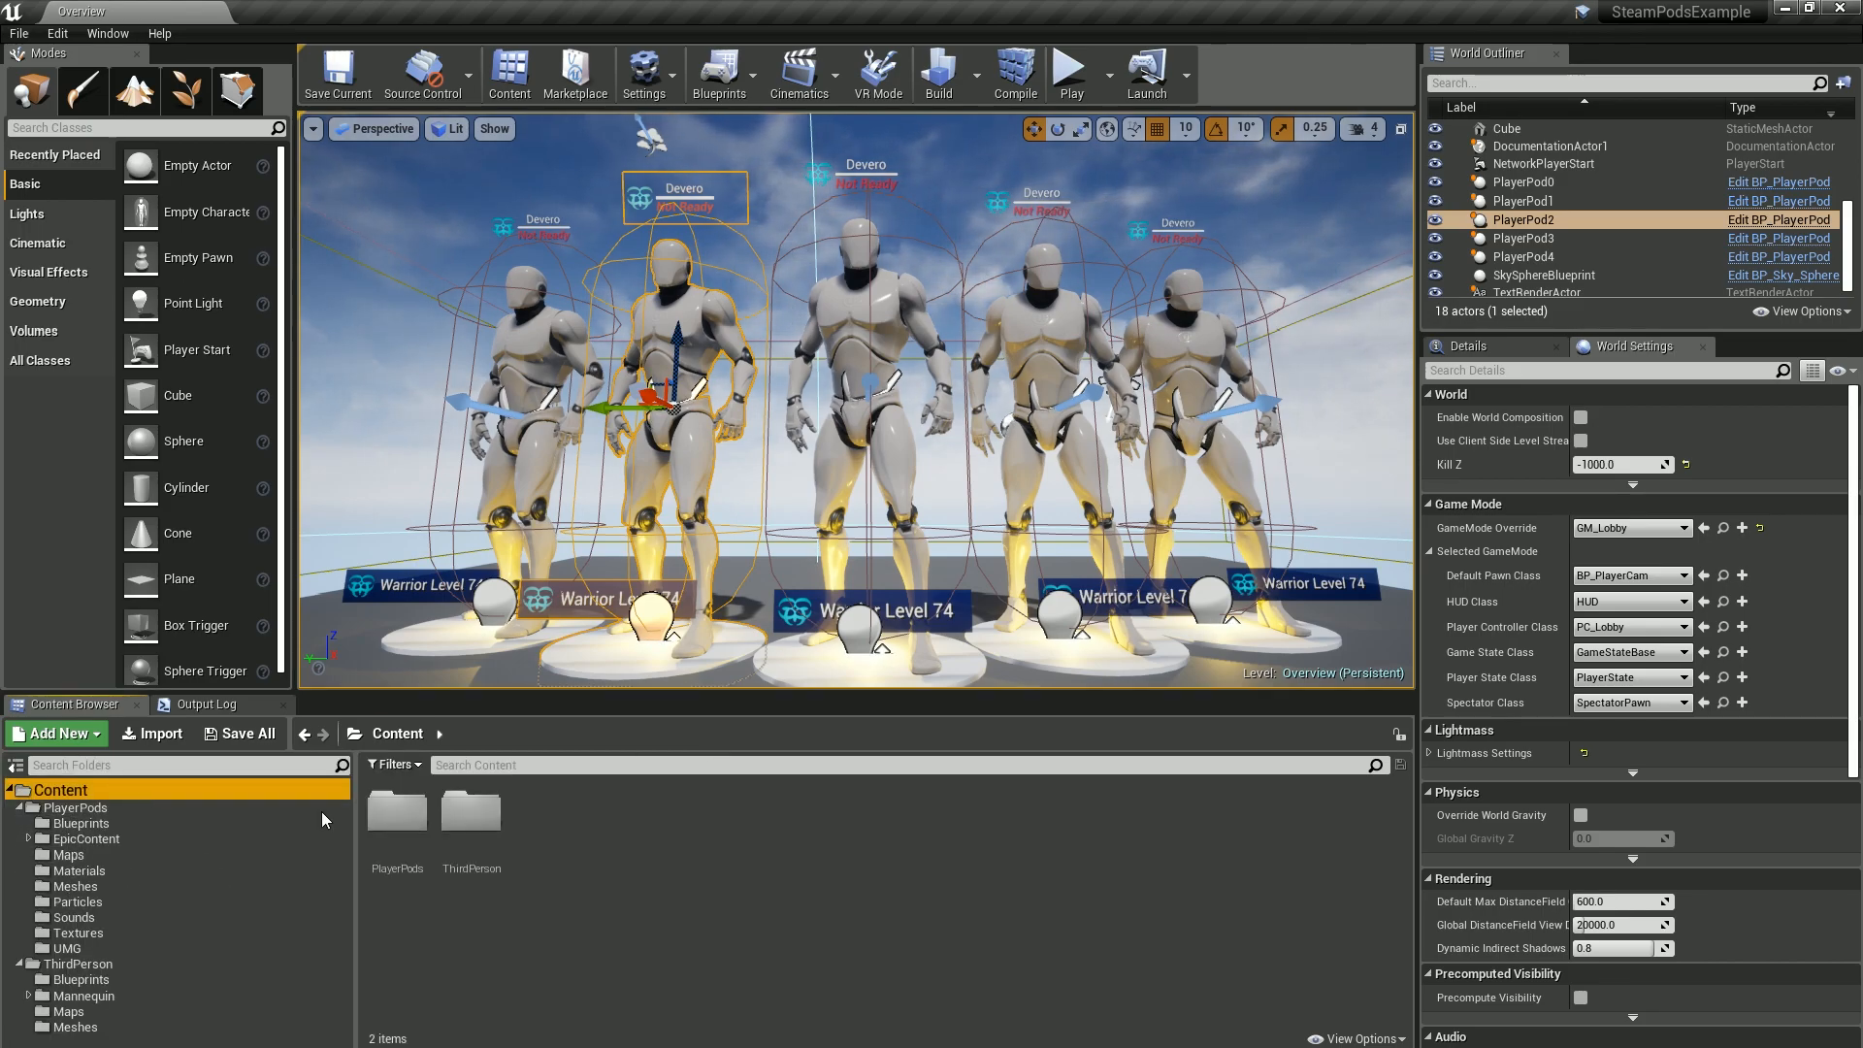
{"action": "left_click", "coordinate": [81, 978]}
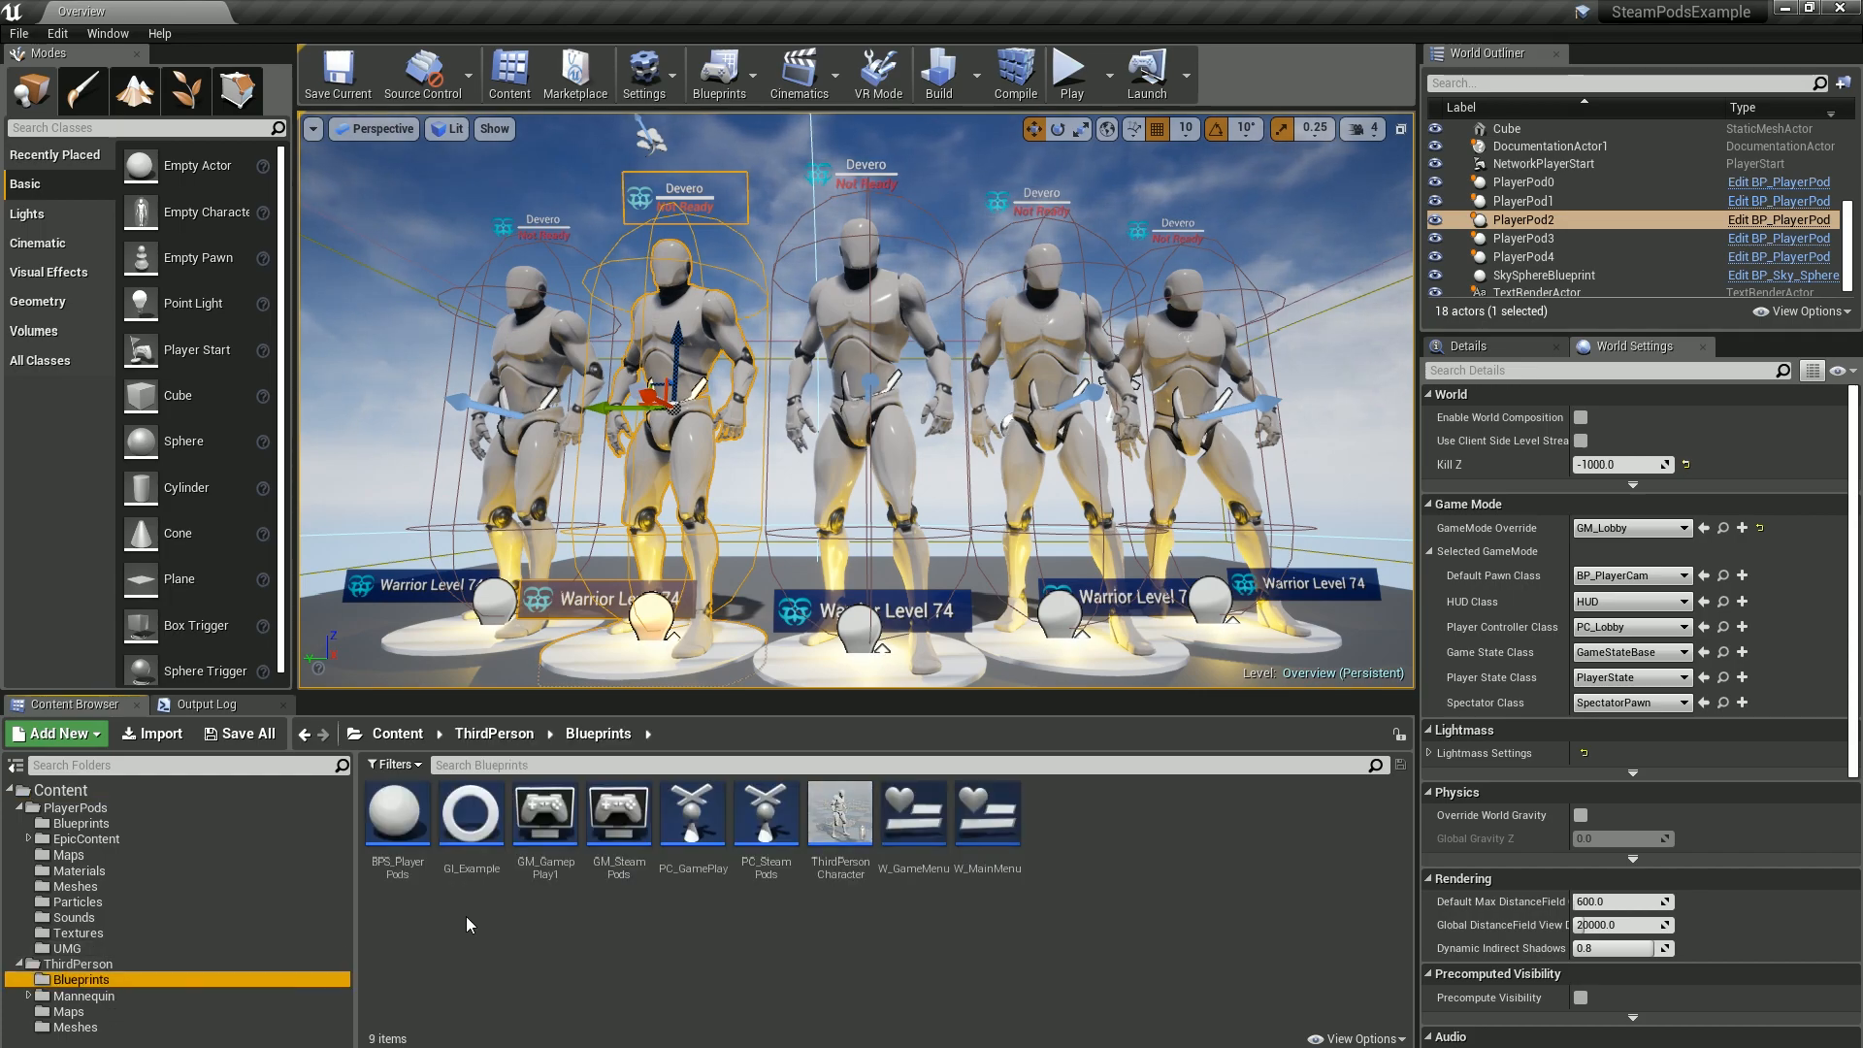
{"action": "left_click", "coordinate": [396, 813]}
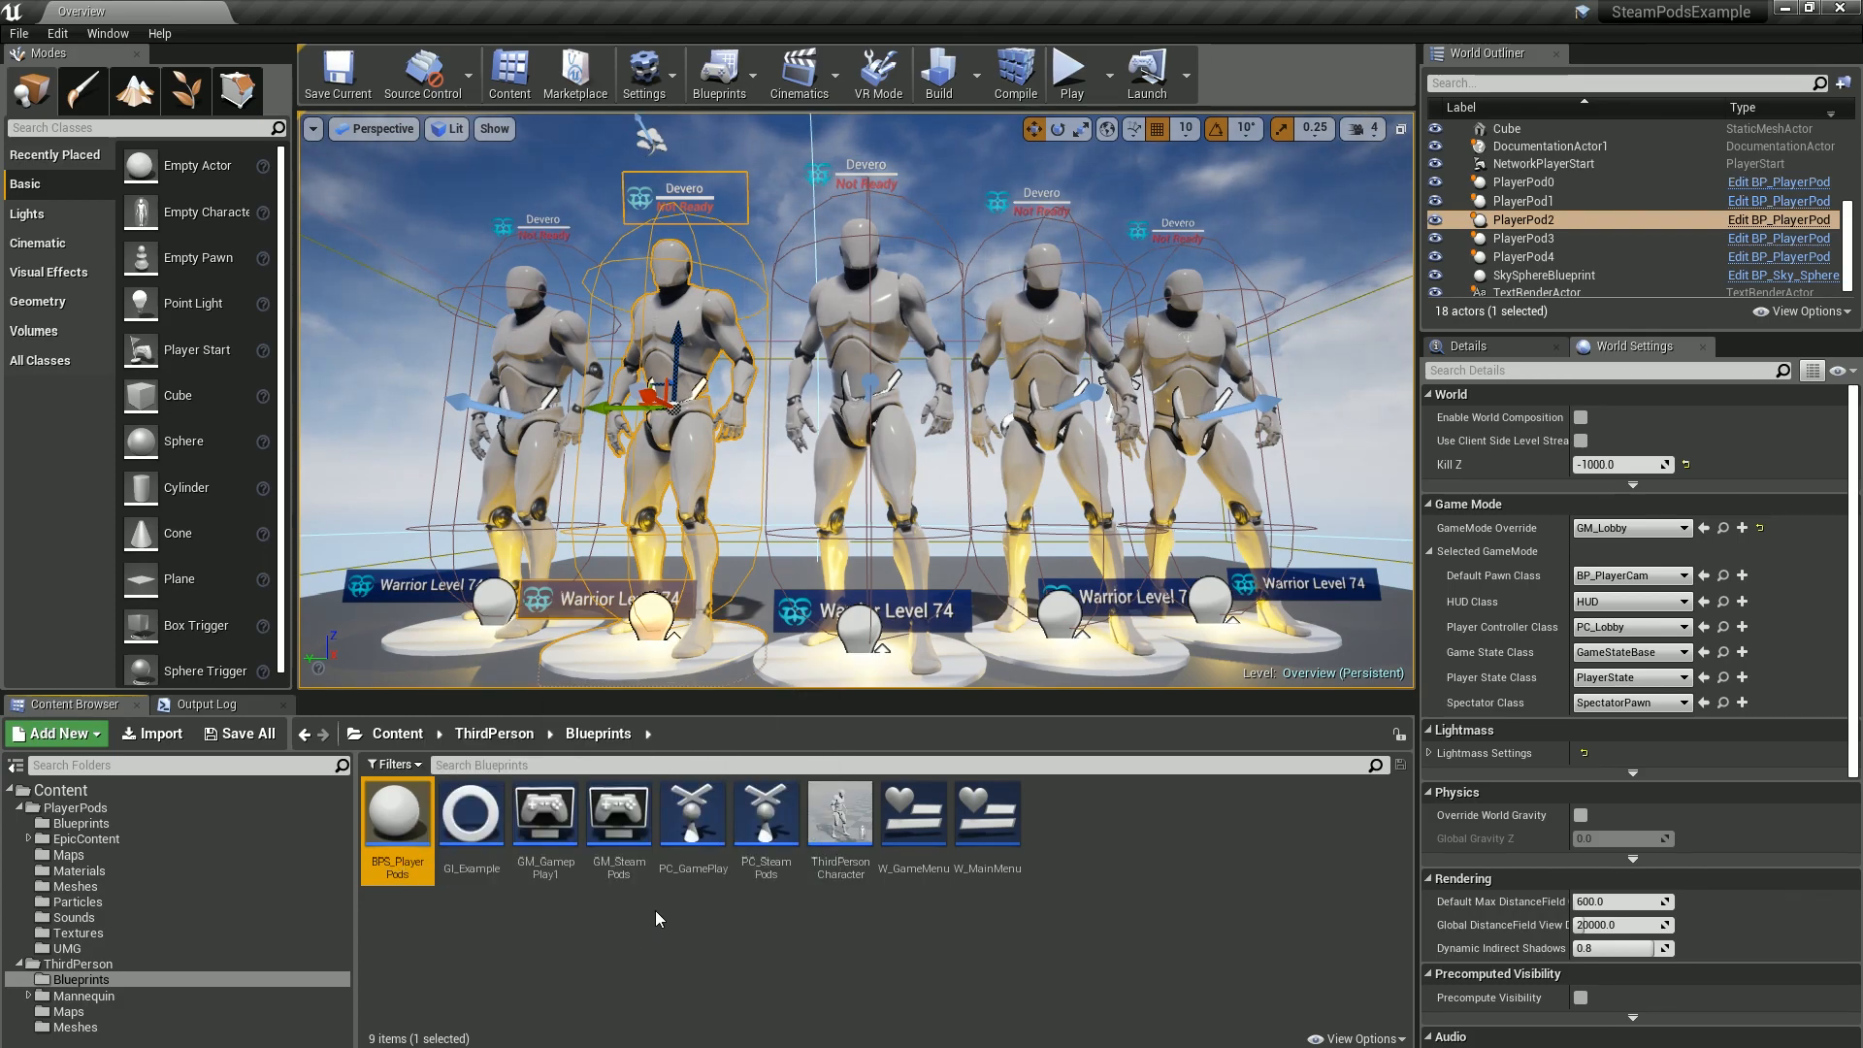
{"action": "left_click", "coordinate": [617, 813]}
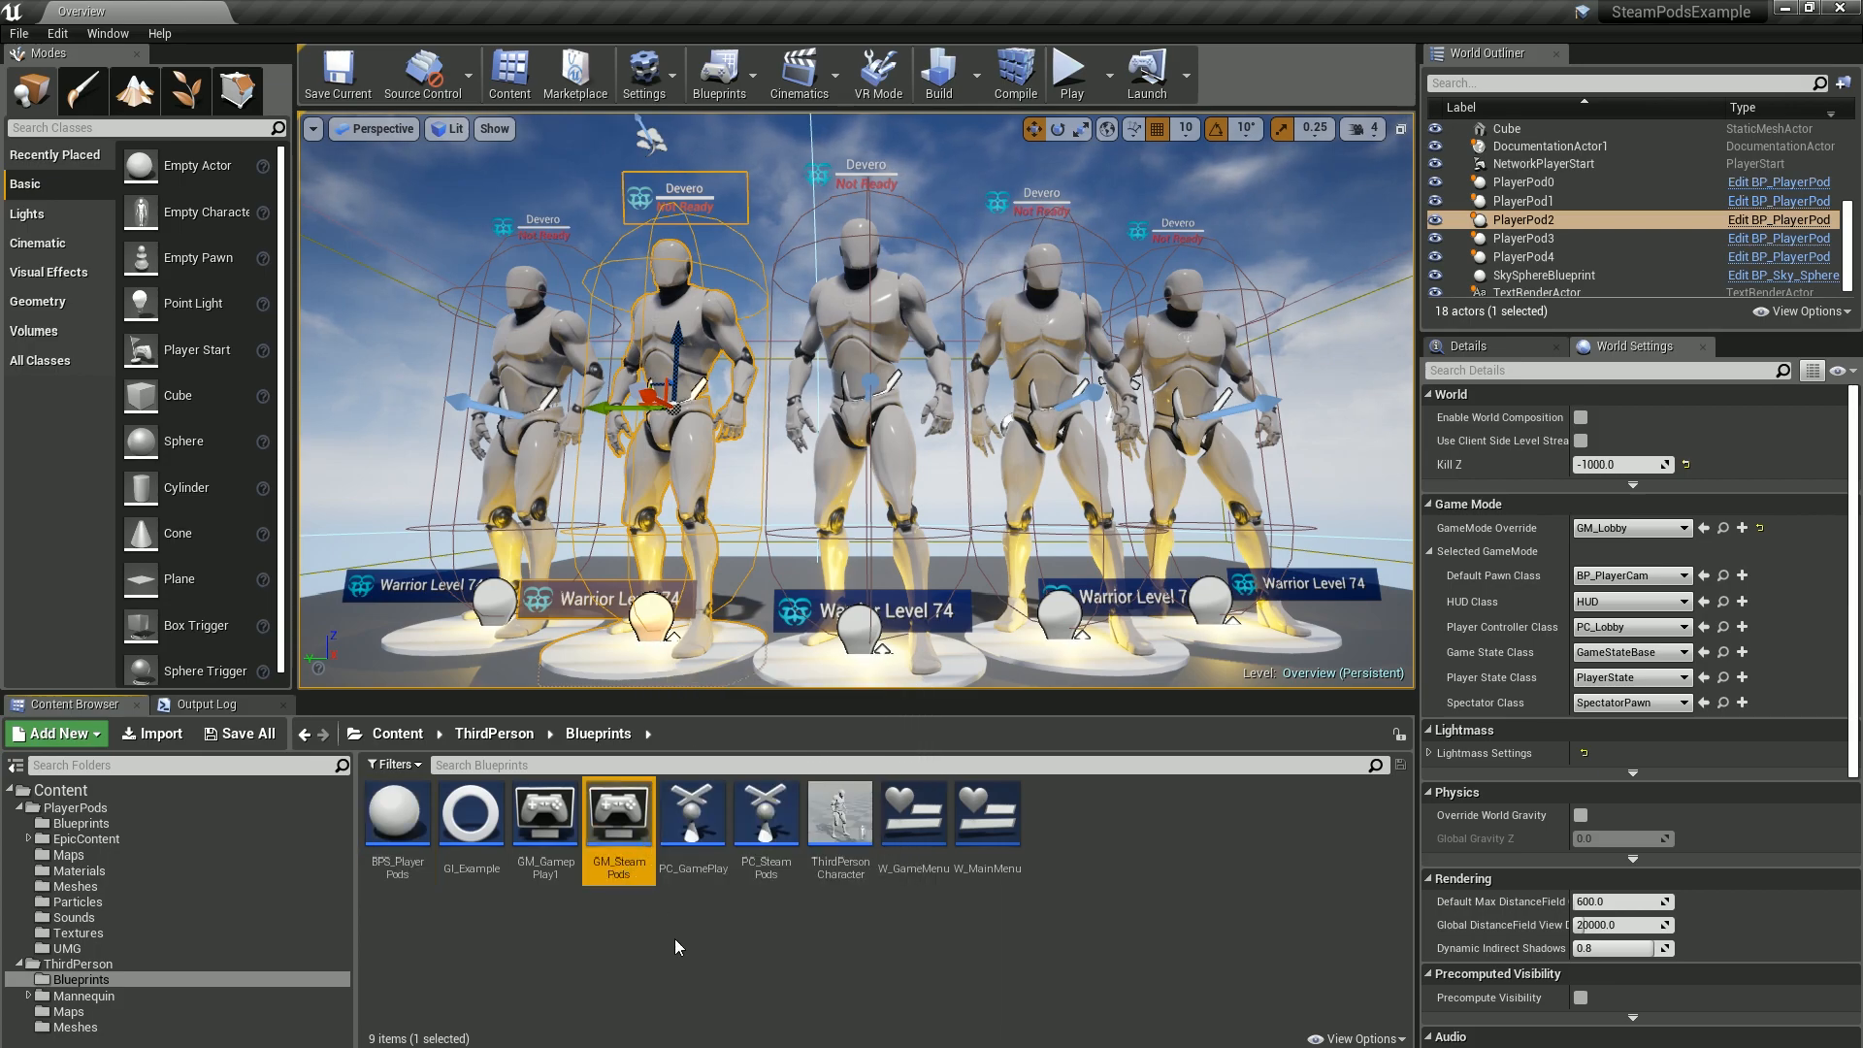
{"action": "left_click", "coordinate": [764, 813]}
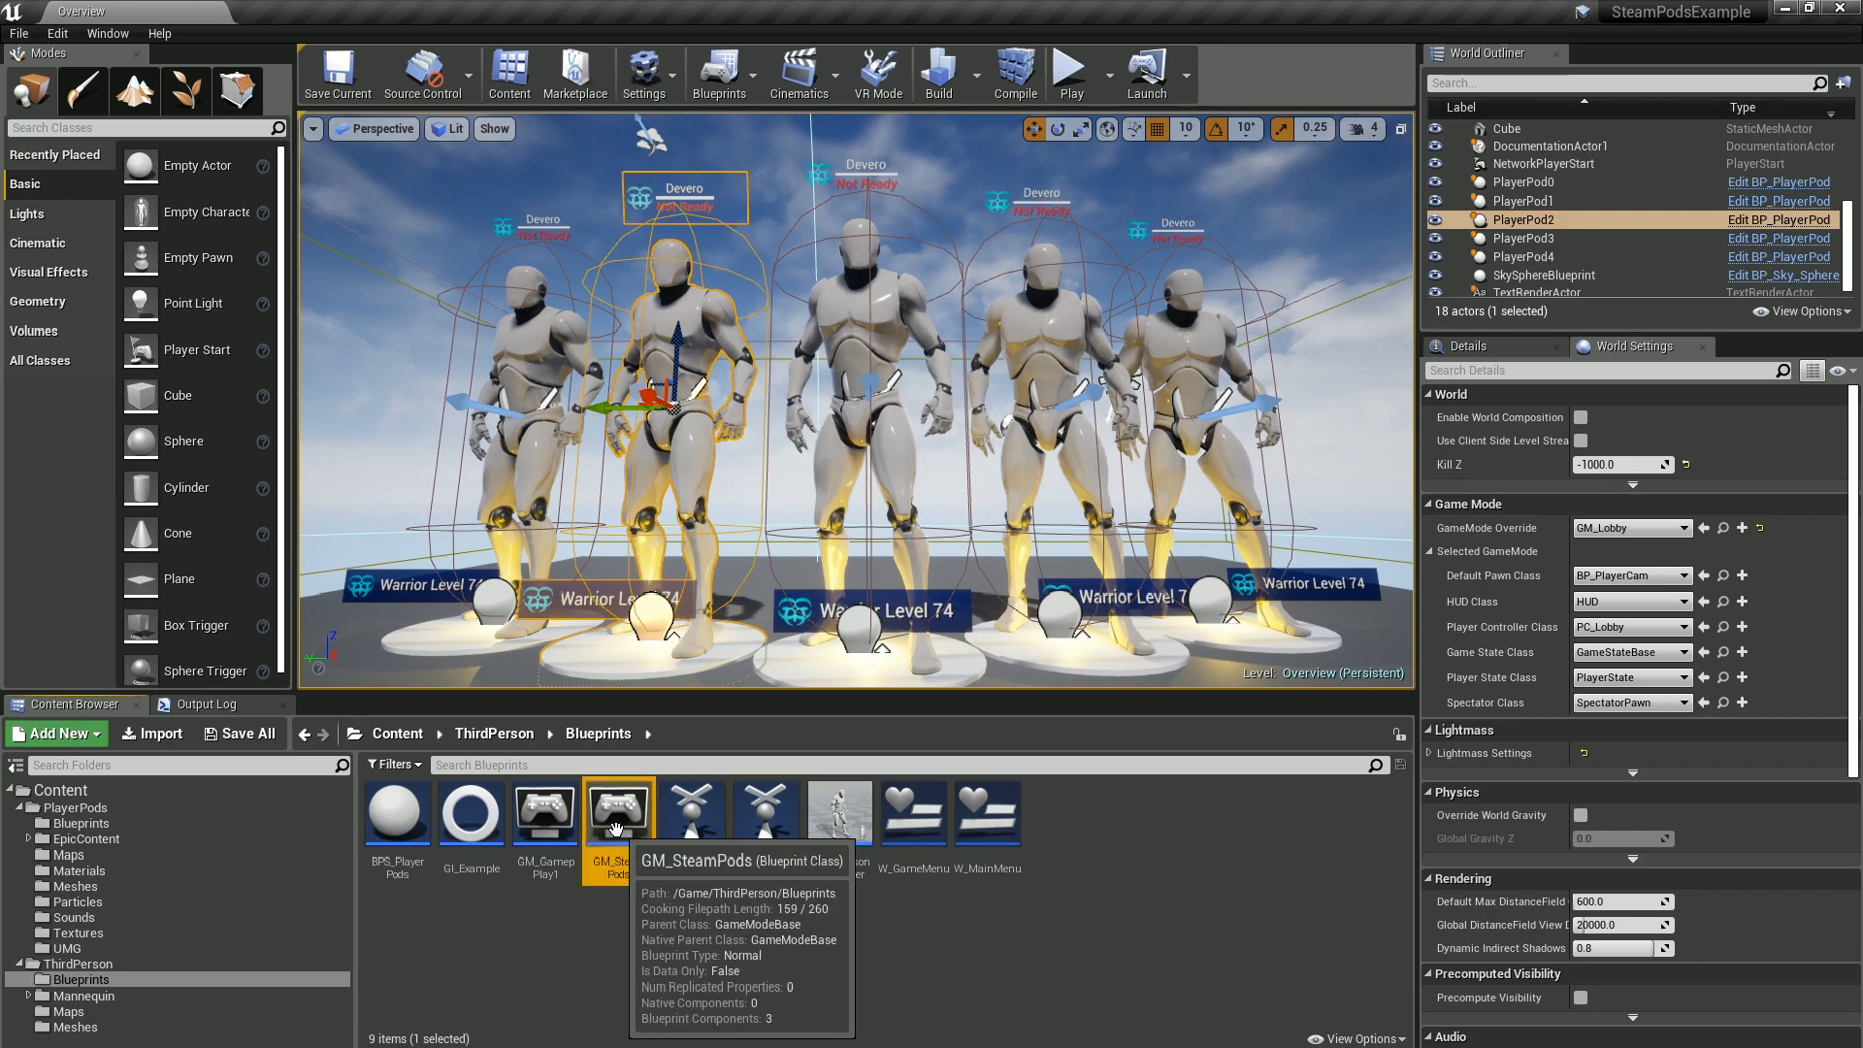
Assign GM_SteamPods as the level's GameMode Override in World Settings.
{"action": "left_click", "coordinate": [644, 73]}
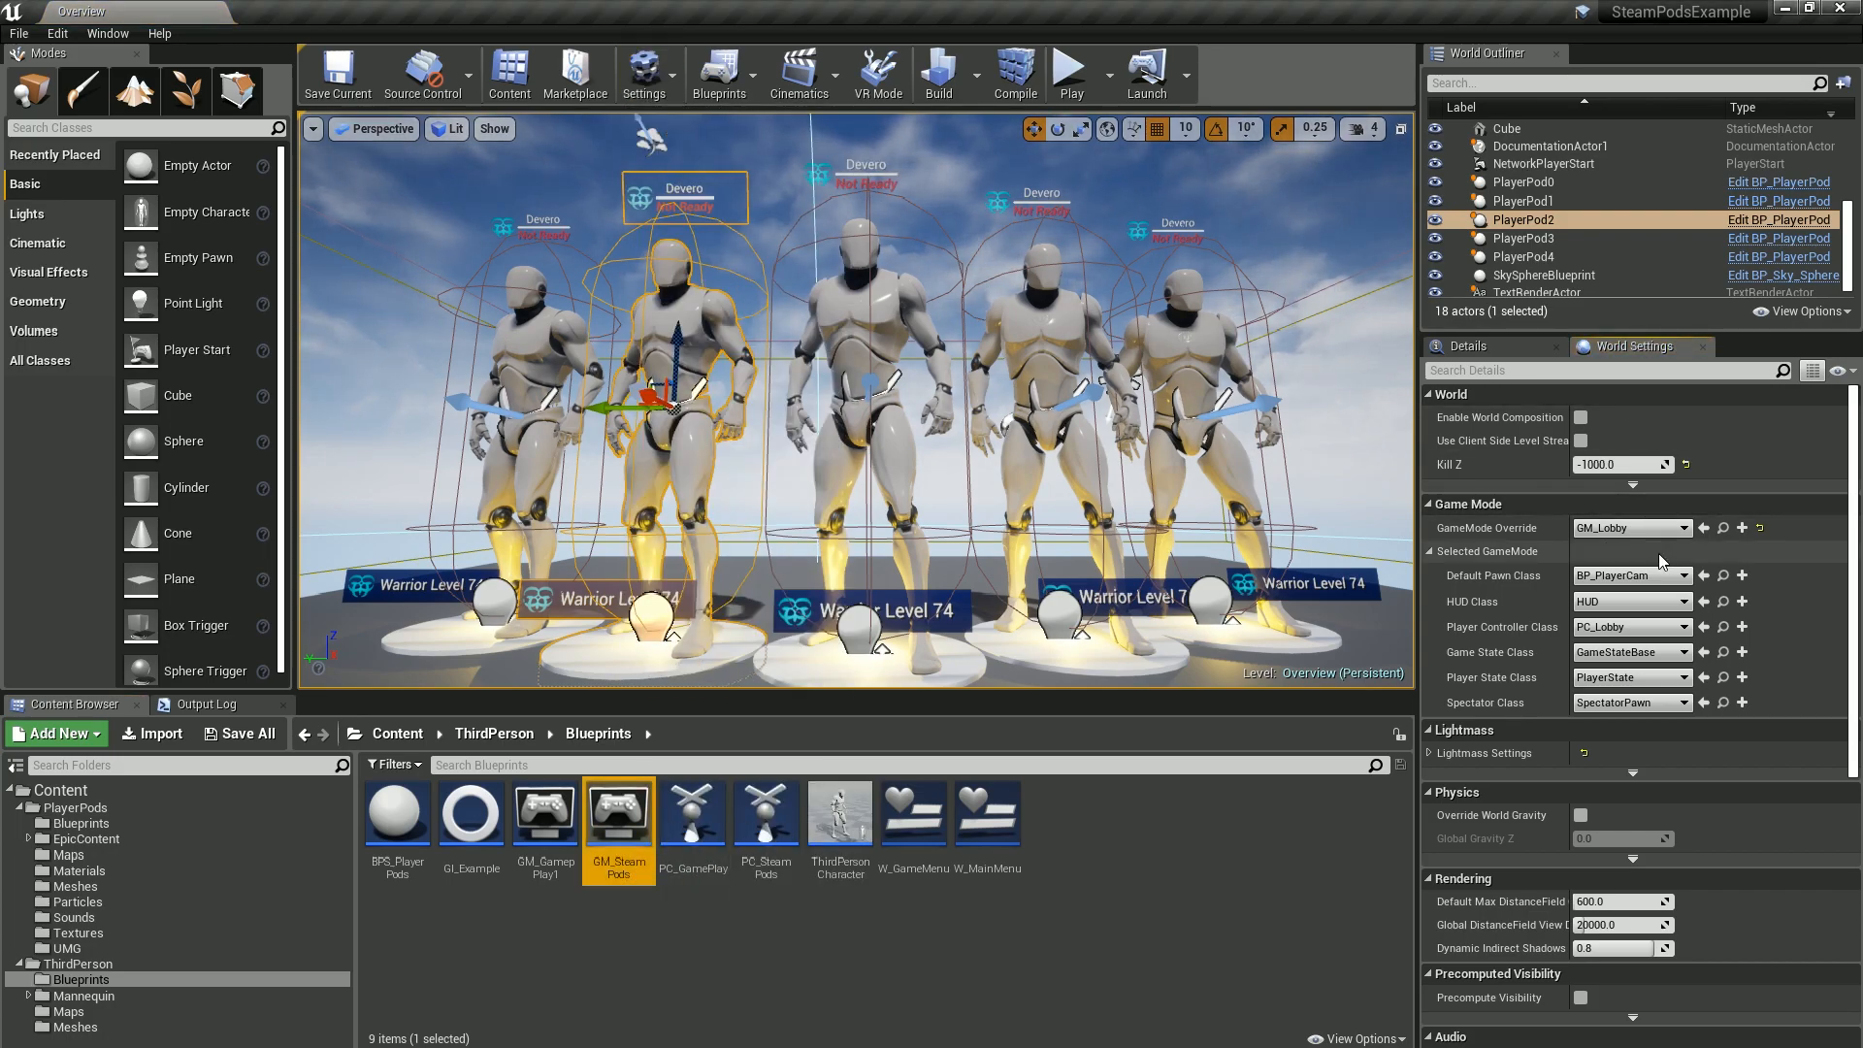
{"action": "left_click", "coordinate": [1676, 528]}
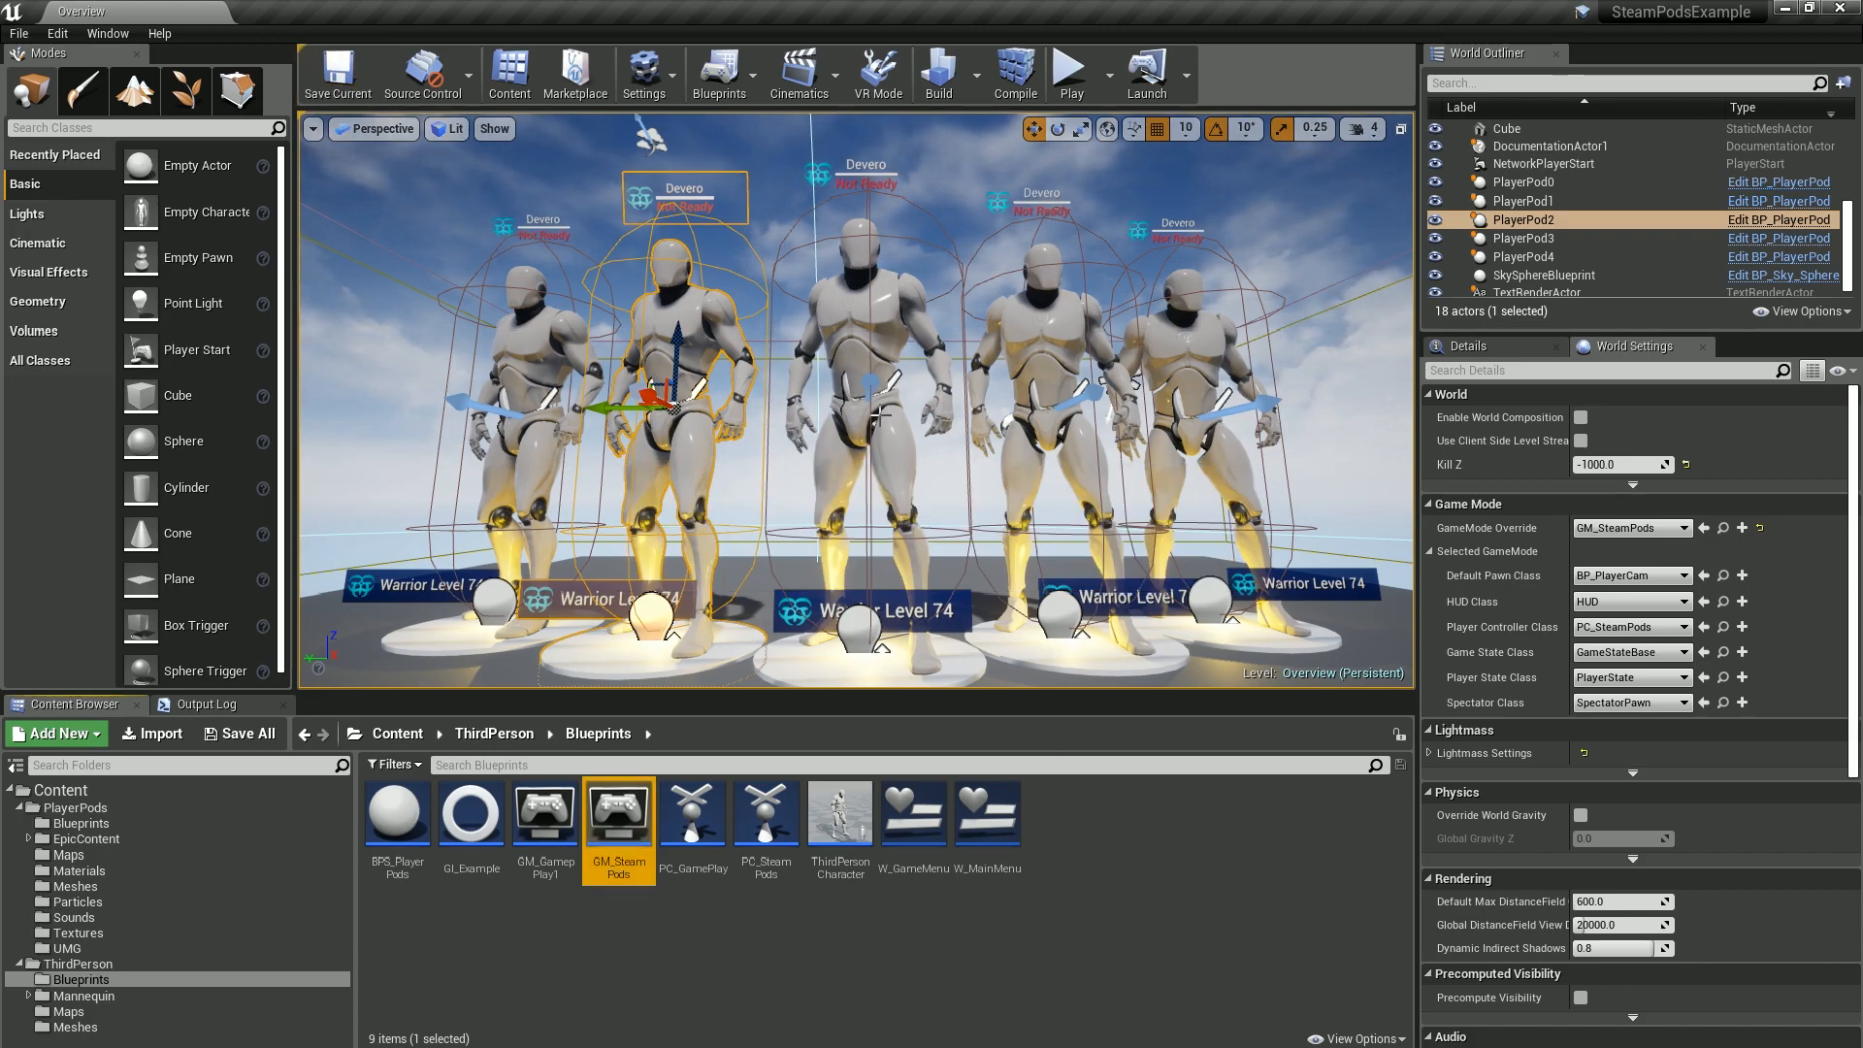
{"action": "mouse_move", "coordinate": [1067, 66]}
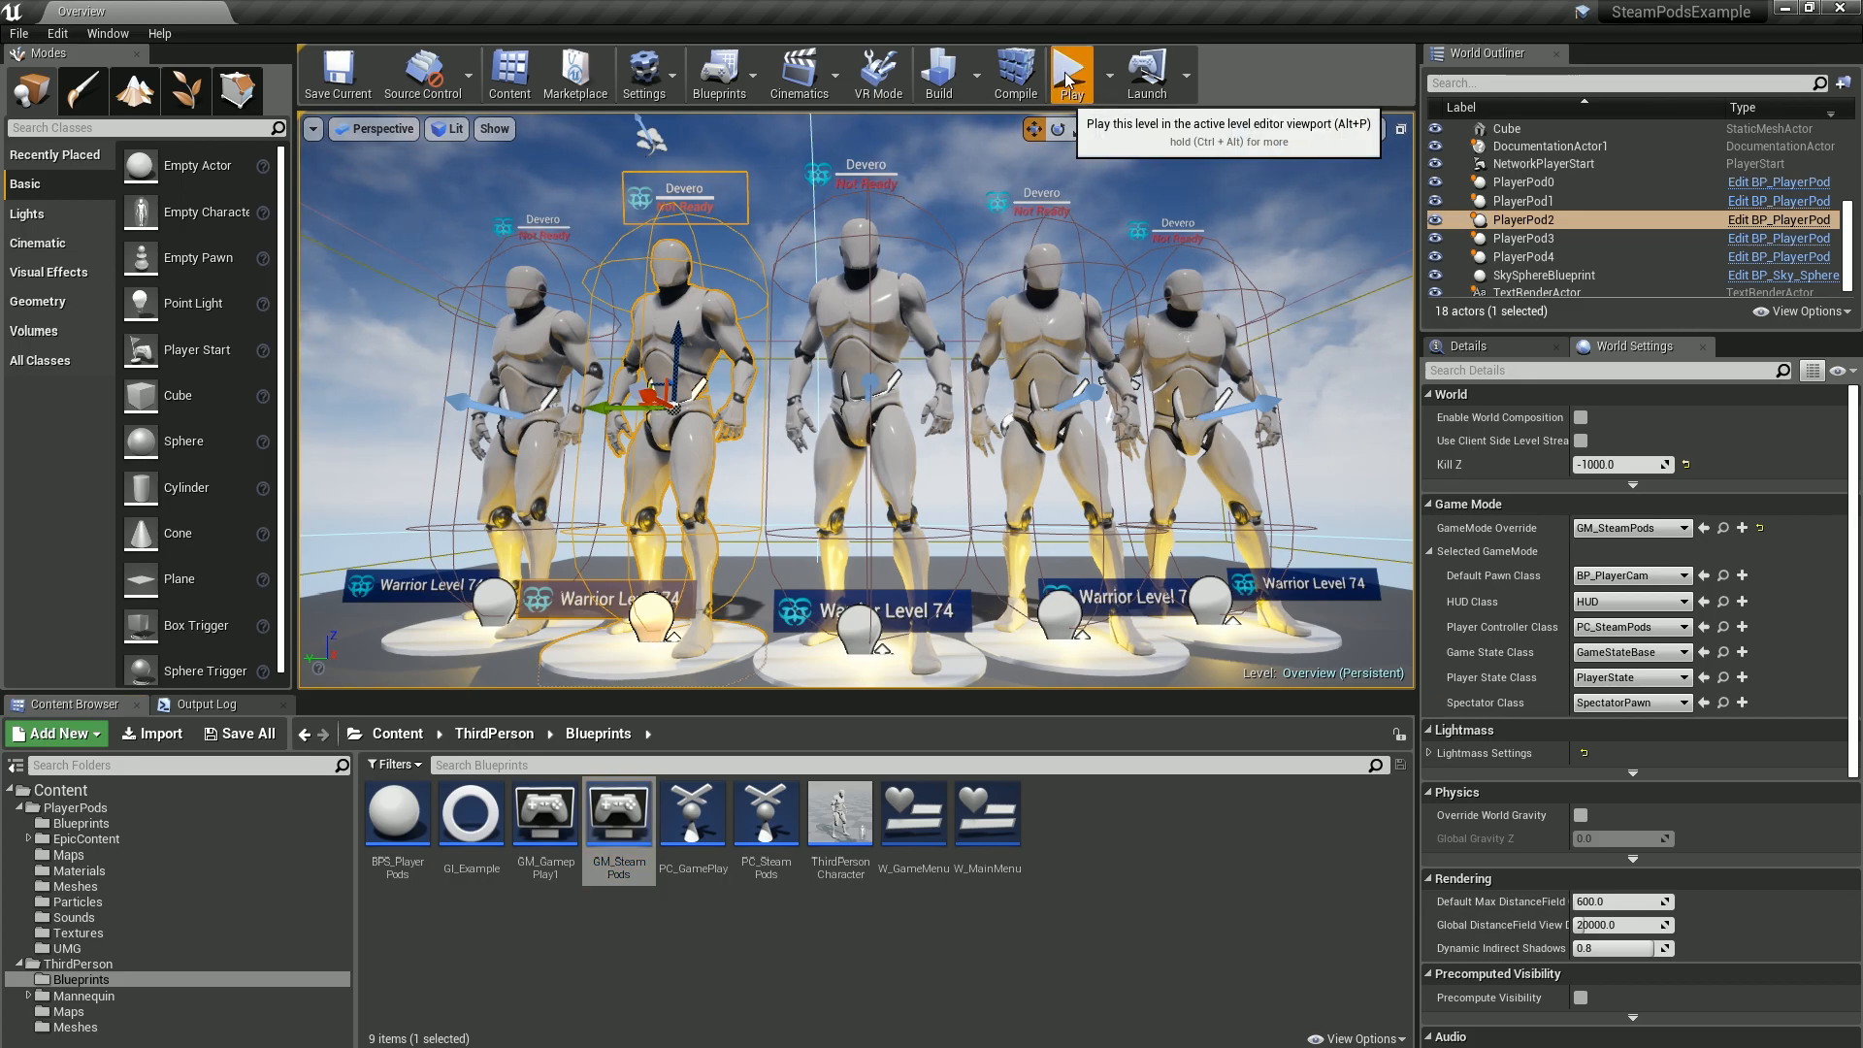
Test-play the Overview lobby in the editor, then stop the play session.
{"action": "left_click", "coordinate": [1067, 72]}
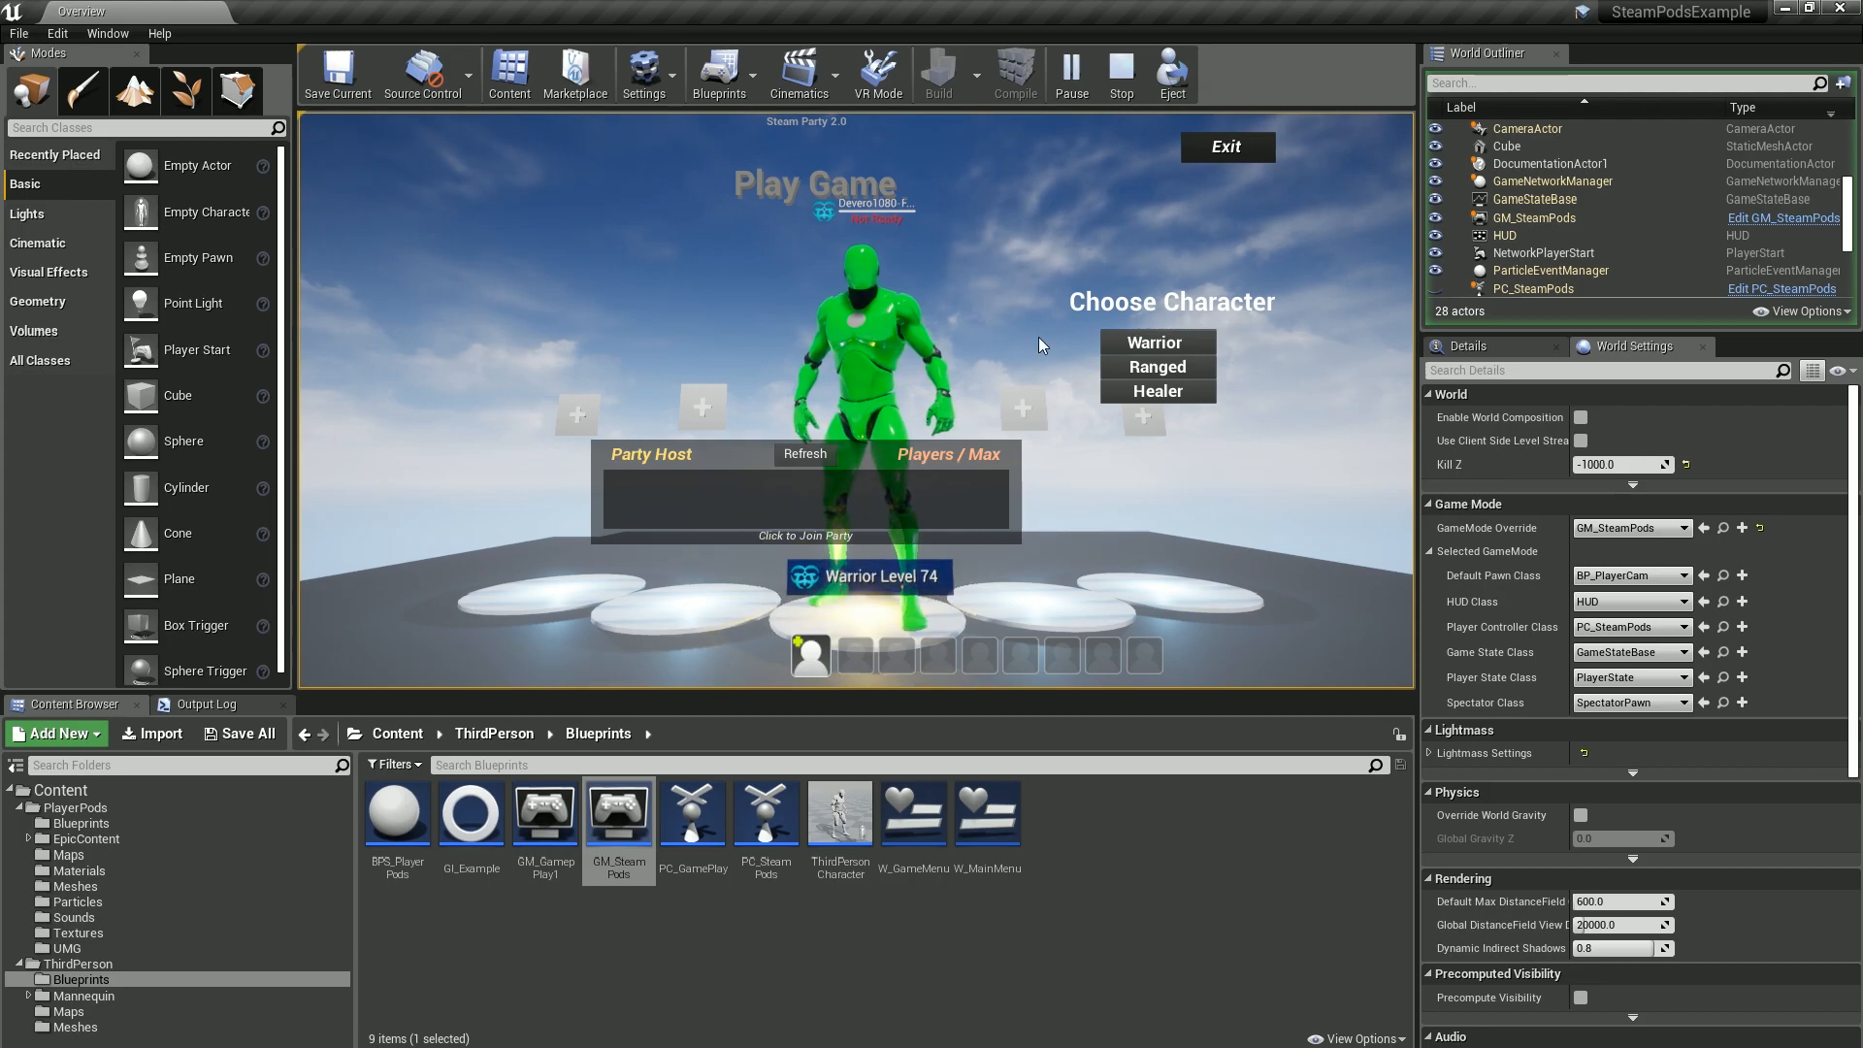
{"action": "left_click", "coordinate": [1117, 72]}
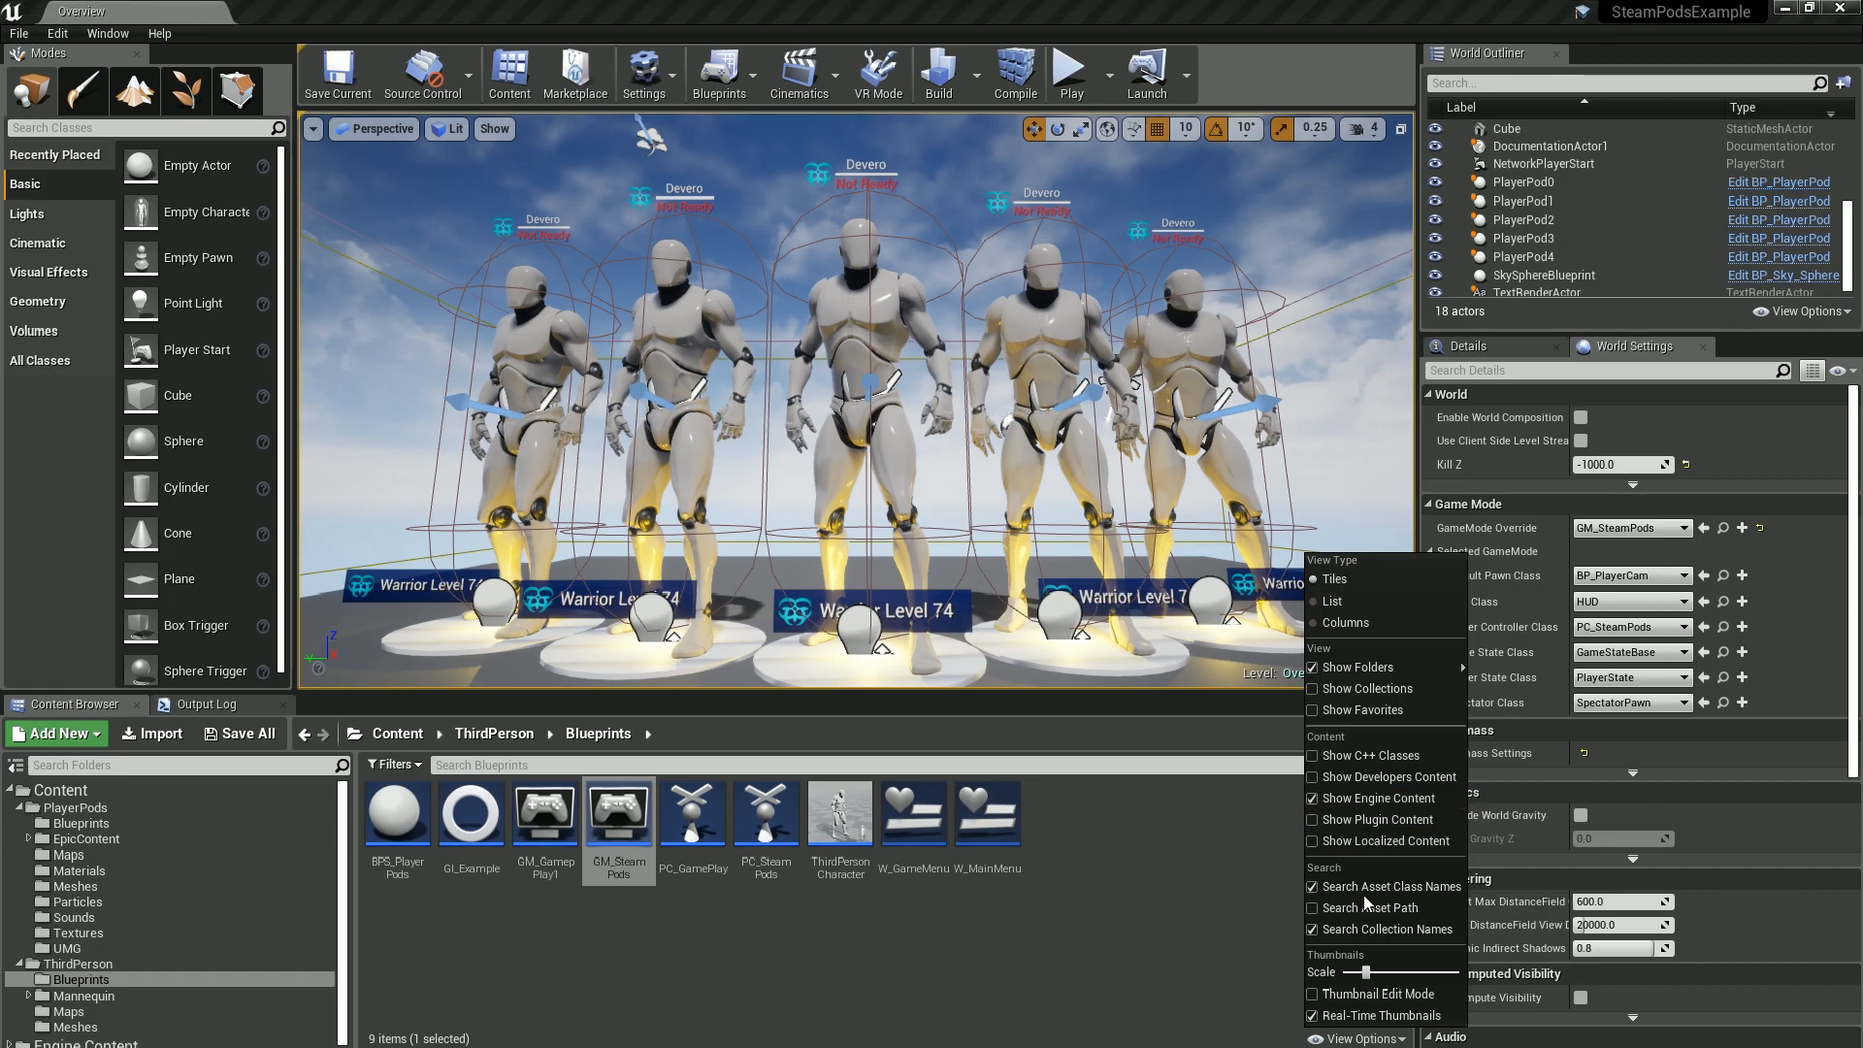
{"action": "mouse_move", "coordinate": [351, 854]}
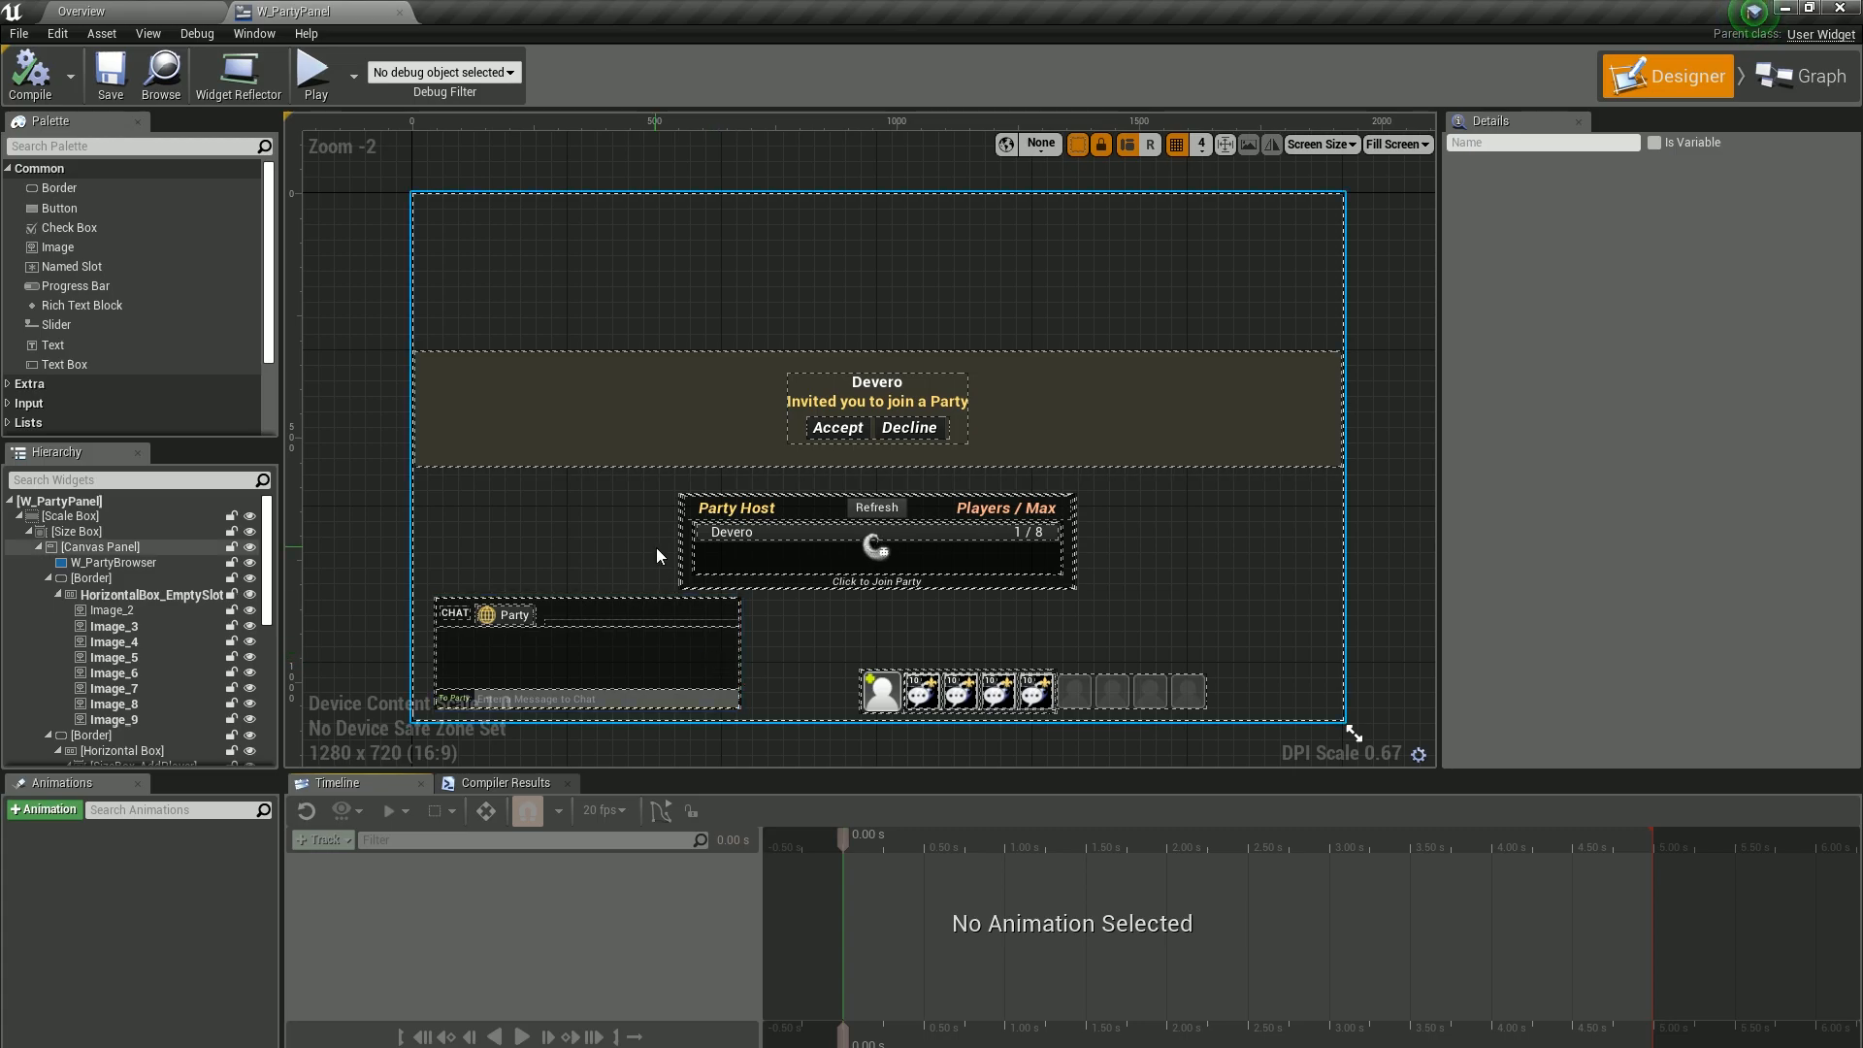
Select the W_PartyPanel root and uncheck Is Browser Enabled, keeping chat, party slots and add-player enabled.
{"action": "left_click", "coordinate": [103, 562]}
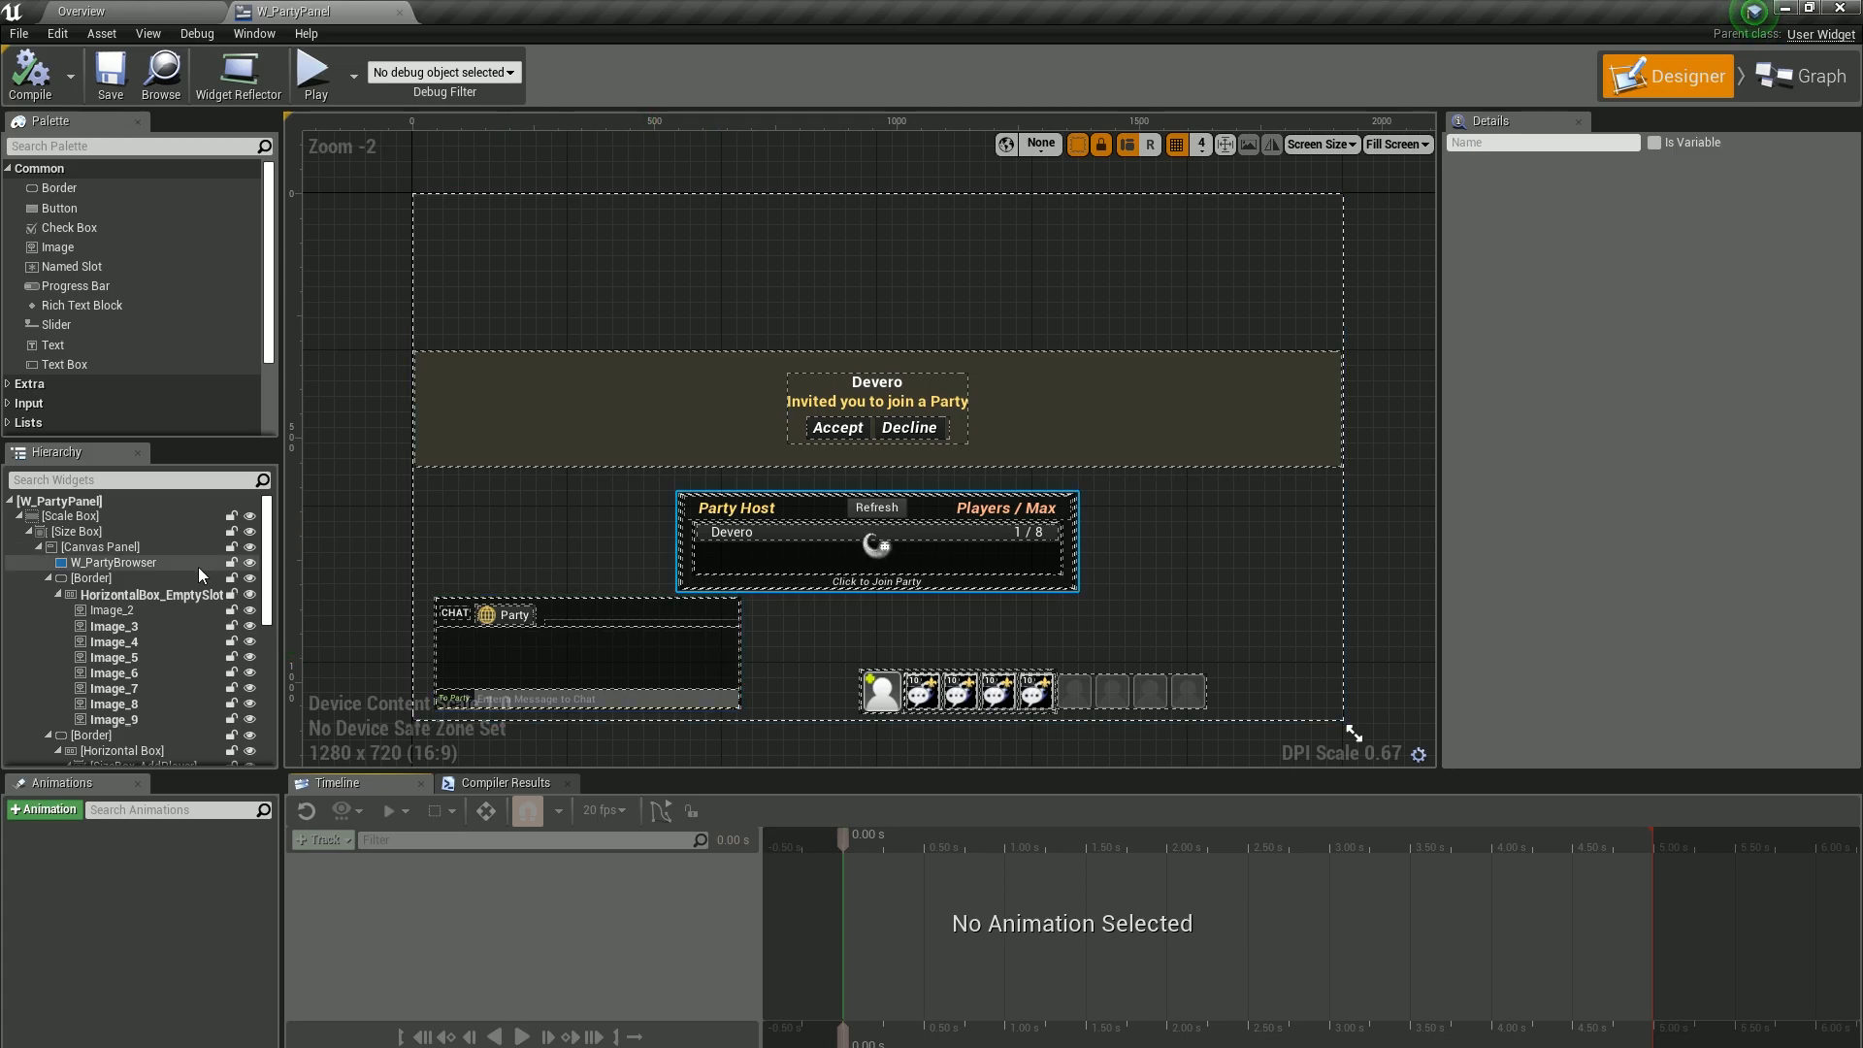
{"action": "left_click", "coordinate": [60, 501]}
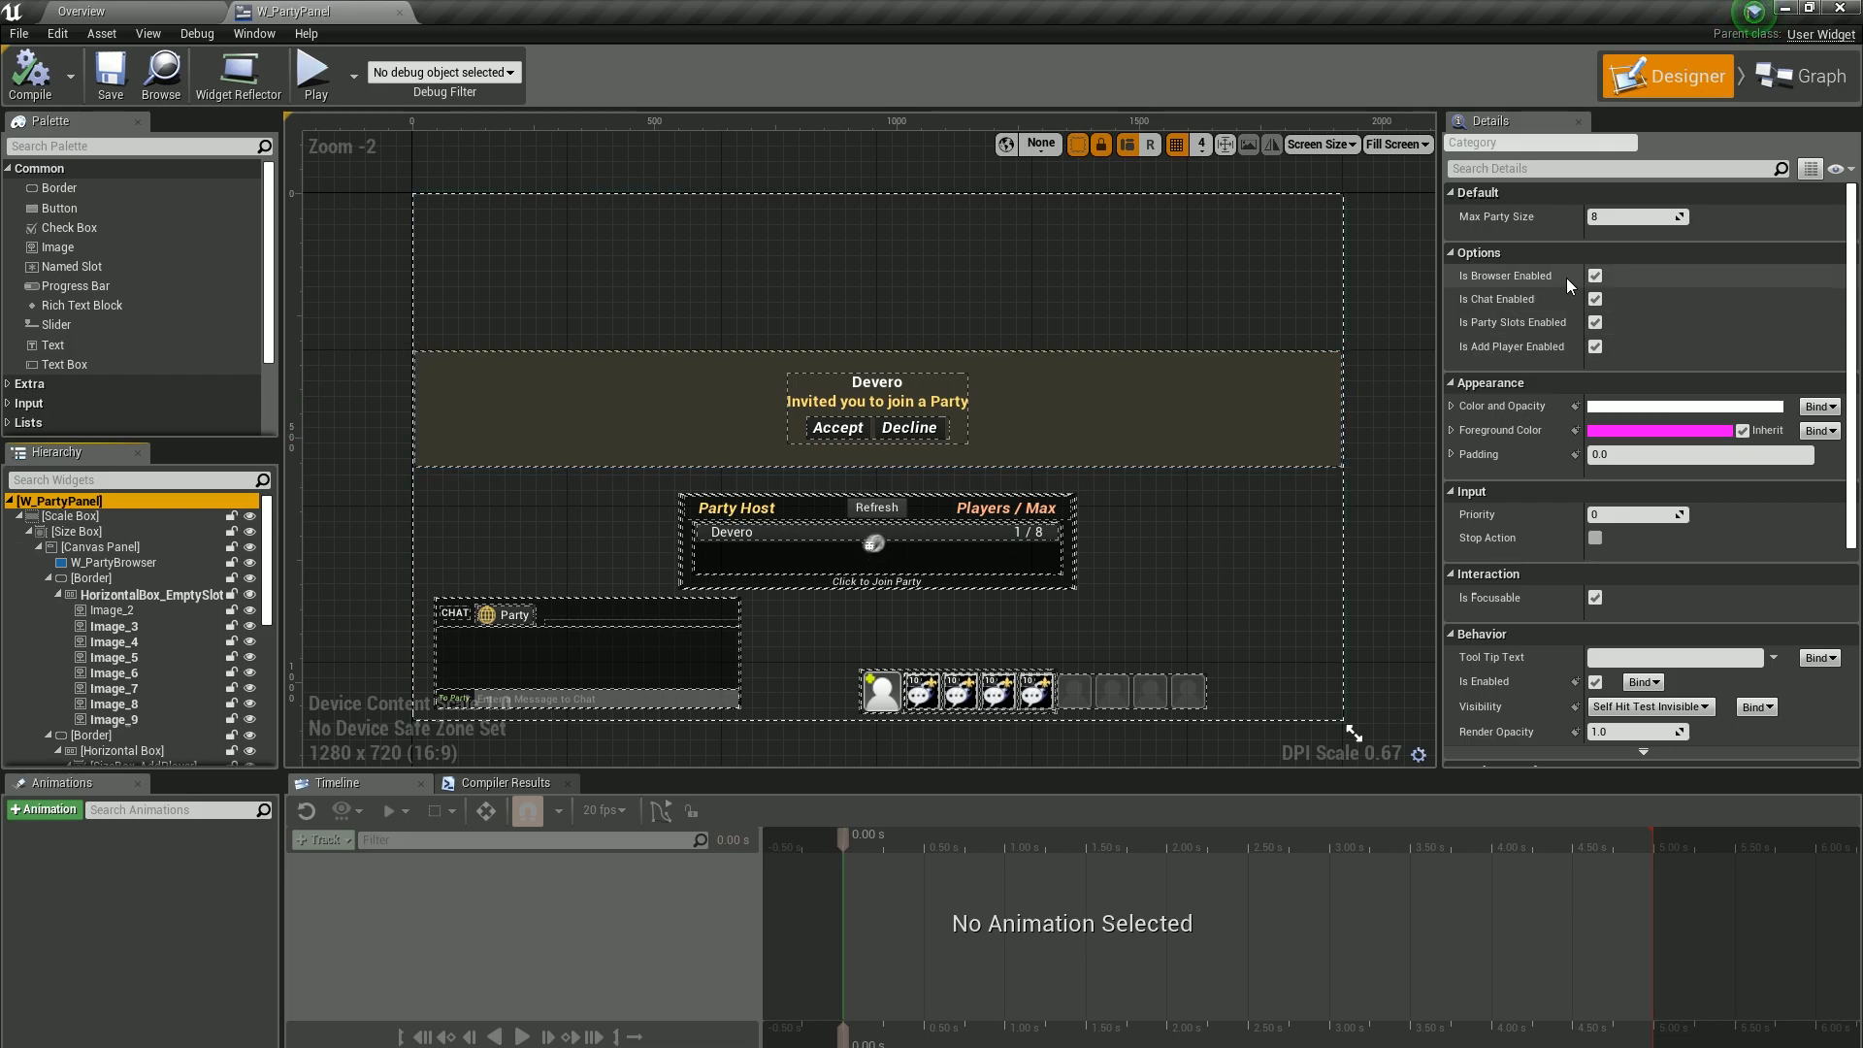
{"action": "left_click", "coordinate": [1597, 273]}
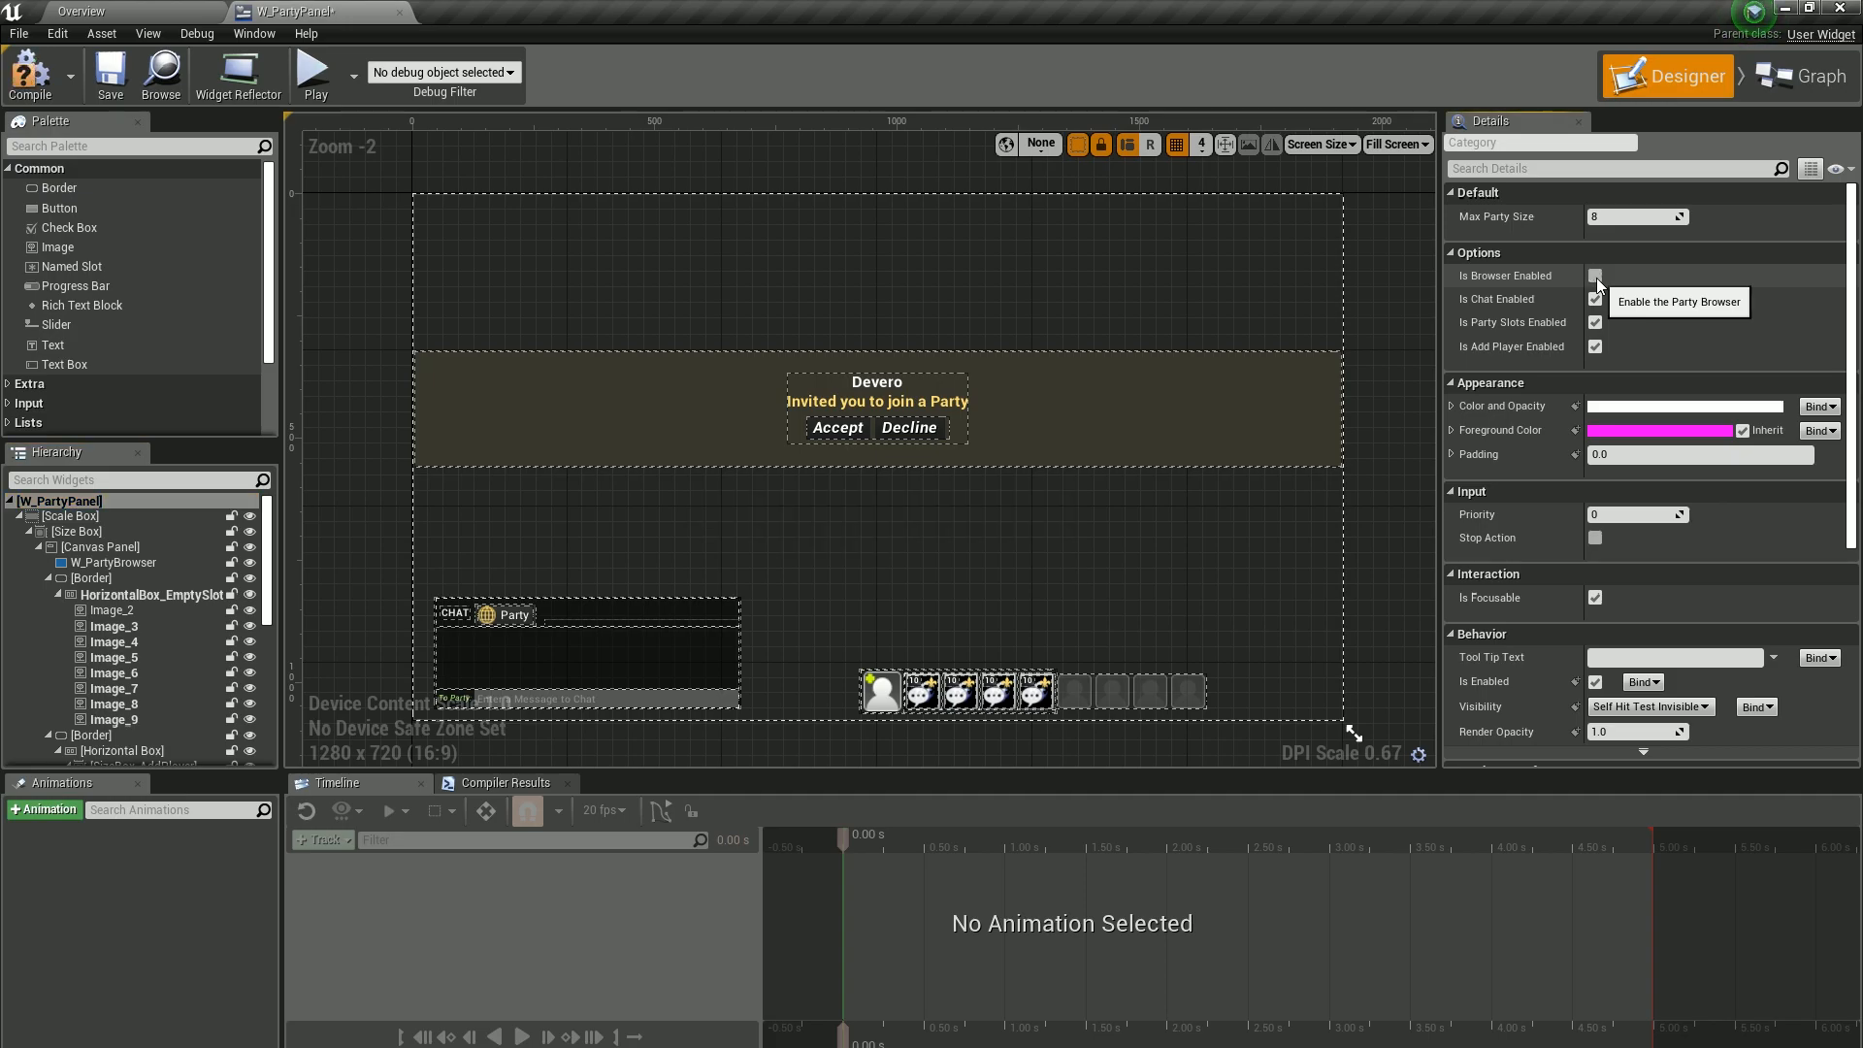
{"action": "left_click", "coordinate": [1595, 274]}
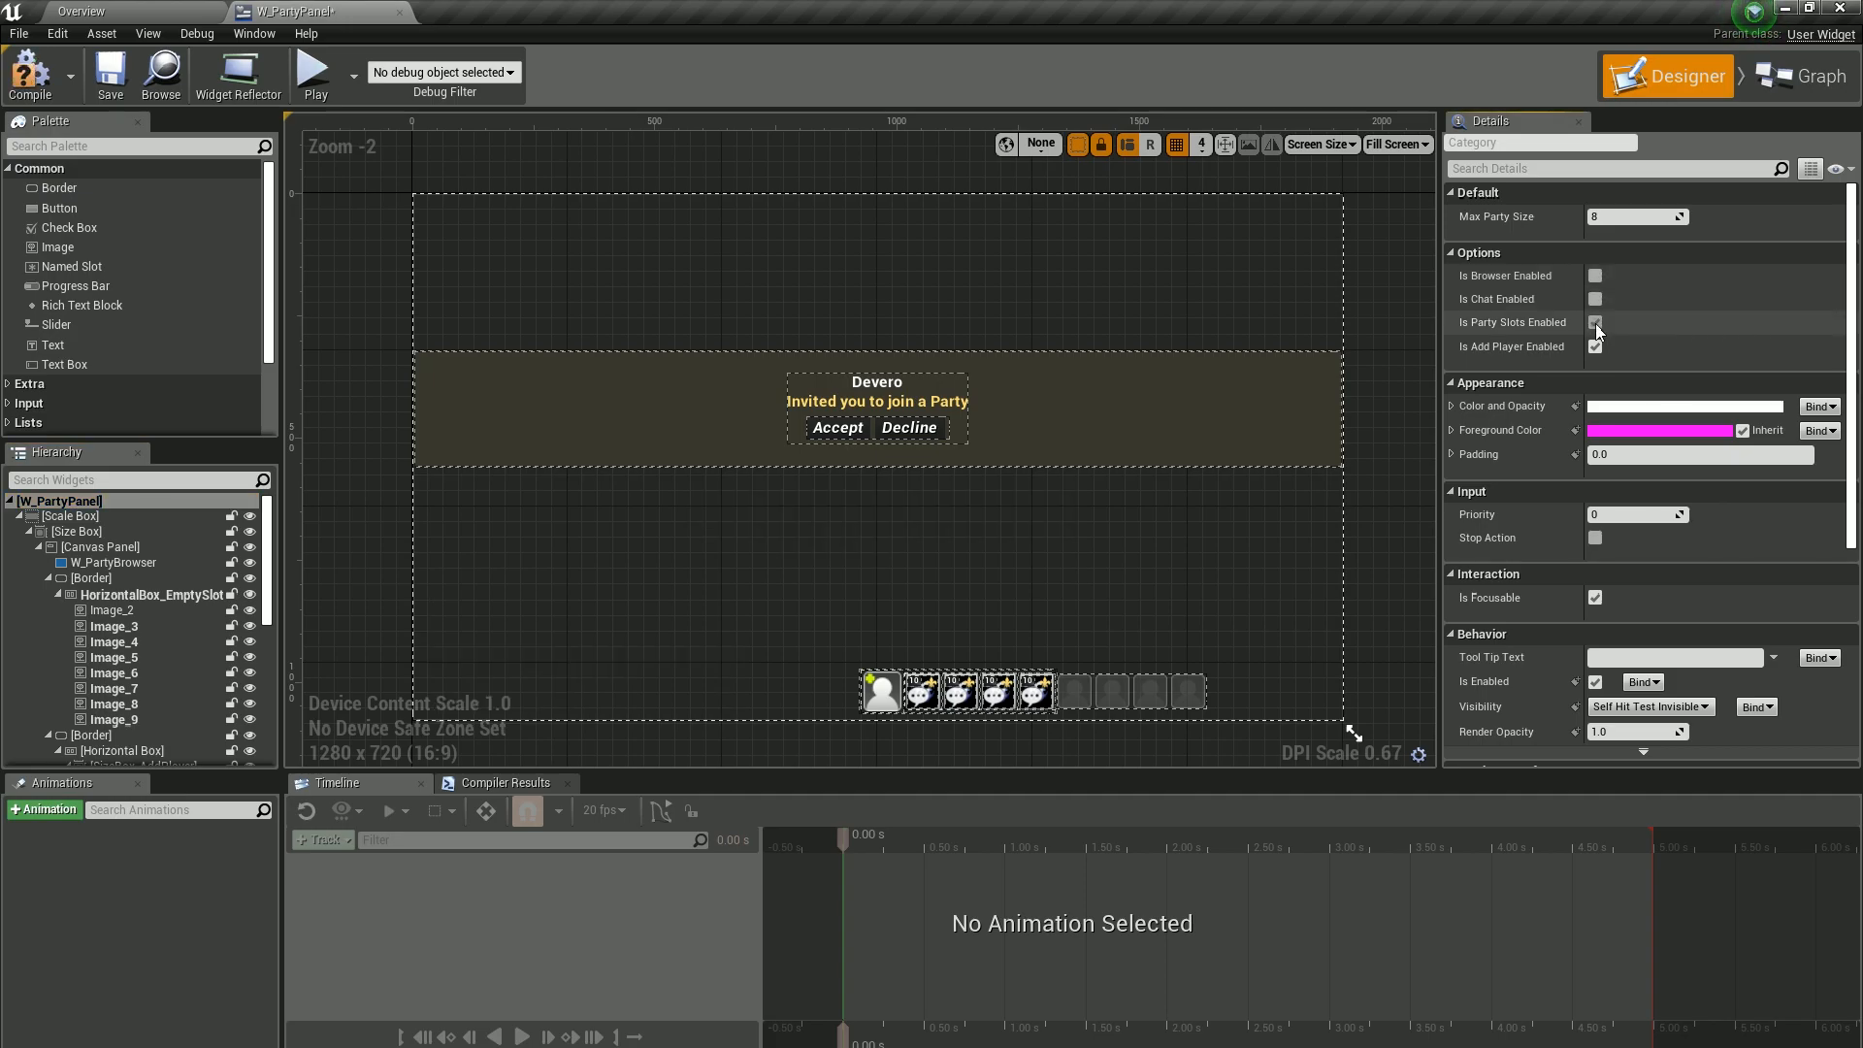
{"action": "left_click", "coordinate": [1595, 322]}
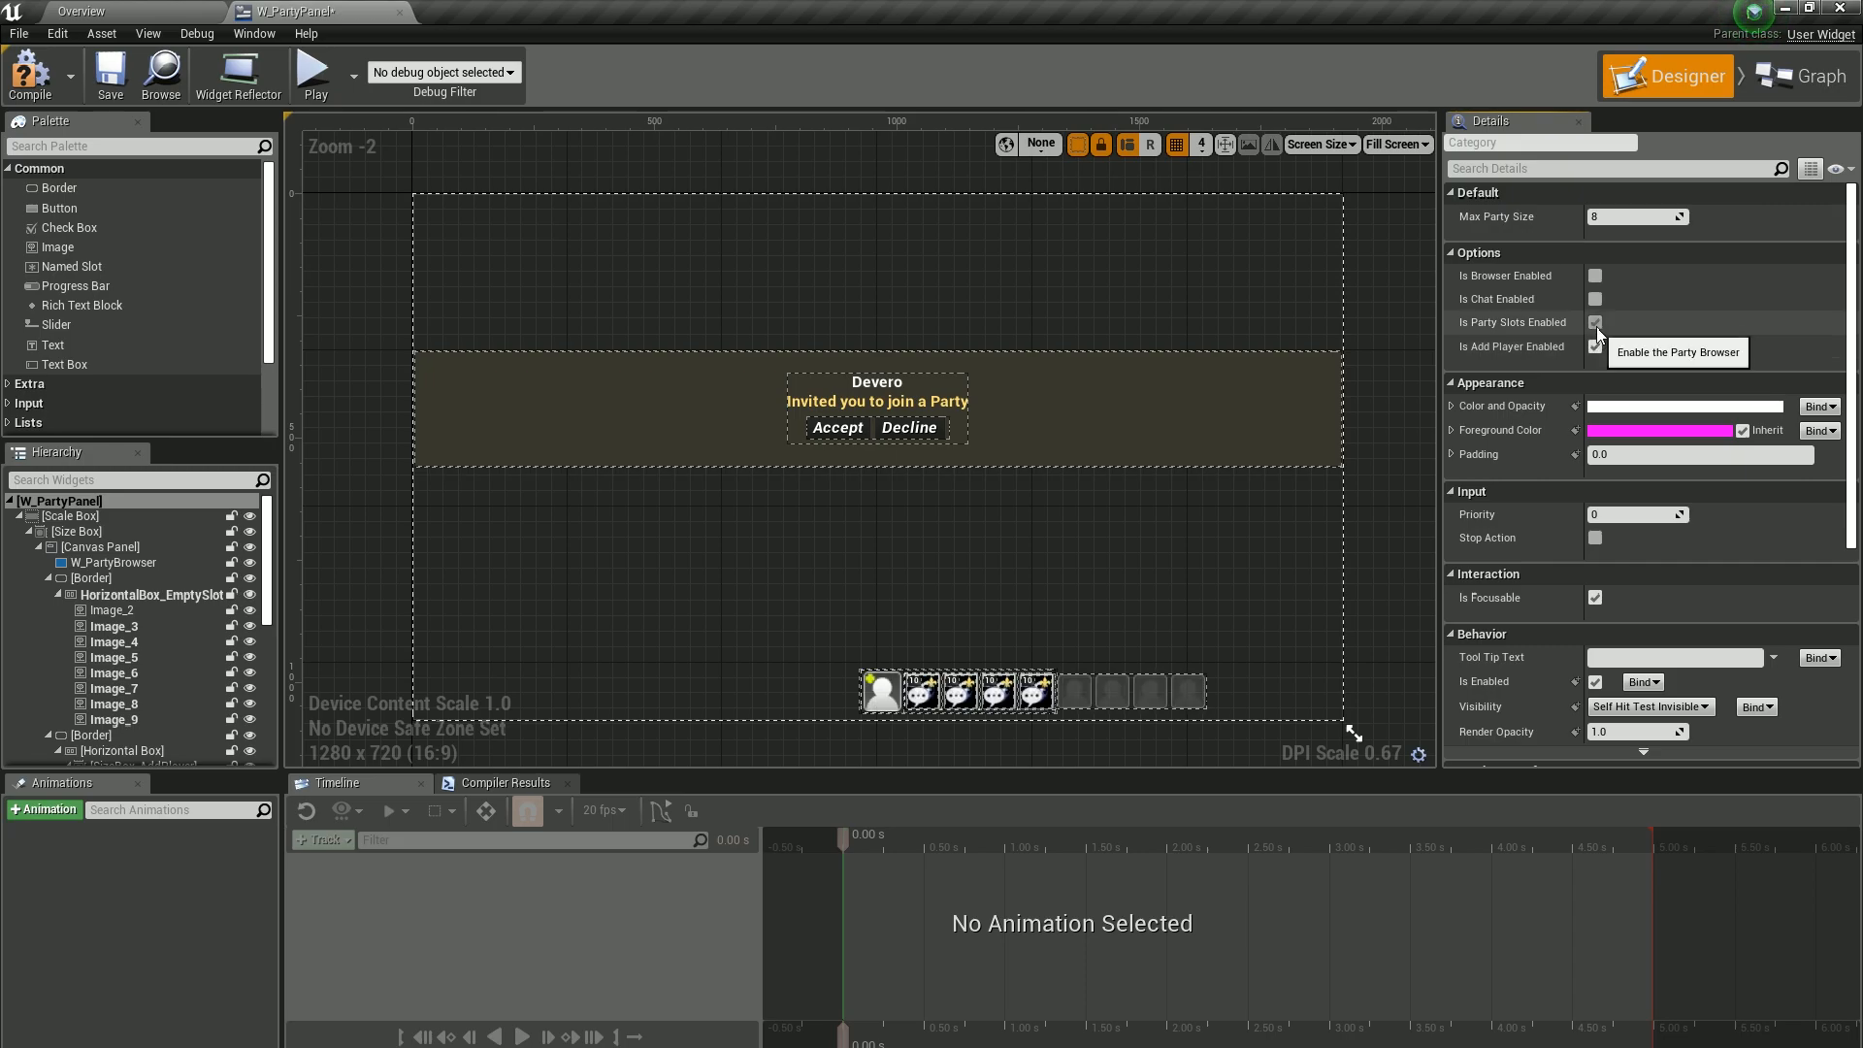
{"action": "left_click", "coordinate": [1595, 299]}
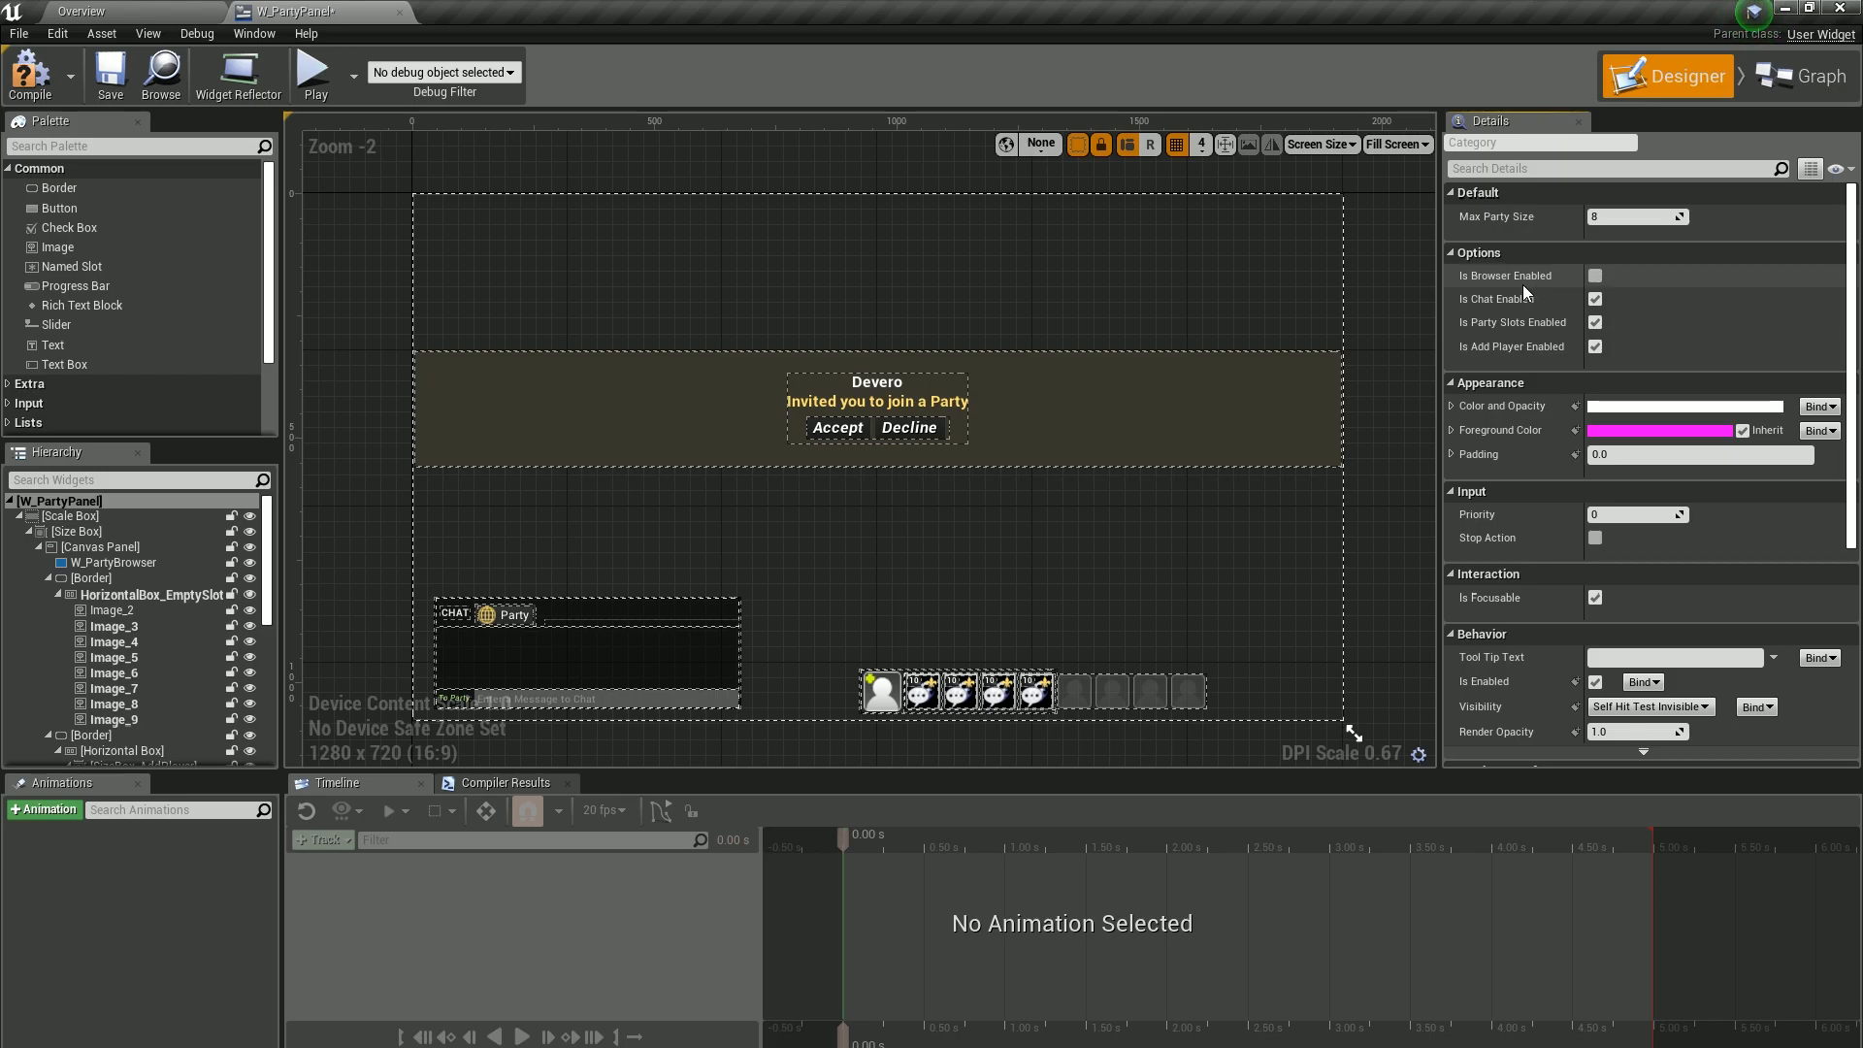
{"action": "mouse_move", "coordinate": [1597, 274]}
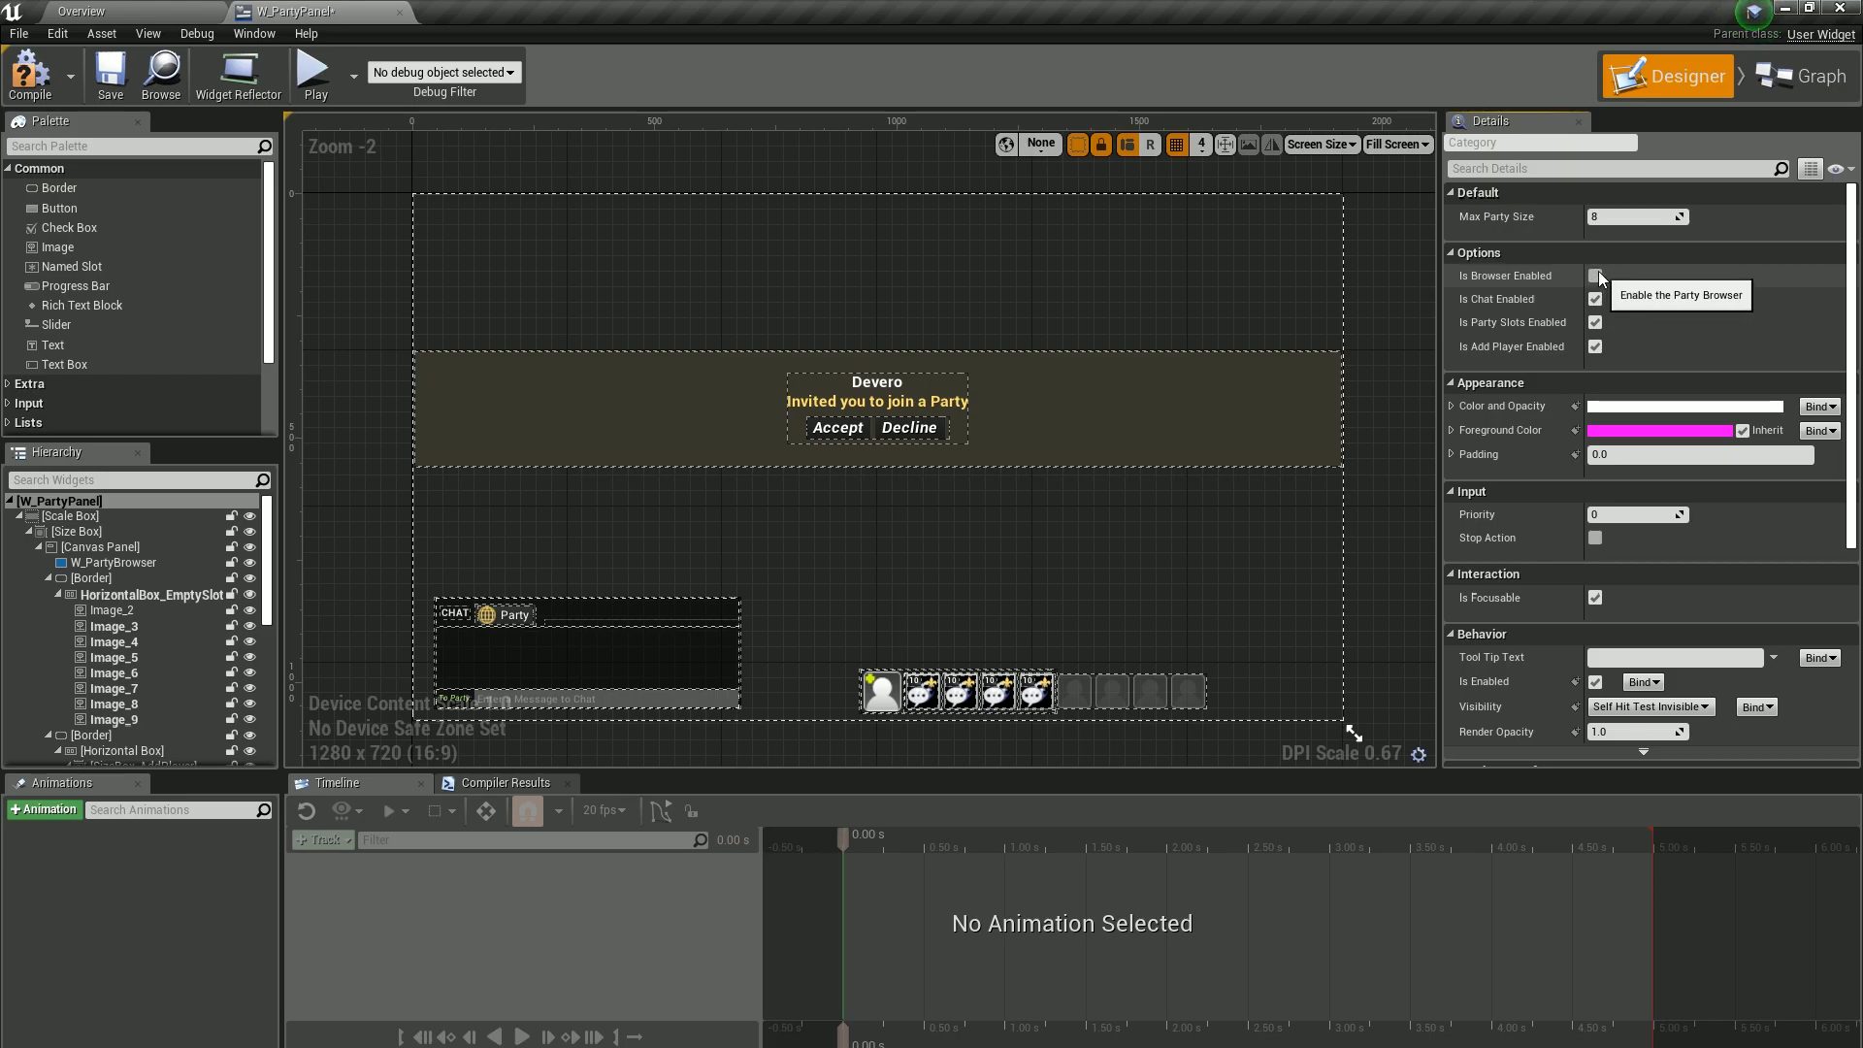
{"action": "mouse_move", "coordinate": [1620, 295]}
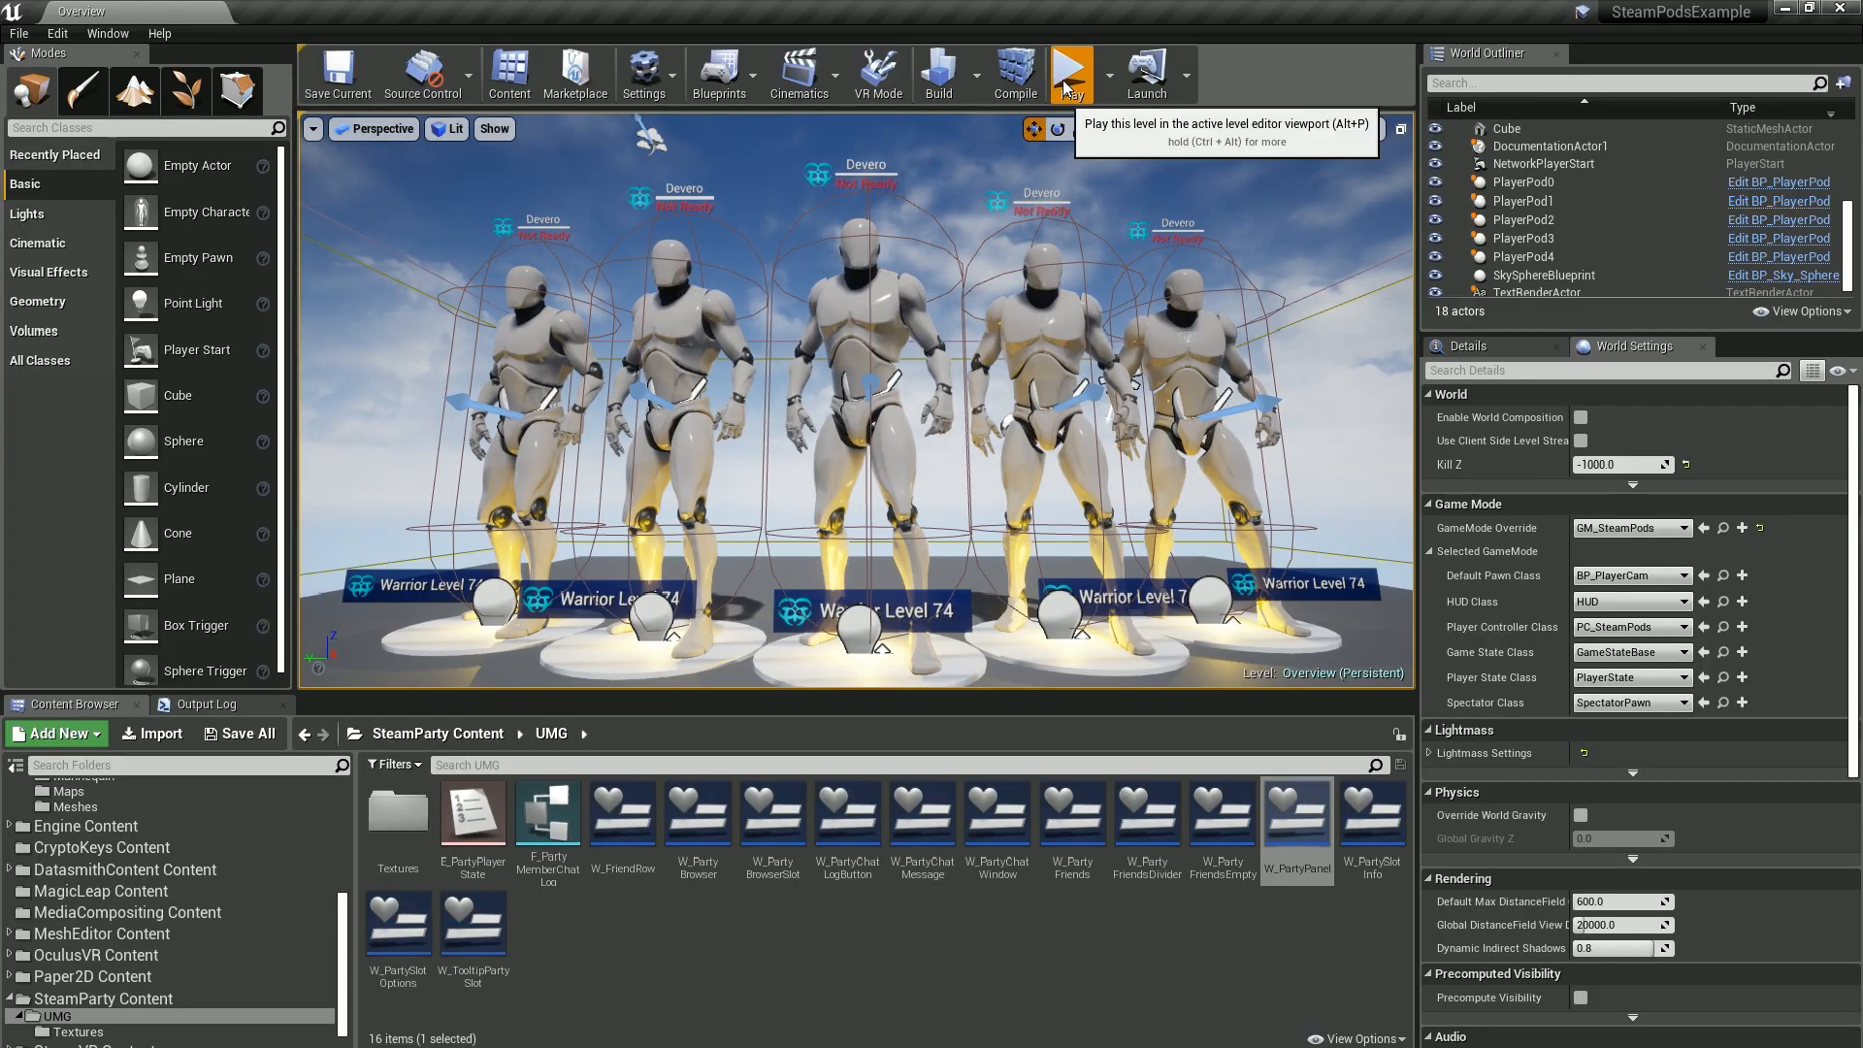
{"action": "left_click", "coordinate": [1067, 72]}
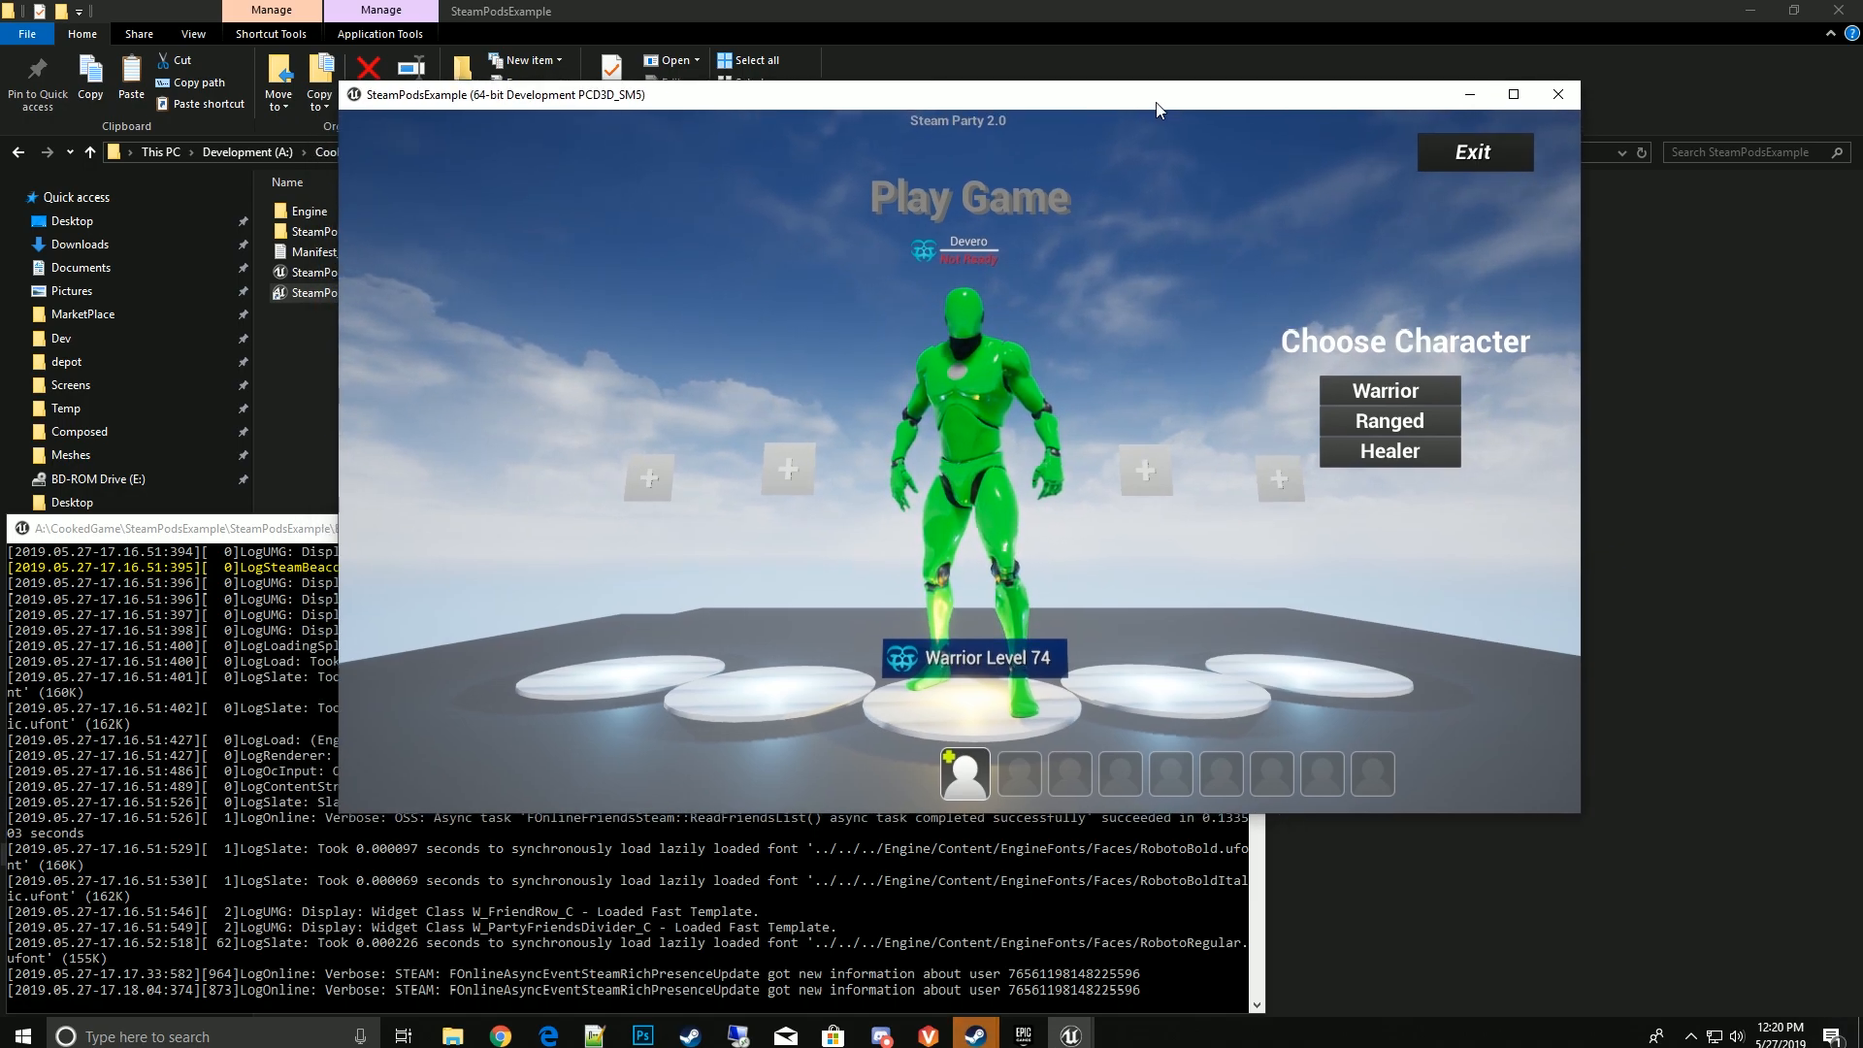
Create a party in the lobby and invite Galaxy through an empty pod's + button.
{"action": "left_click", "coordinate": [964, 774]}
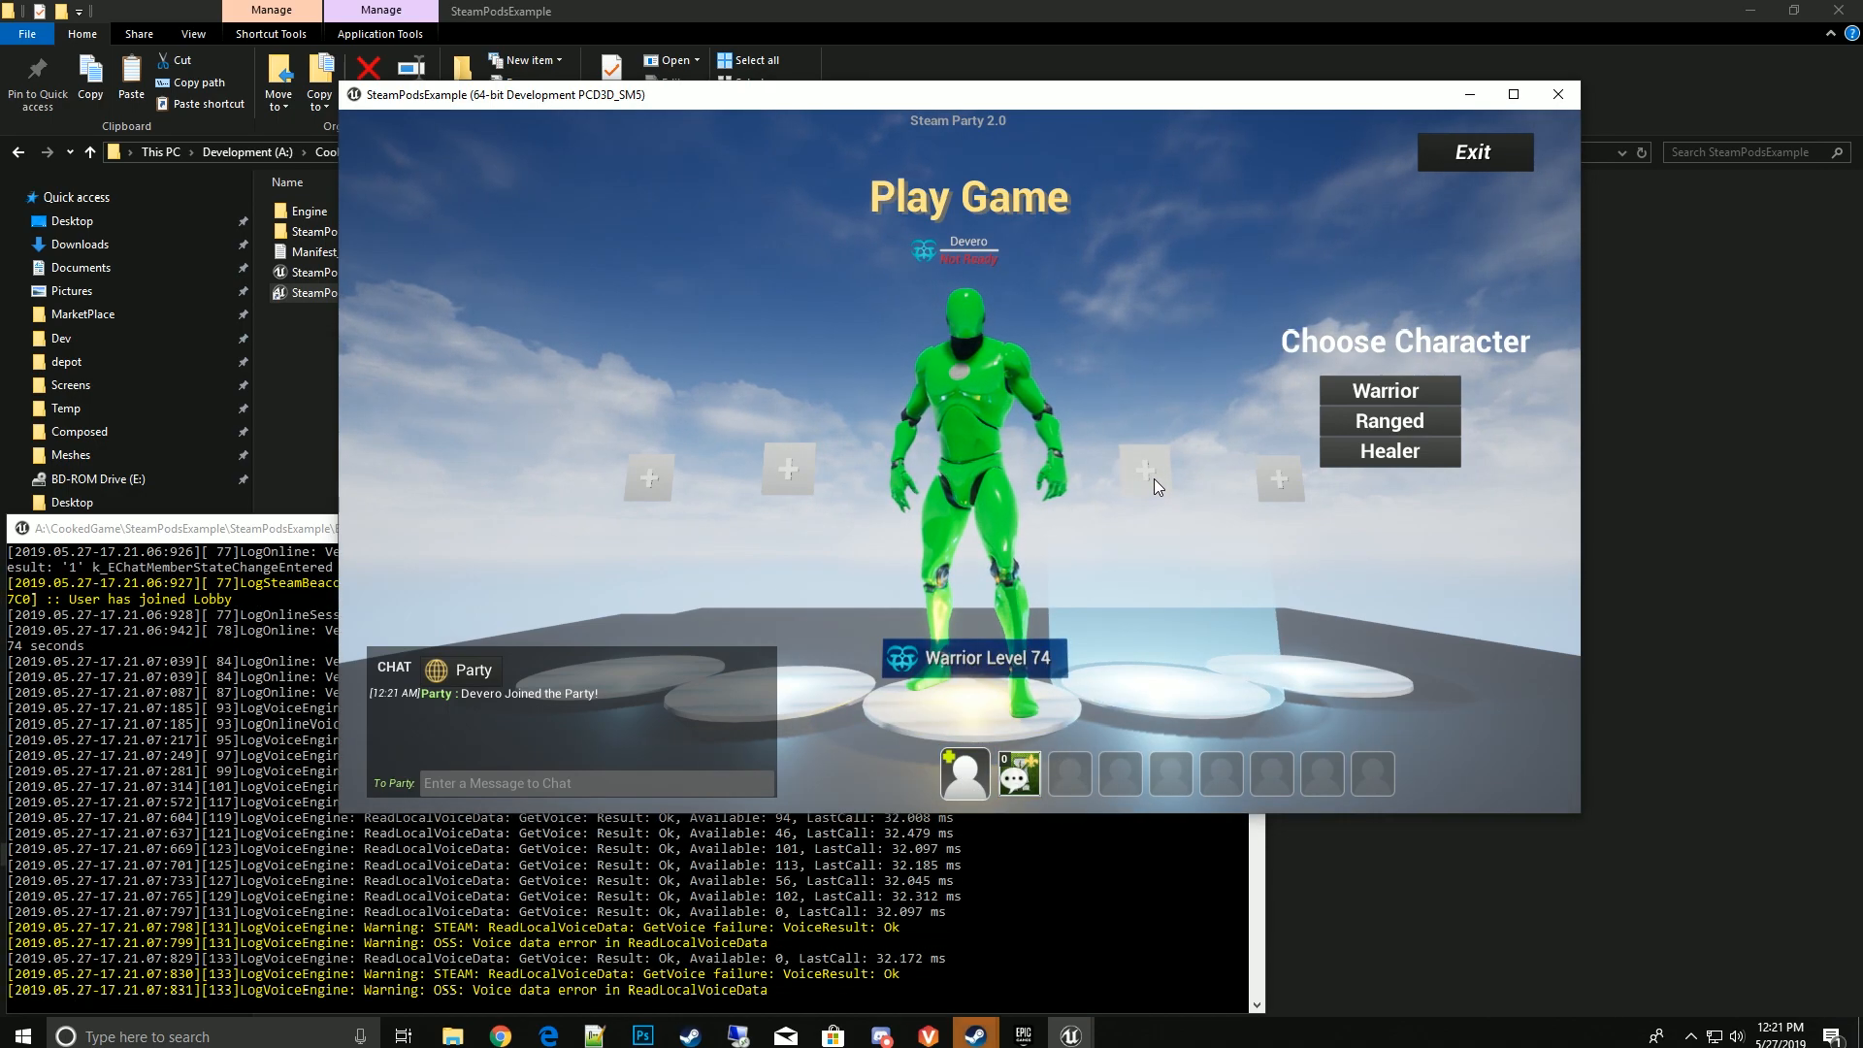
{"action": "left_click", "coordinate": [964, 772]}
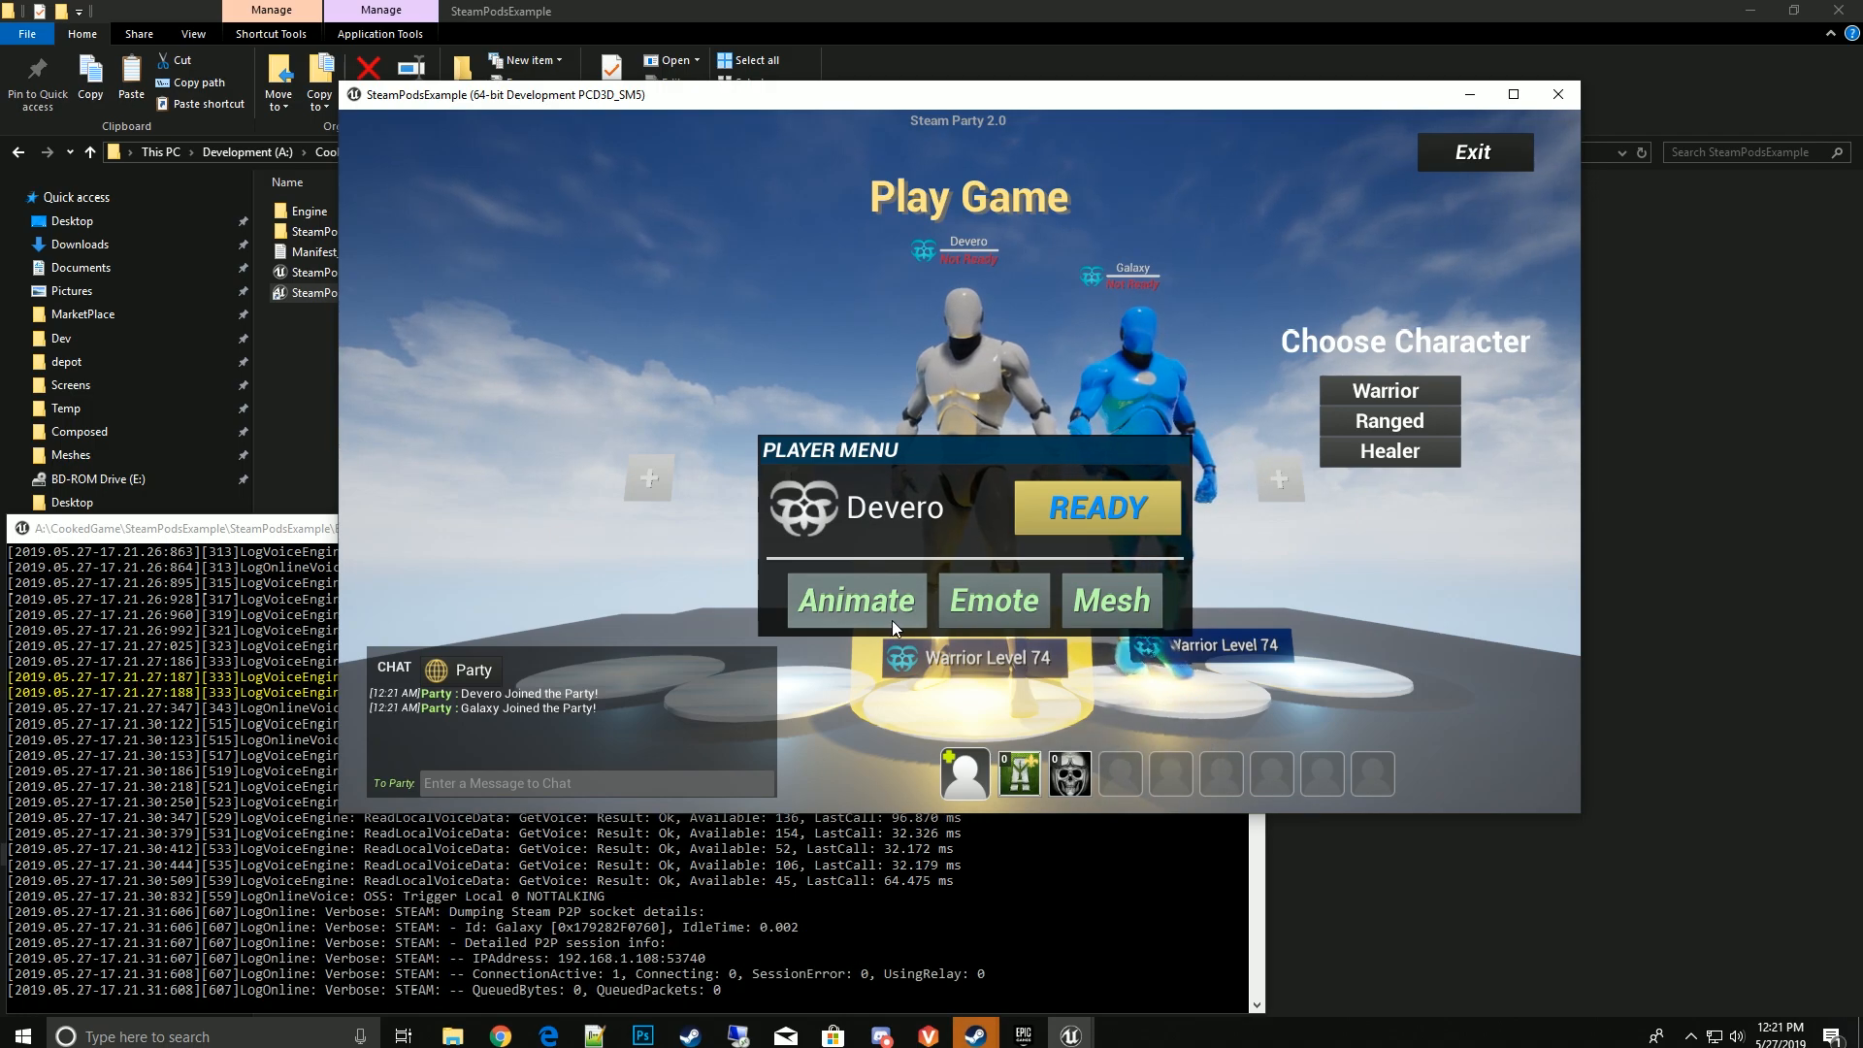
Mark the local player as READY in the Player Menu and close the menu.
{"action": "left_click", "coordinate": [994, 600]}
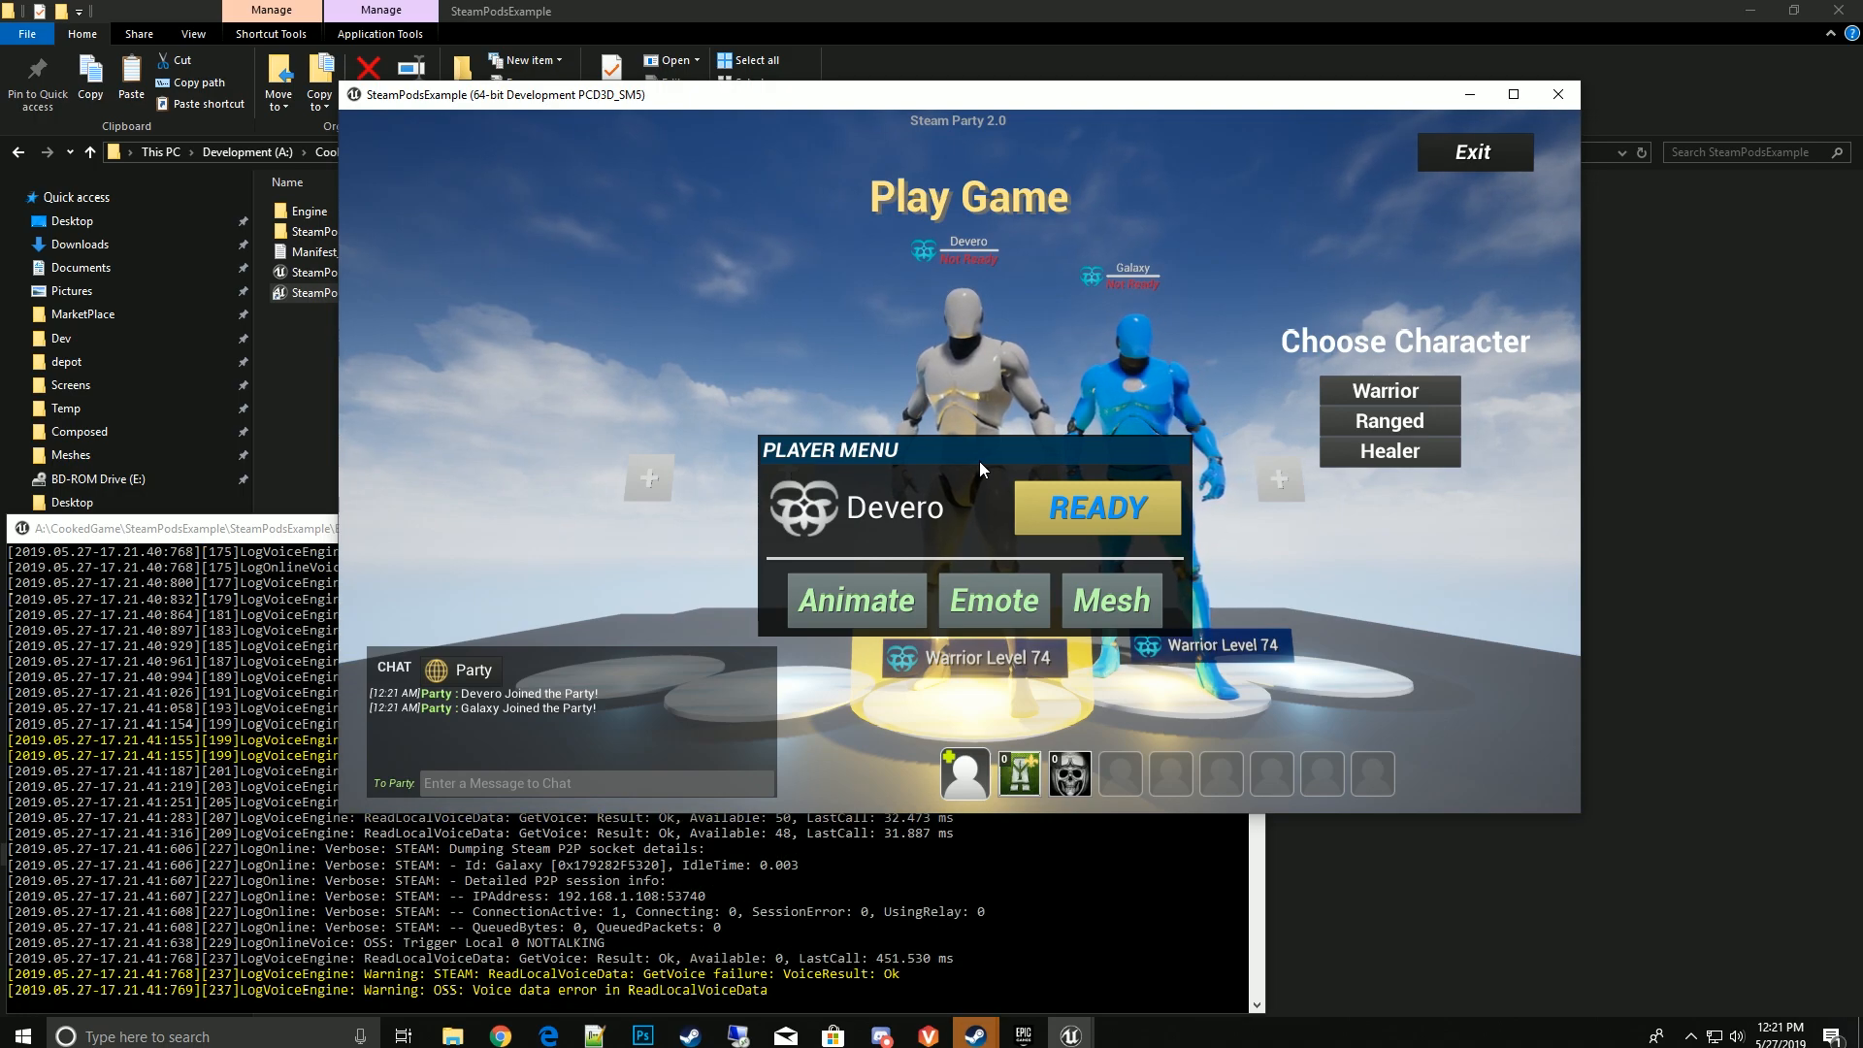
{"action": "mouse_move", "coordinate": [1061, 562]}
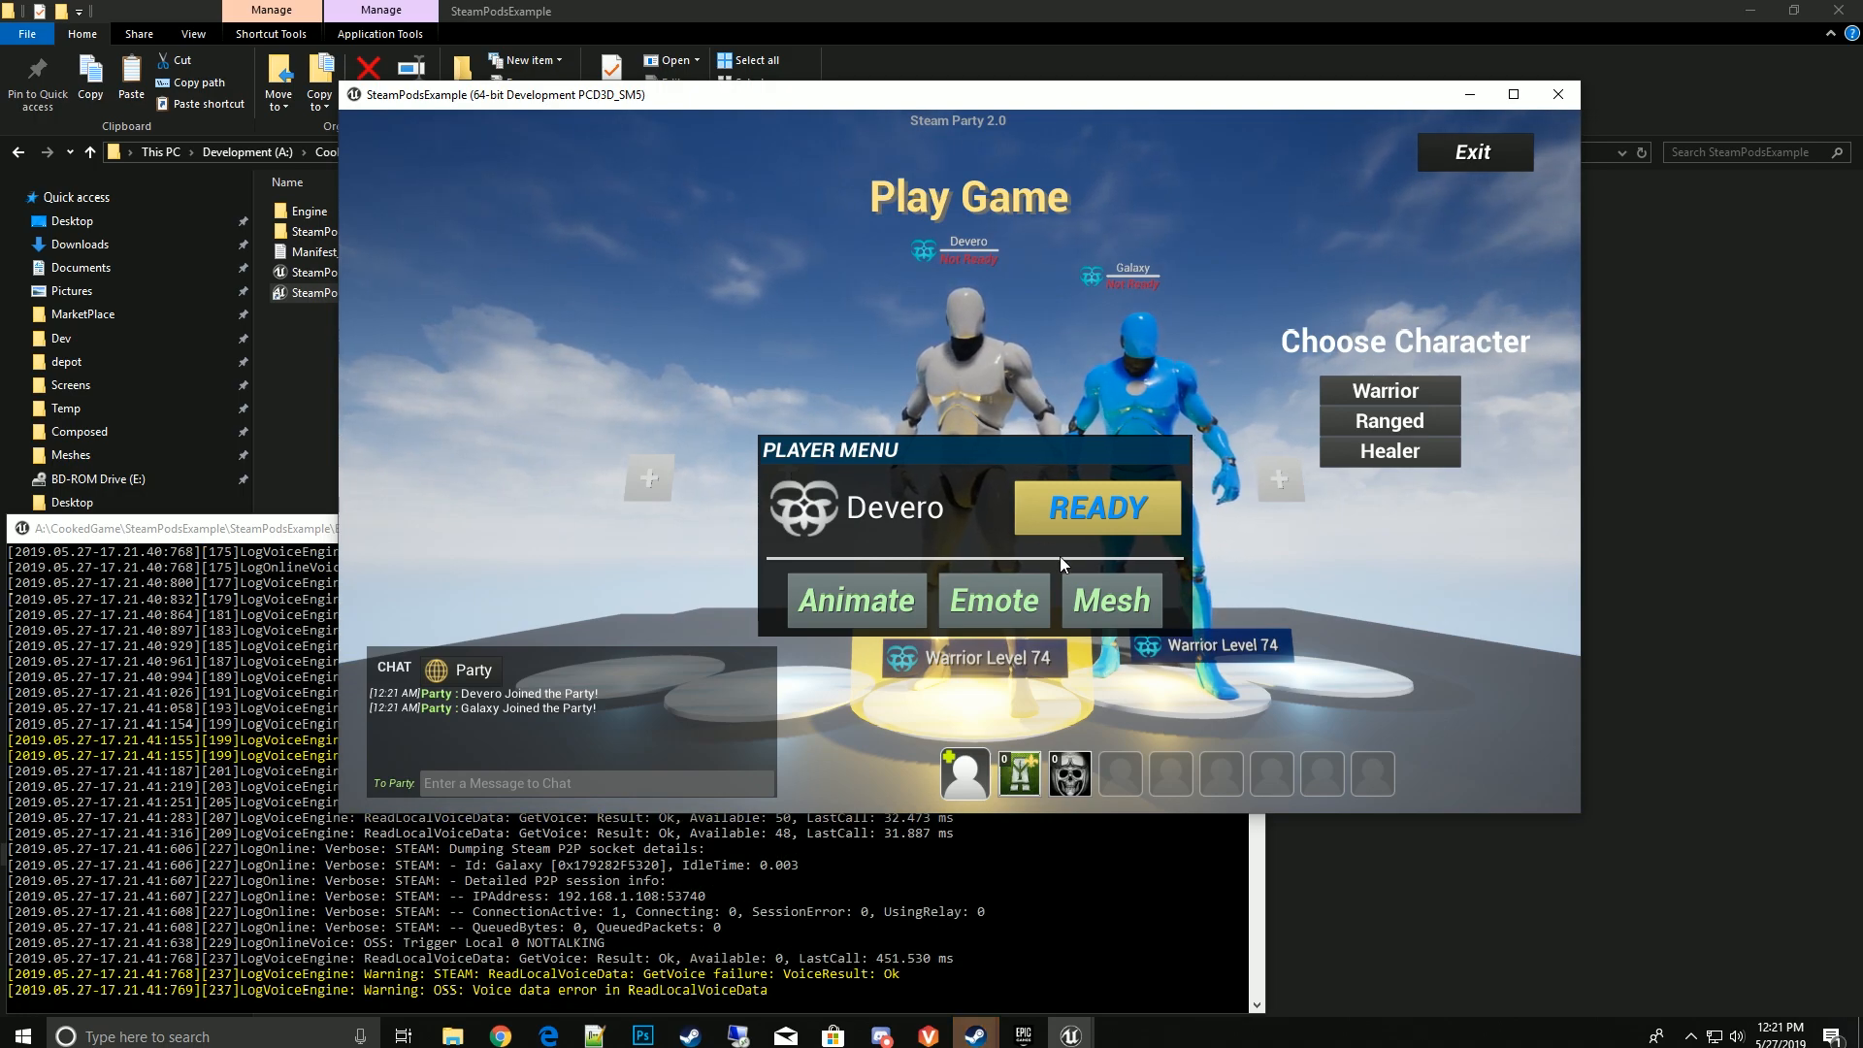
{"action": "left_click", "coordinate": [1094, 506]}
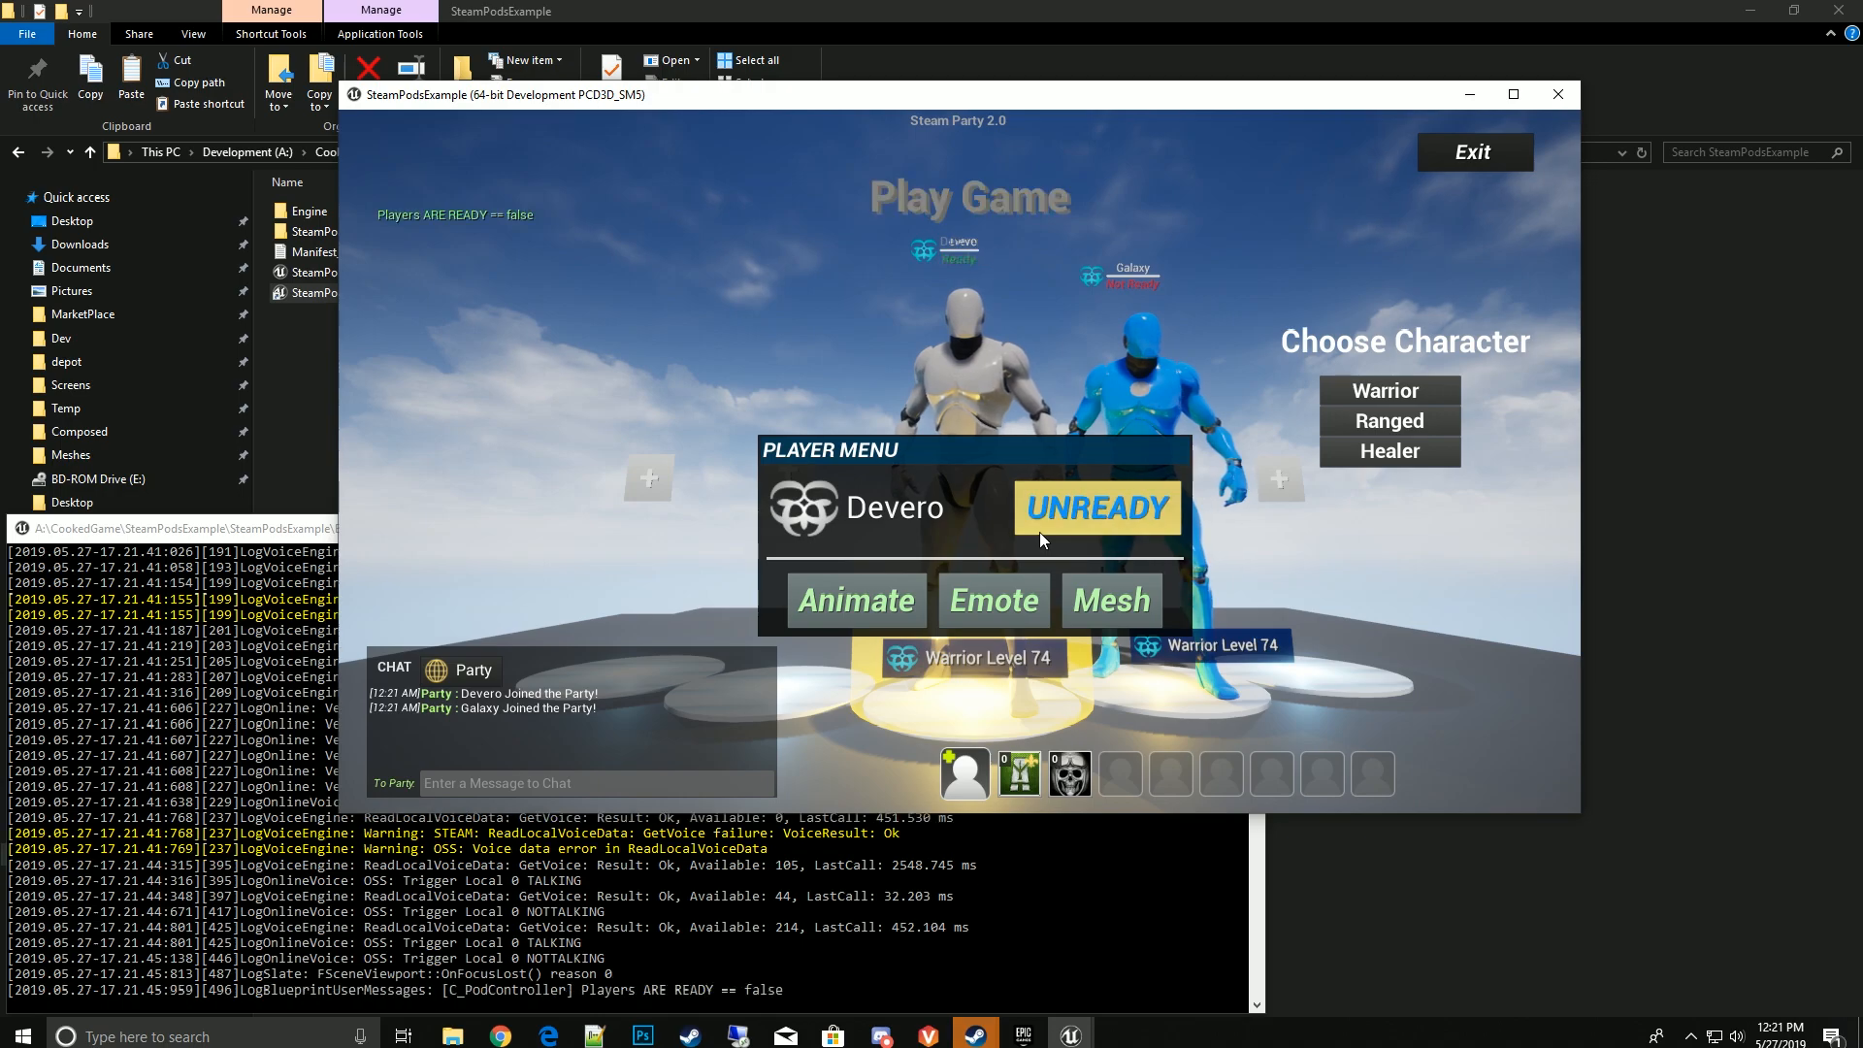
{"action": "left_click", "coordinate": [1097, 507]}
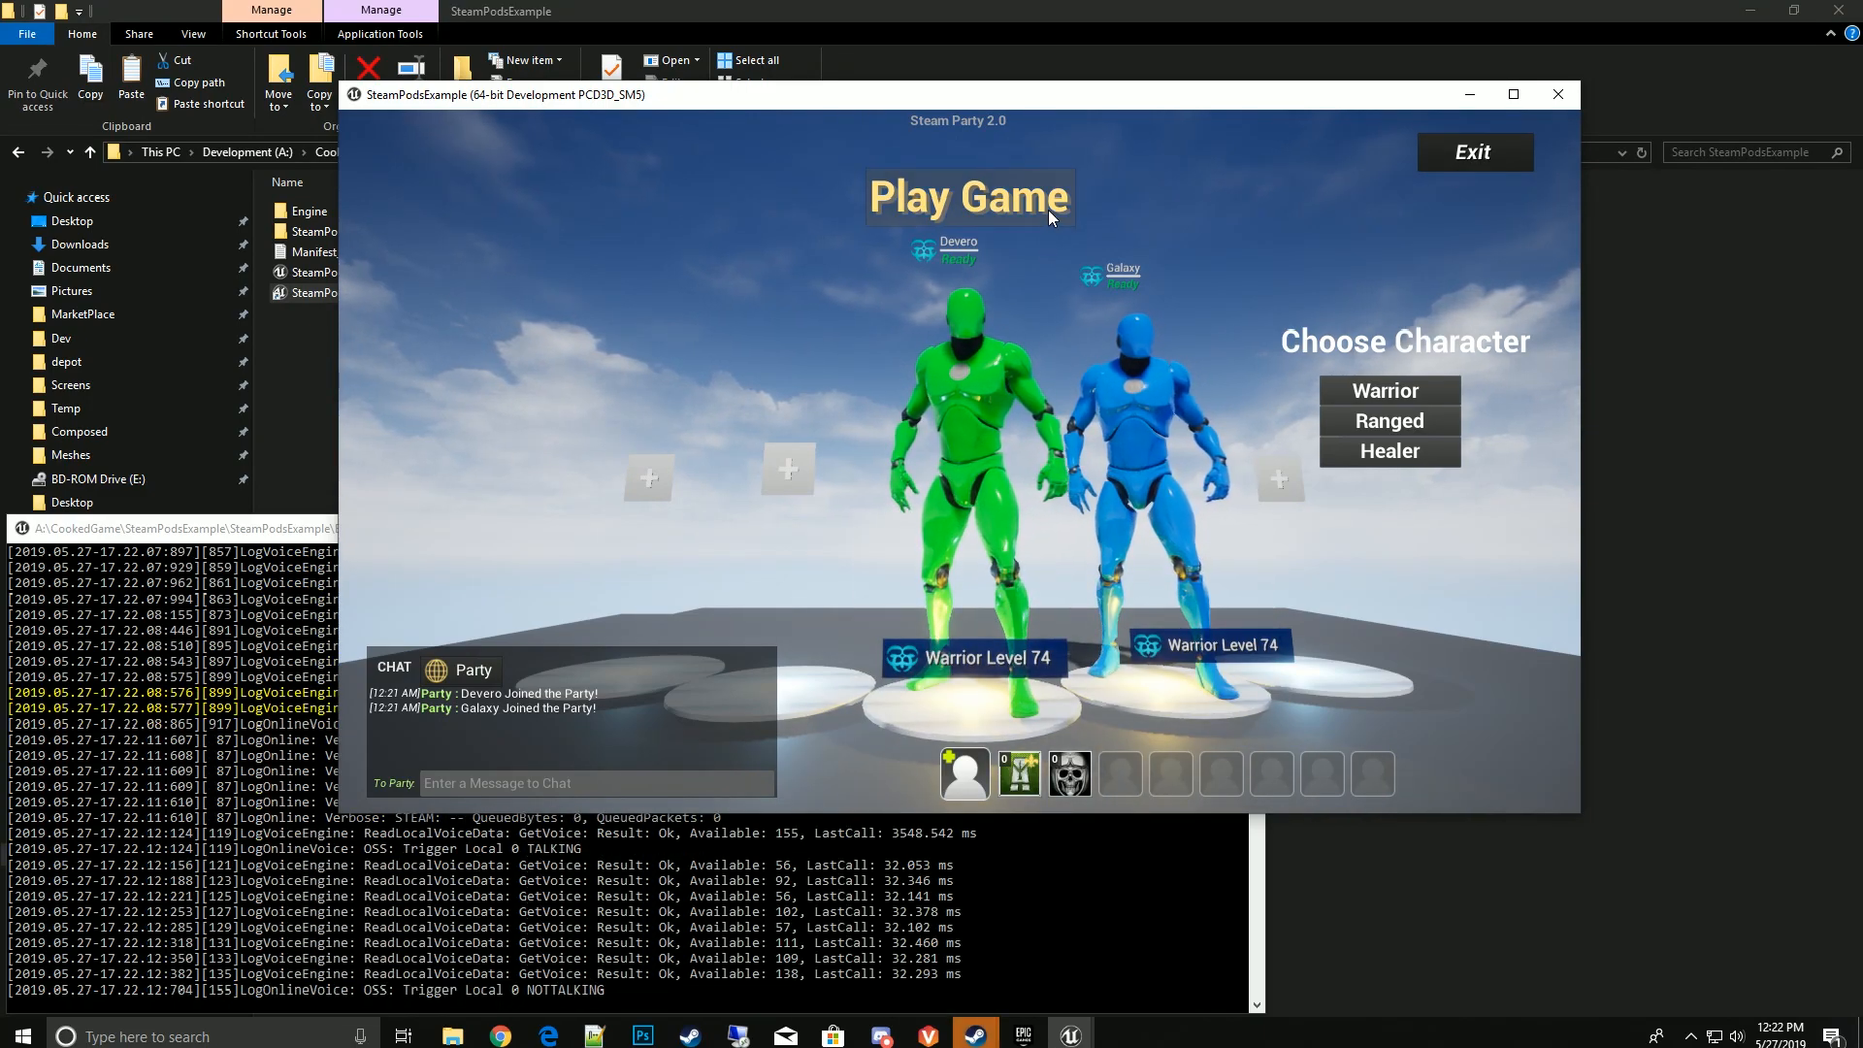
{"action": "left_click", "coordinate": [968, 196]}
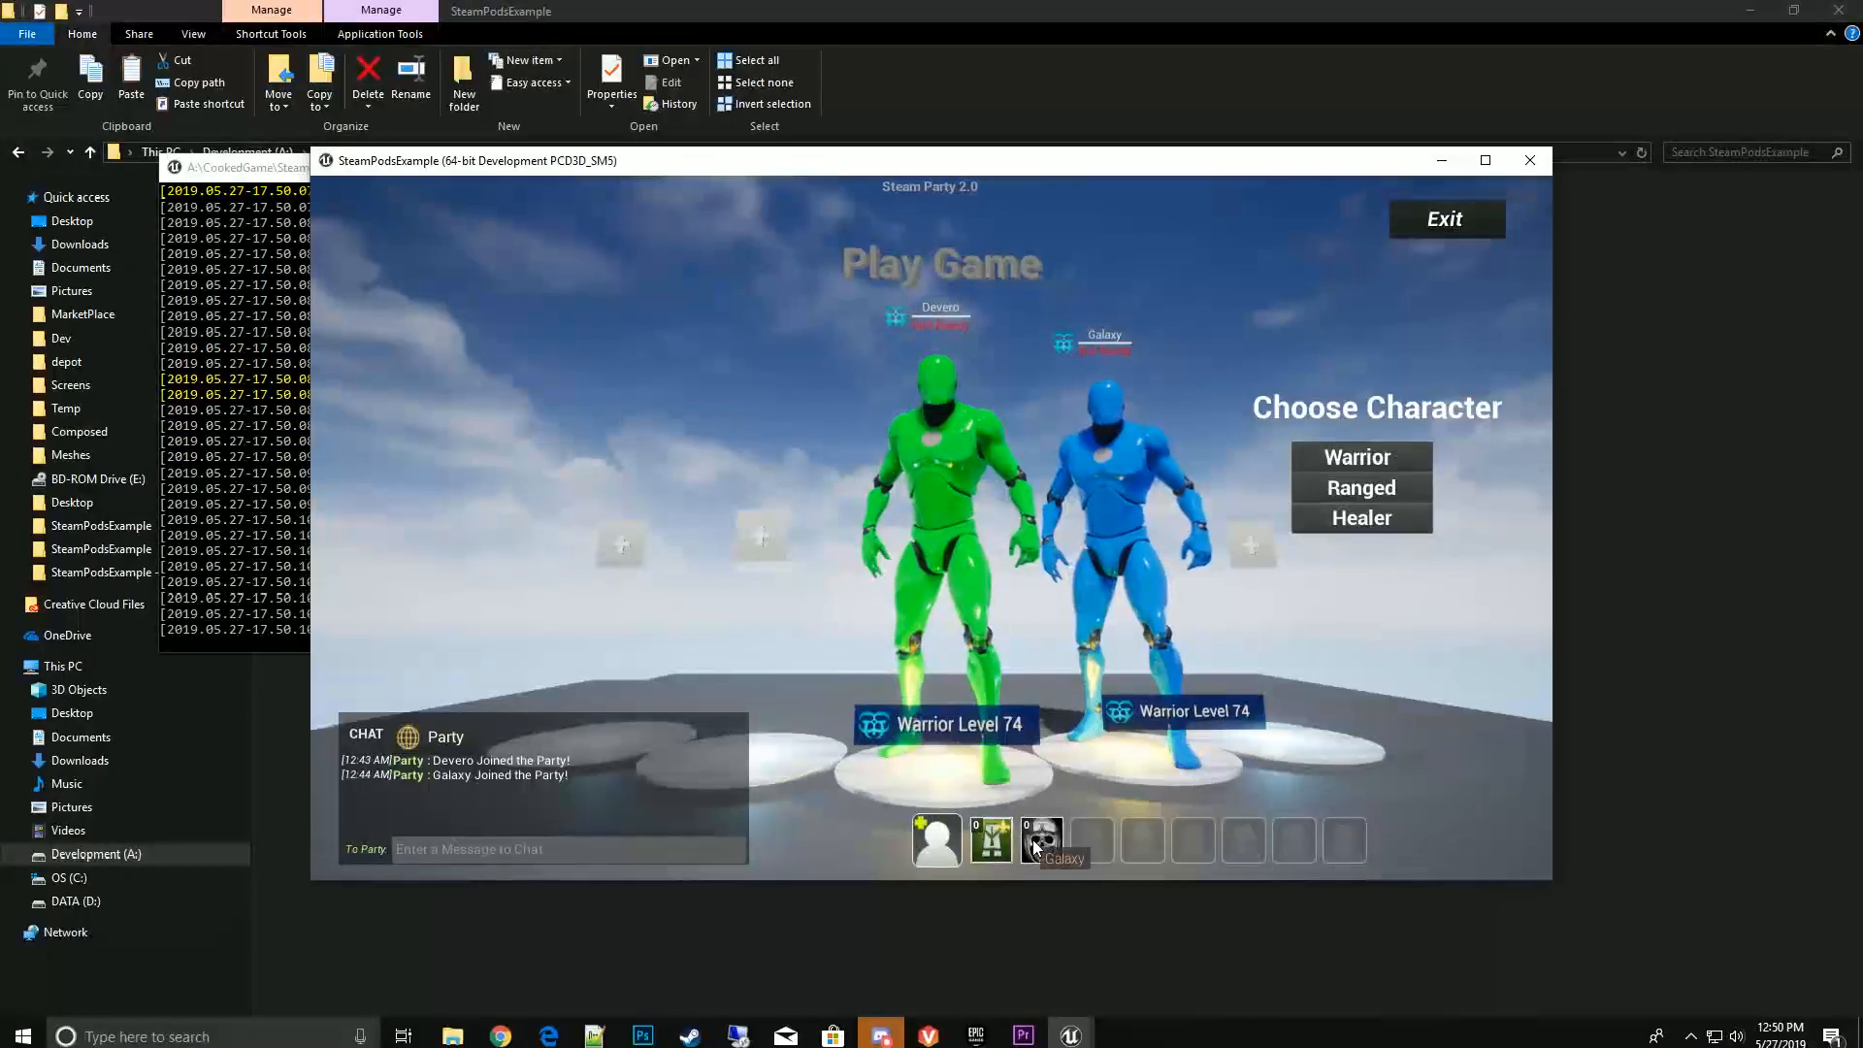
Quit the packaged game via the Exit button, returning to the editor.
{"action": "left_click", "coordinate": [1040, 840]}
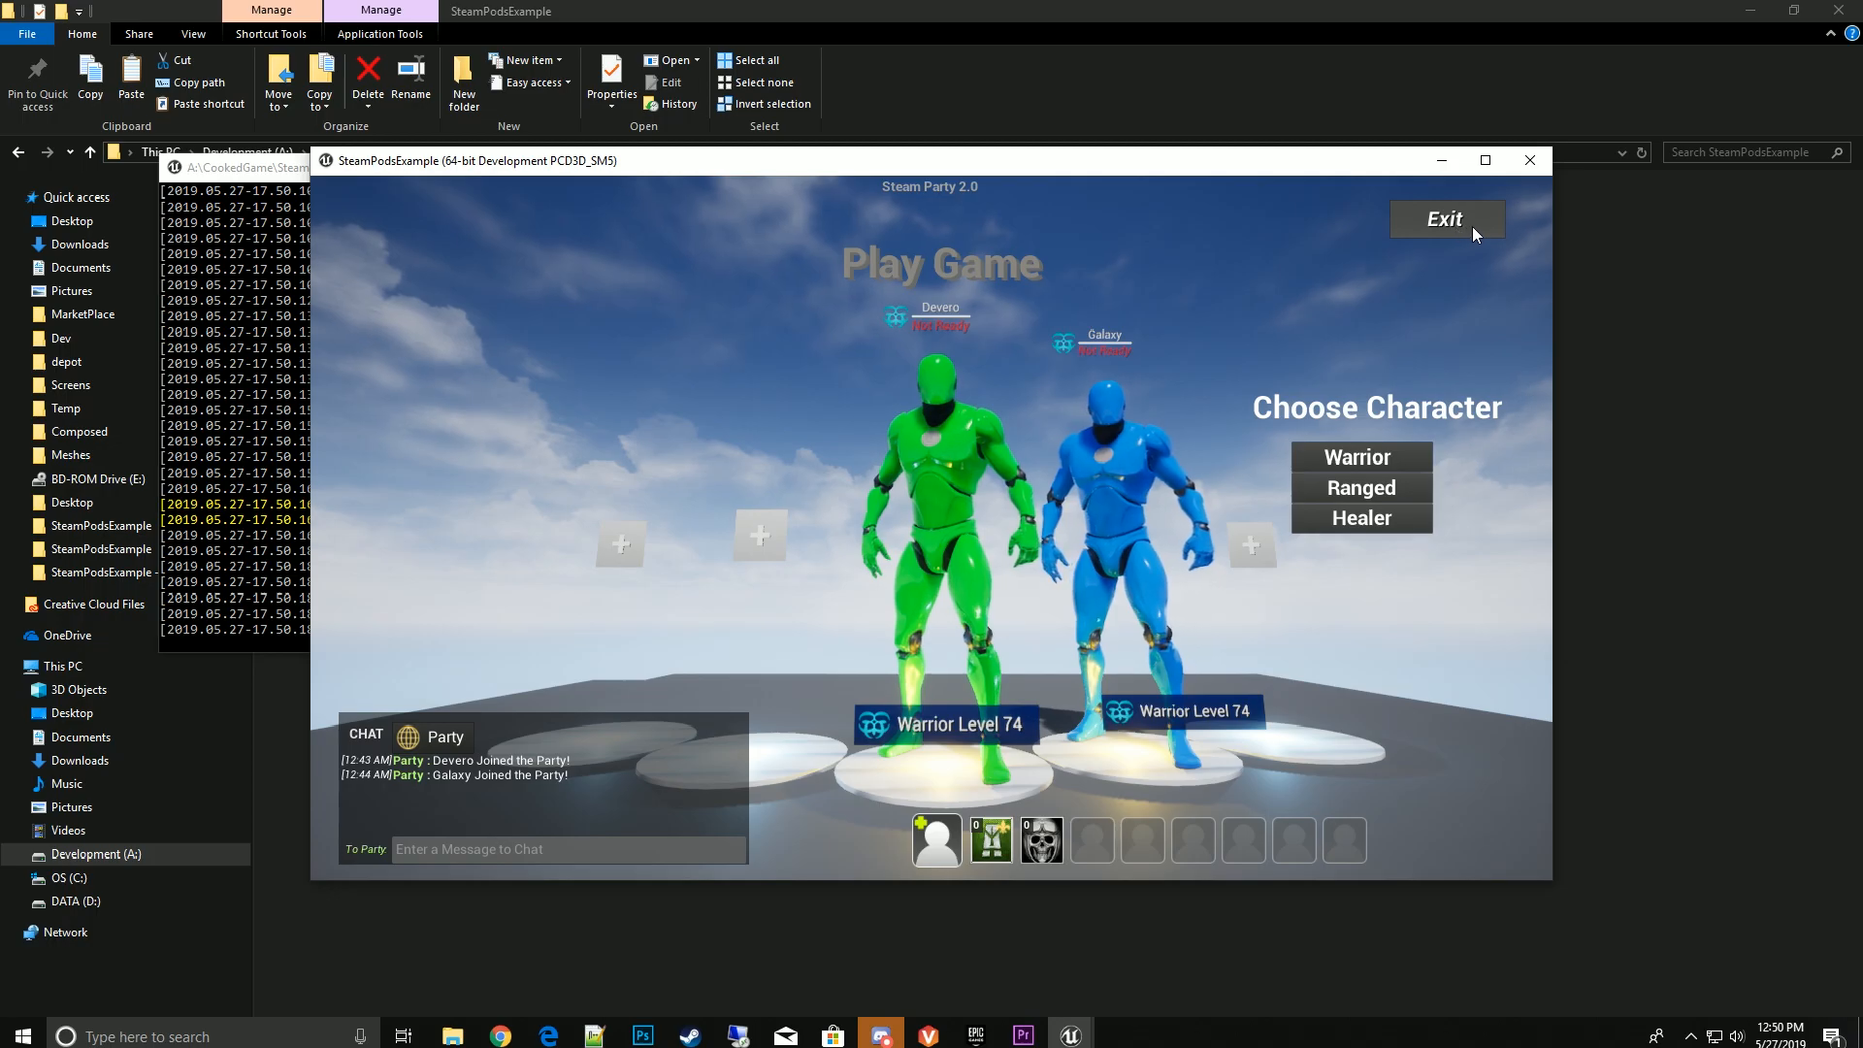
{"action": "left_click", "coordinate": [1444, 219]}
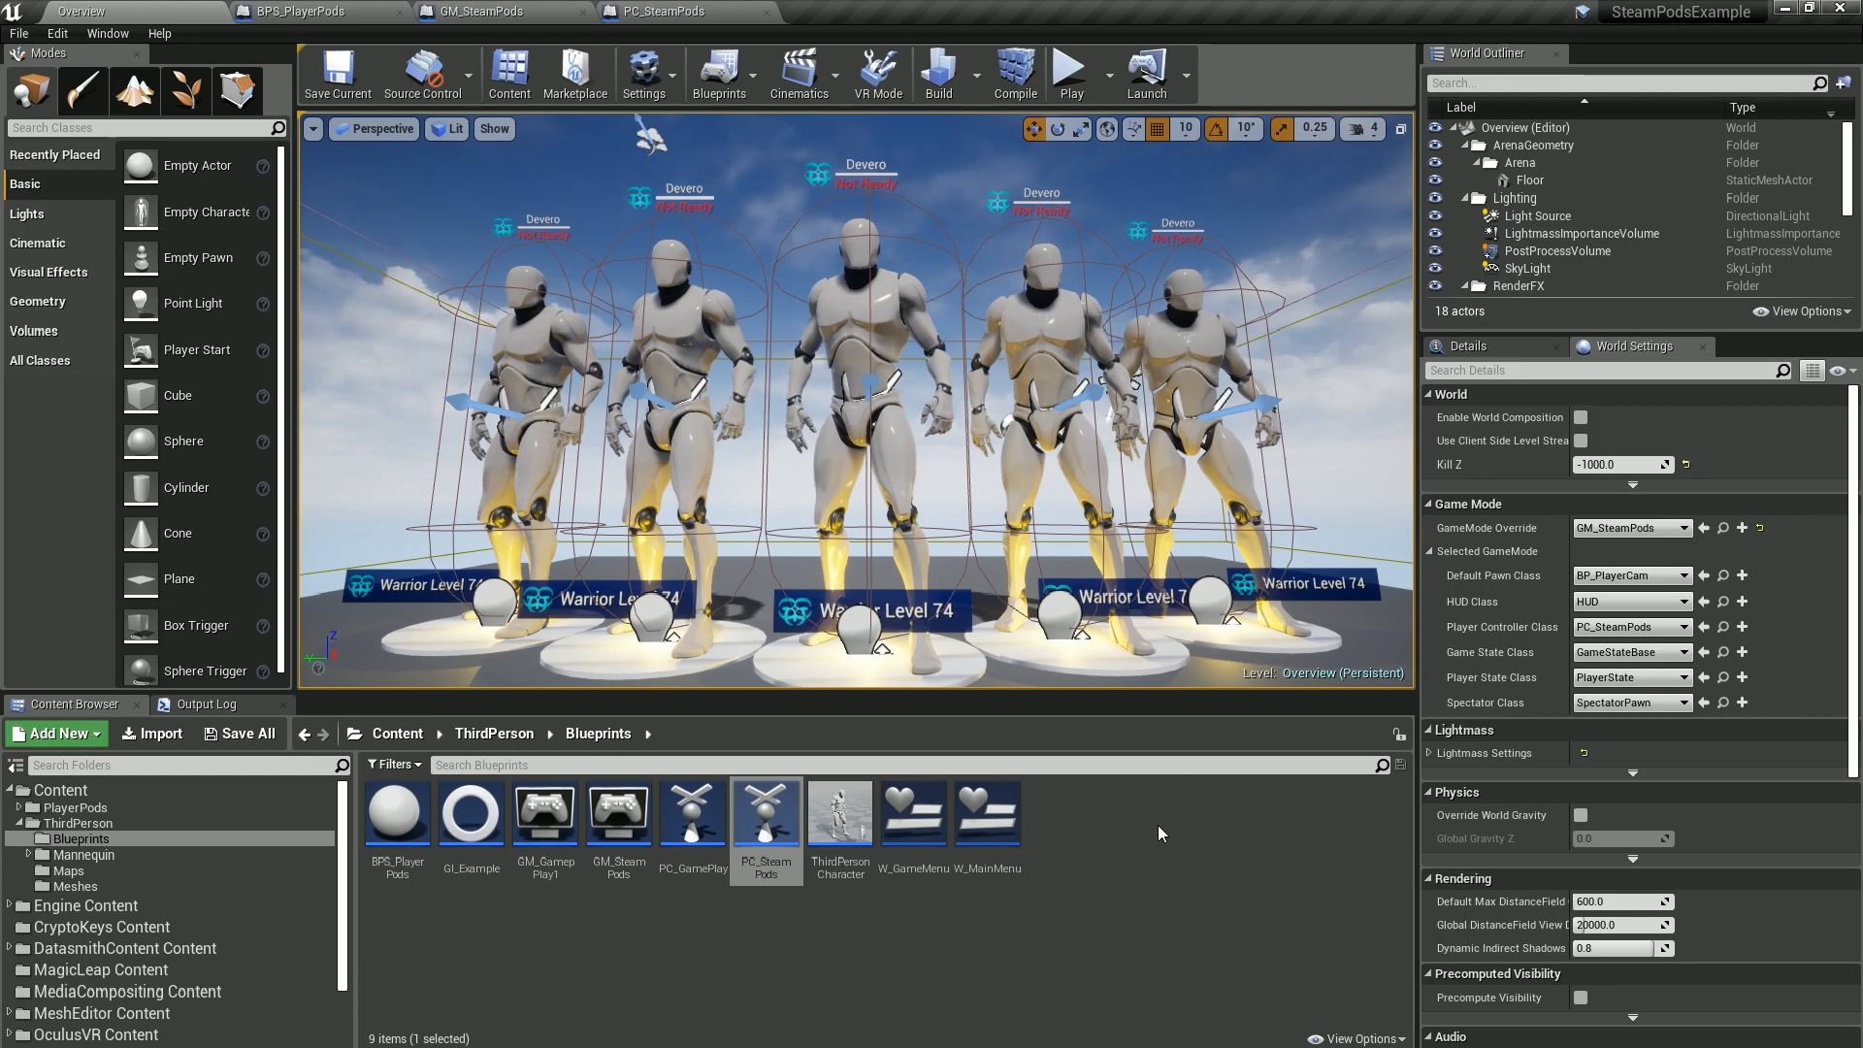
{"action": "mouse_move", "coordinate": [617, 813]}
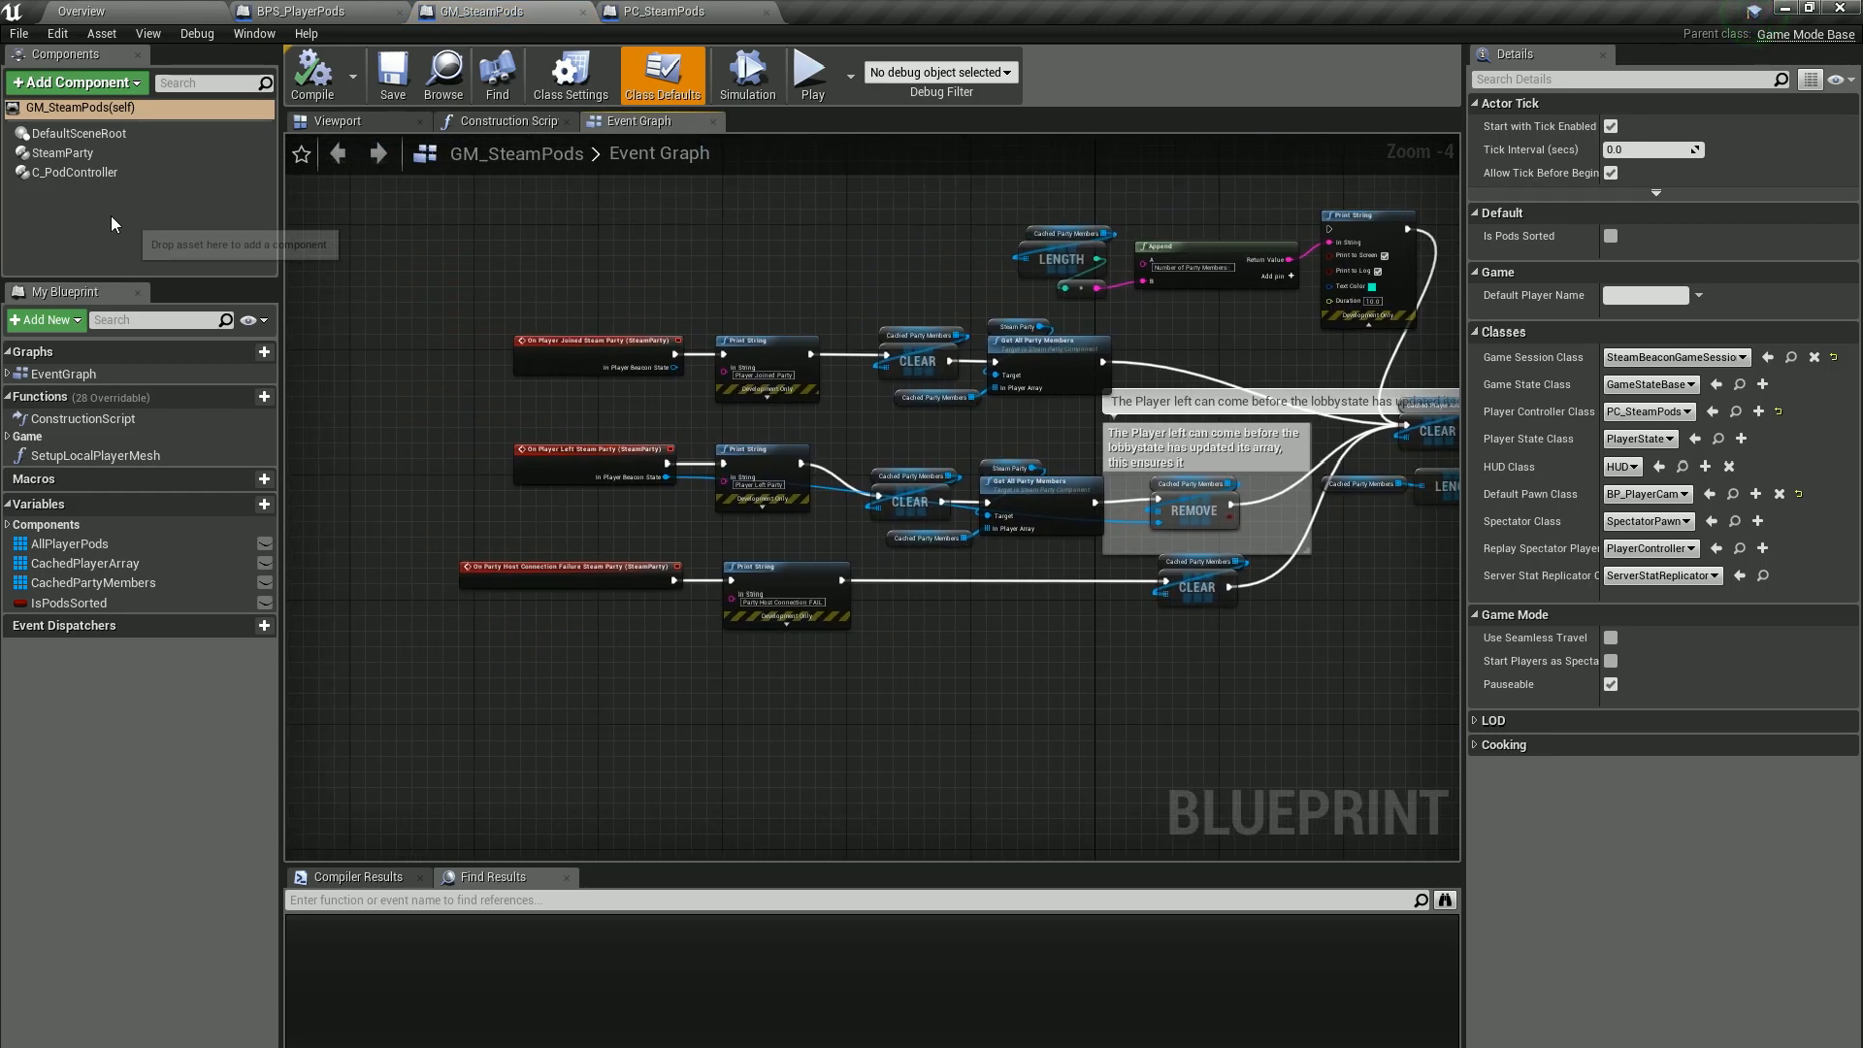
Pan through GM_SteamPods' party logic and jump from its Set Player Pod node into BPS_PlayerPods.
{"action": "left_click", "coordinate": [62, 151]}
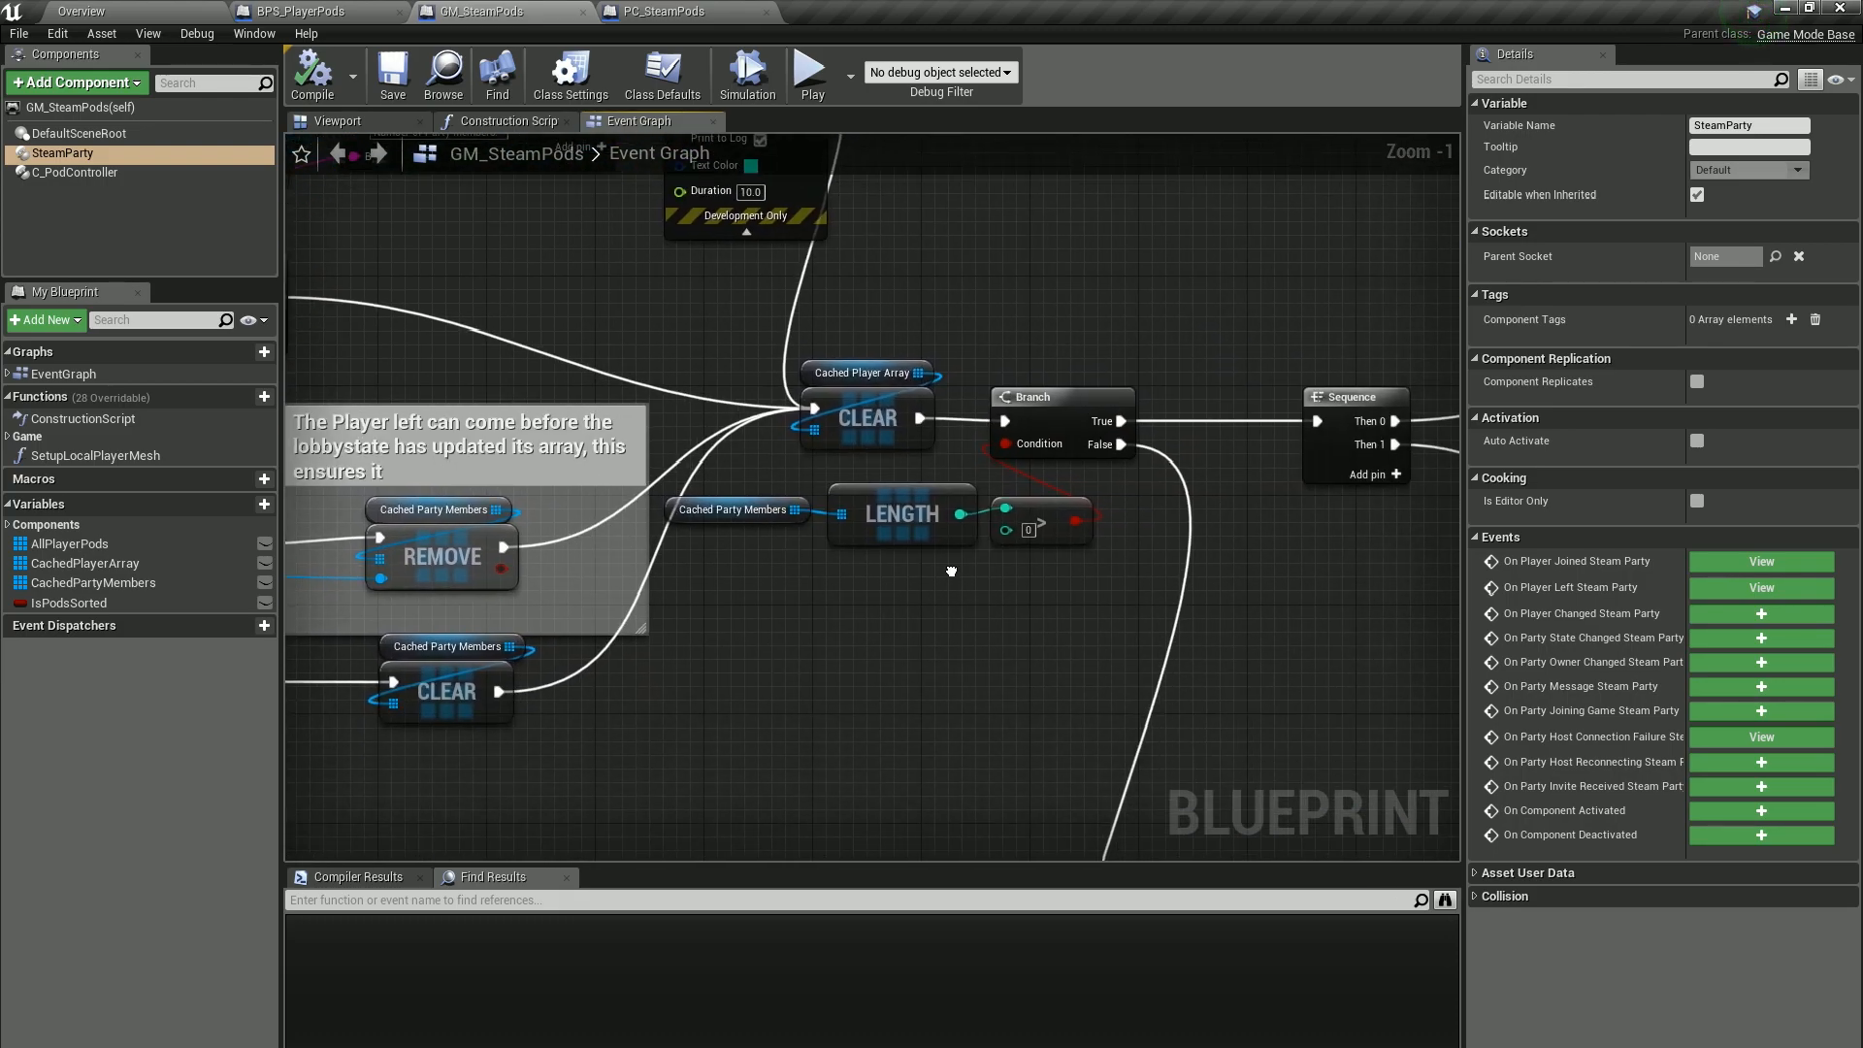
{"action": "scroll", "scroll_direction": "down", "scroll_amount": 3}
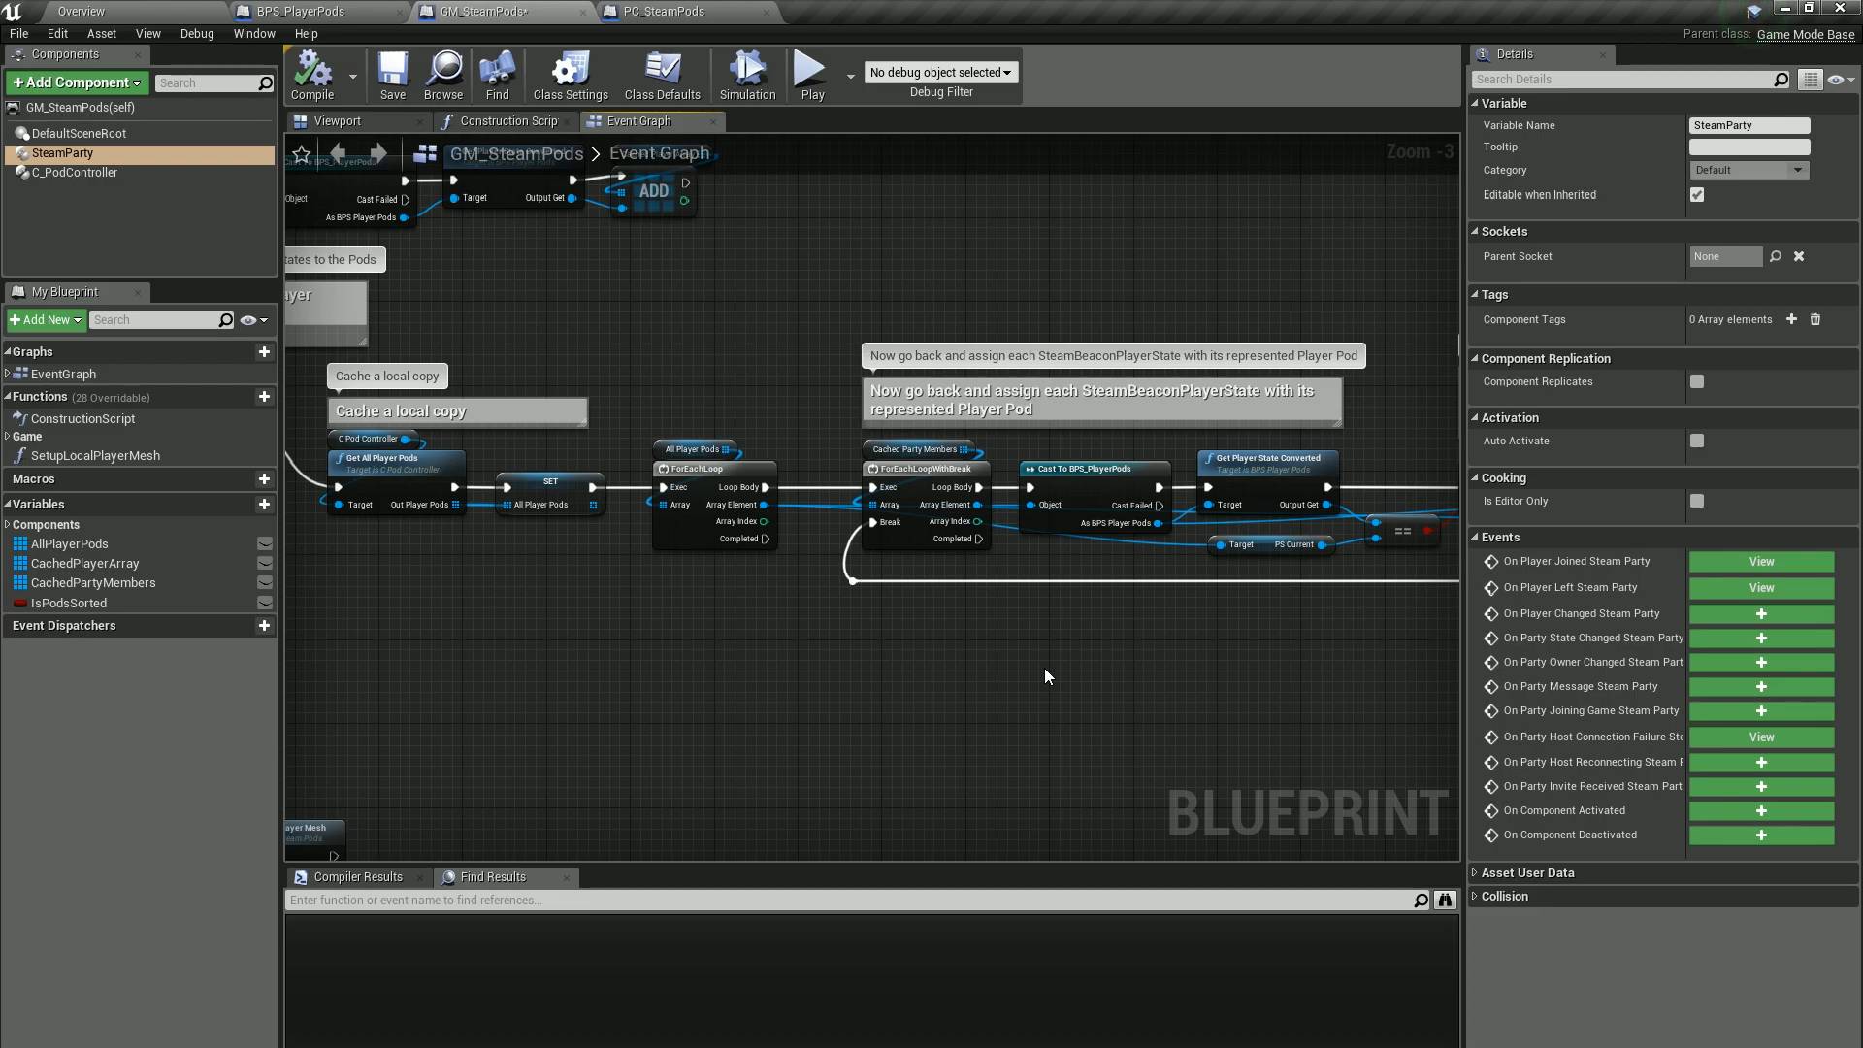
{"action": "mouse_move", "coordinate": [1143, 659]}
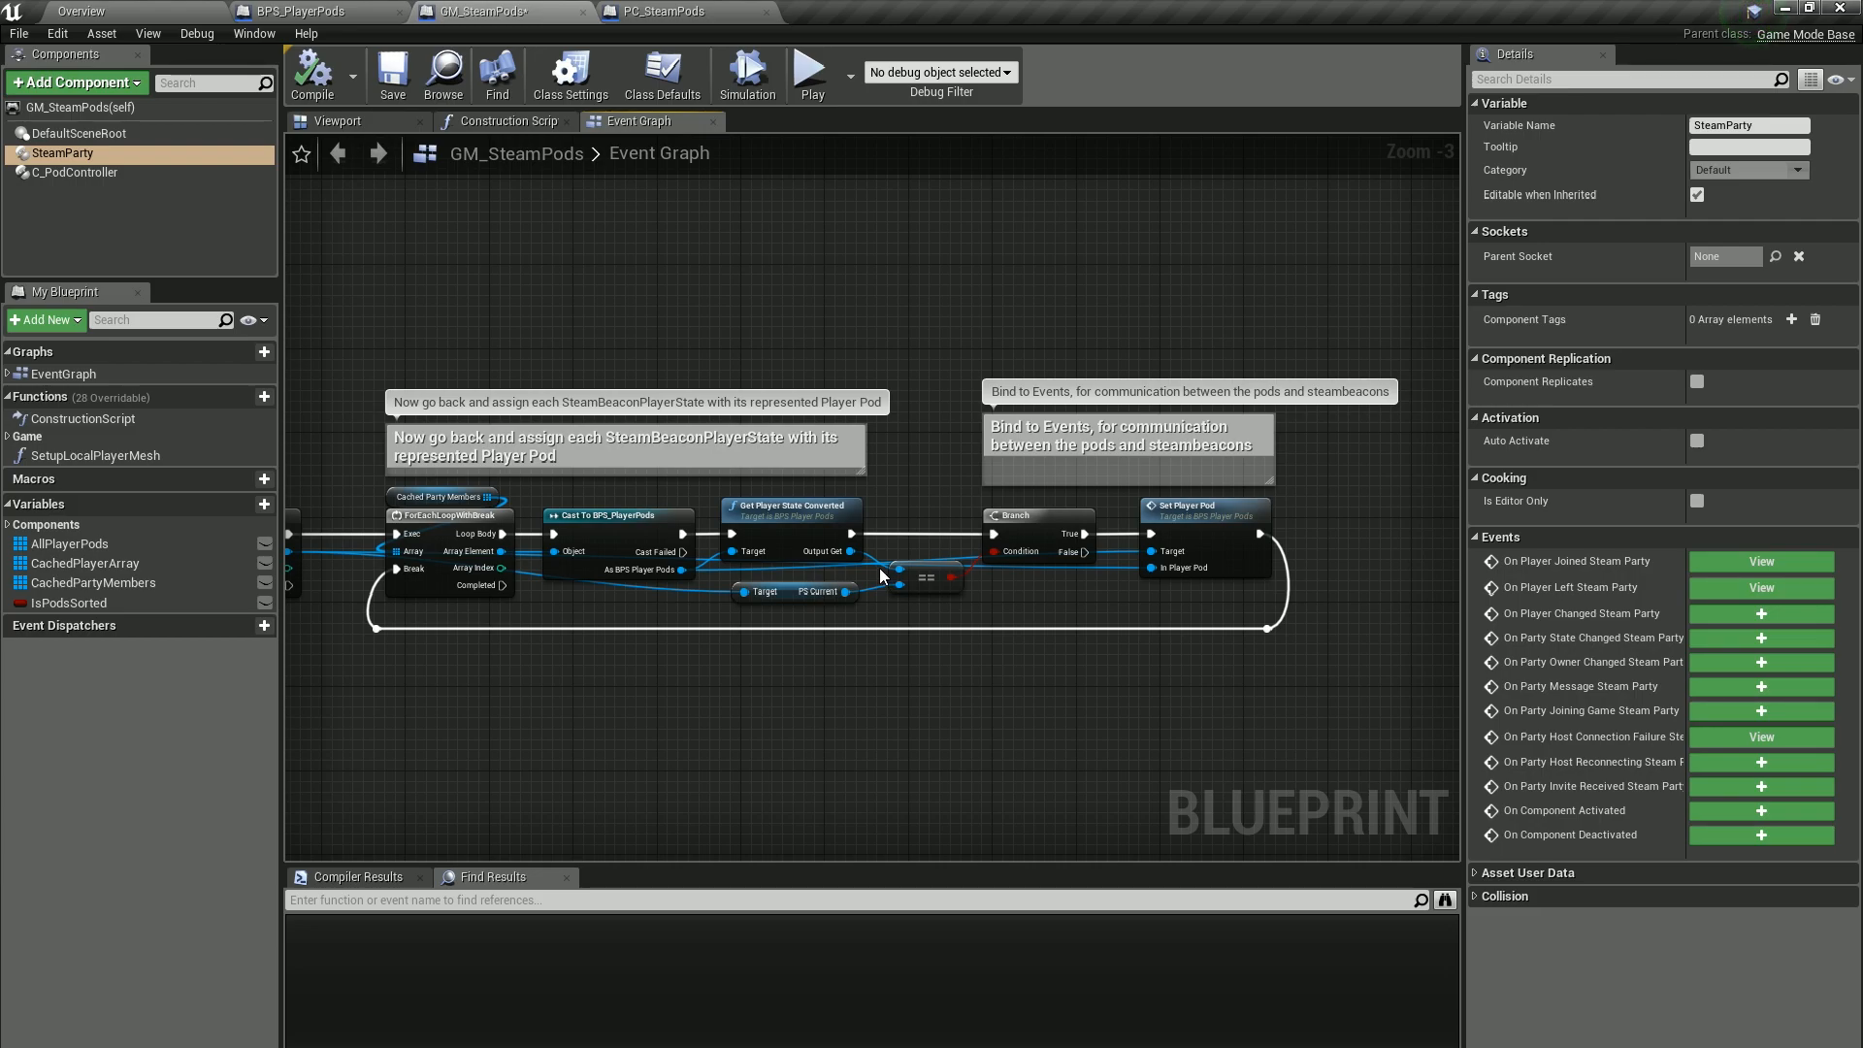
{"action": "mouse_move", "coordinate": [1205, 646]}
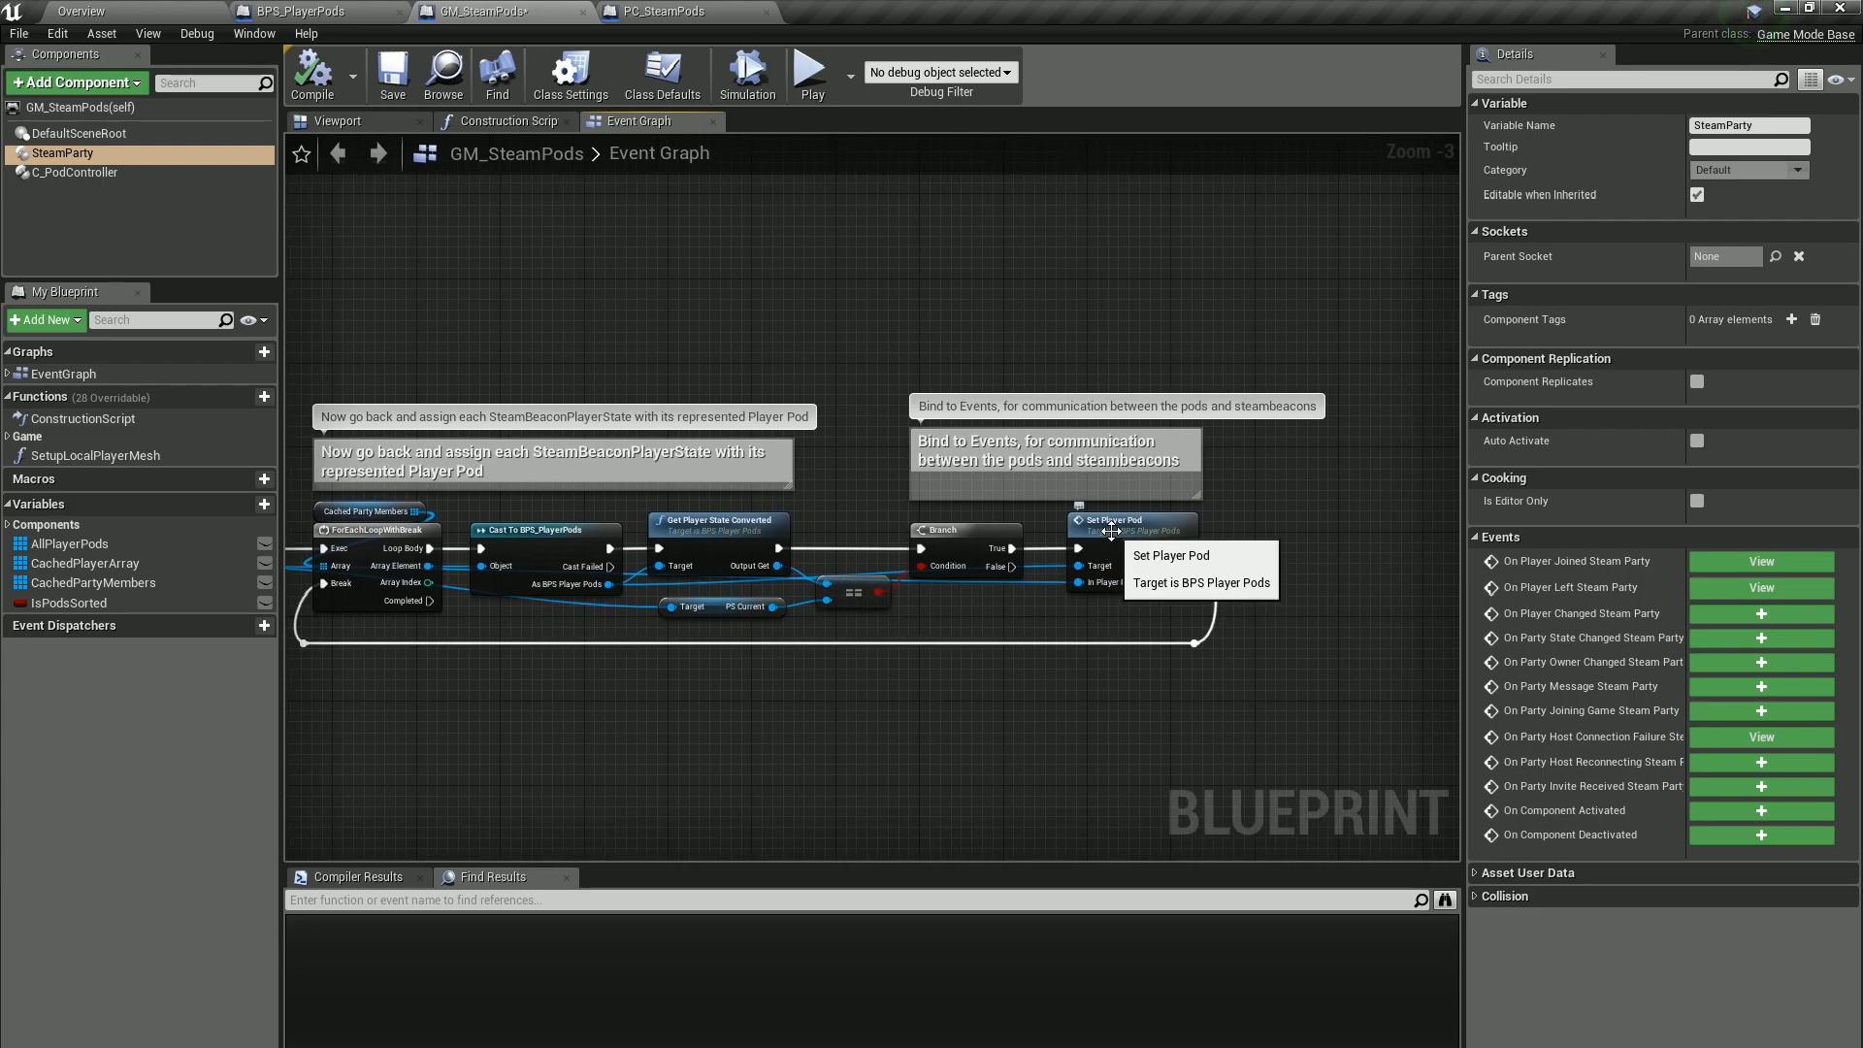
{"action": "left_click", "coordinate": [1125, 520]}
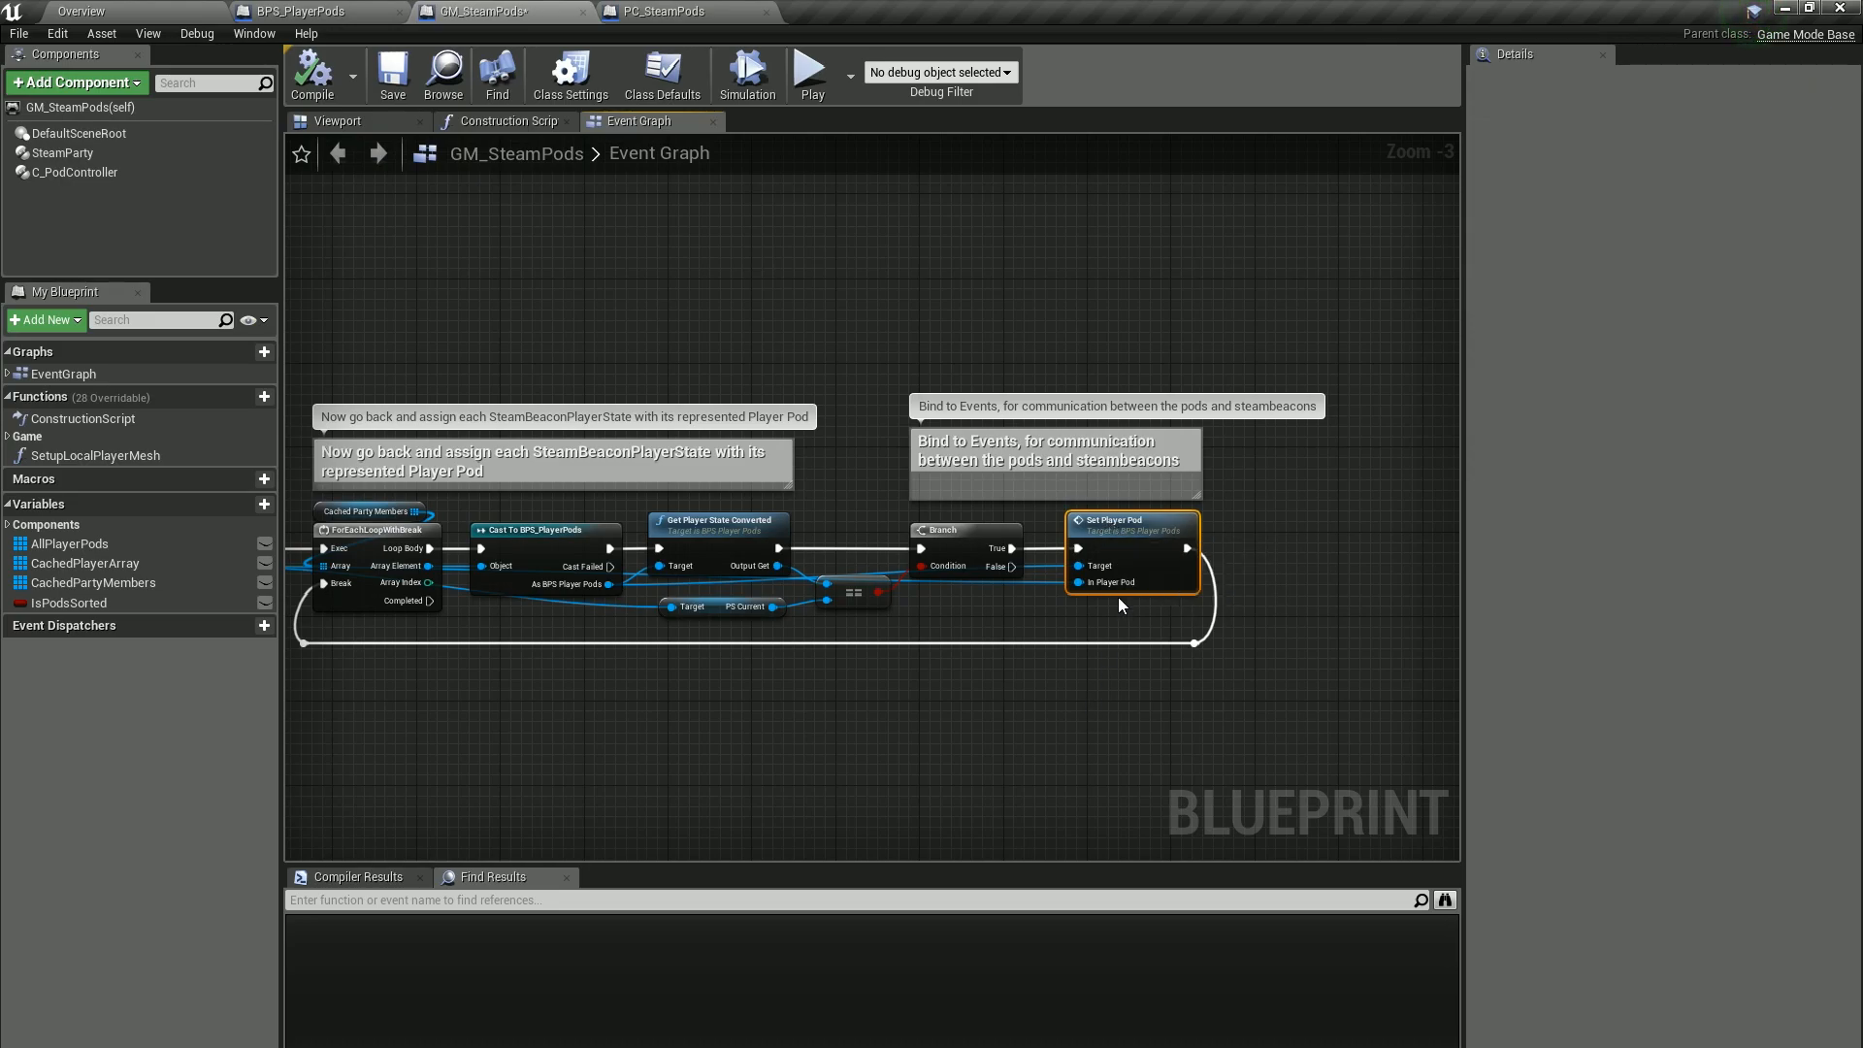
{"action": "left_click", "coordinate": [314, 11]}
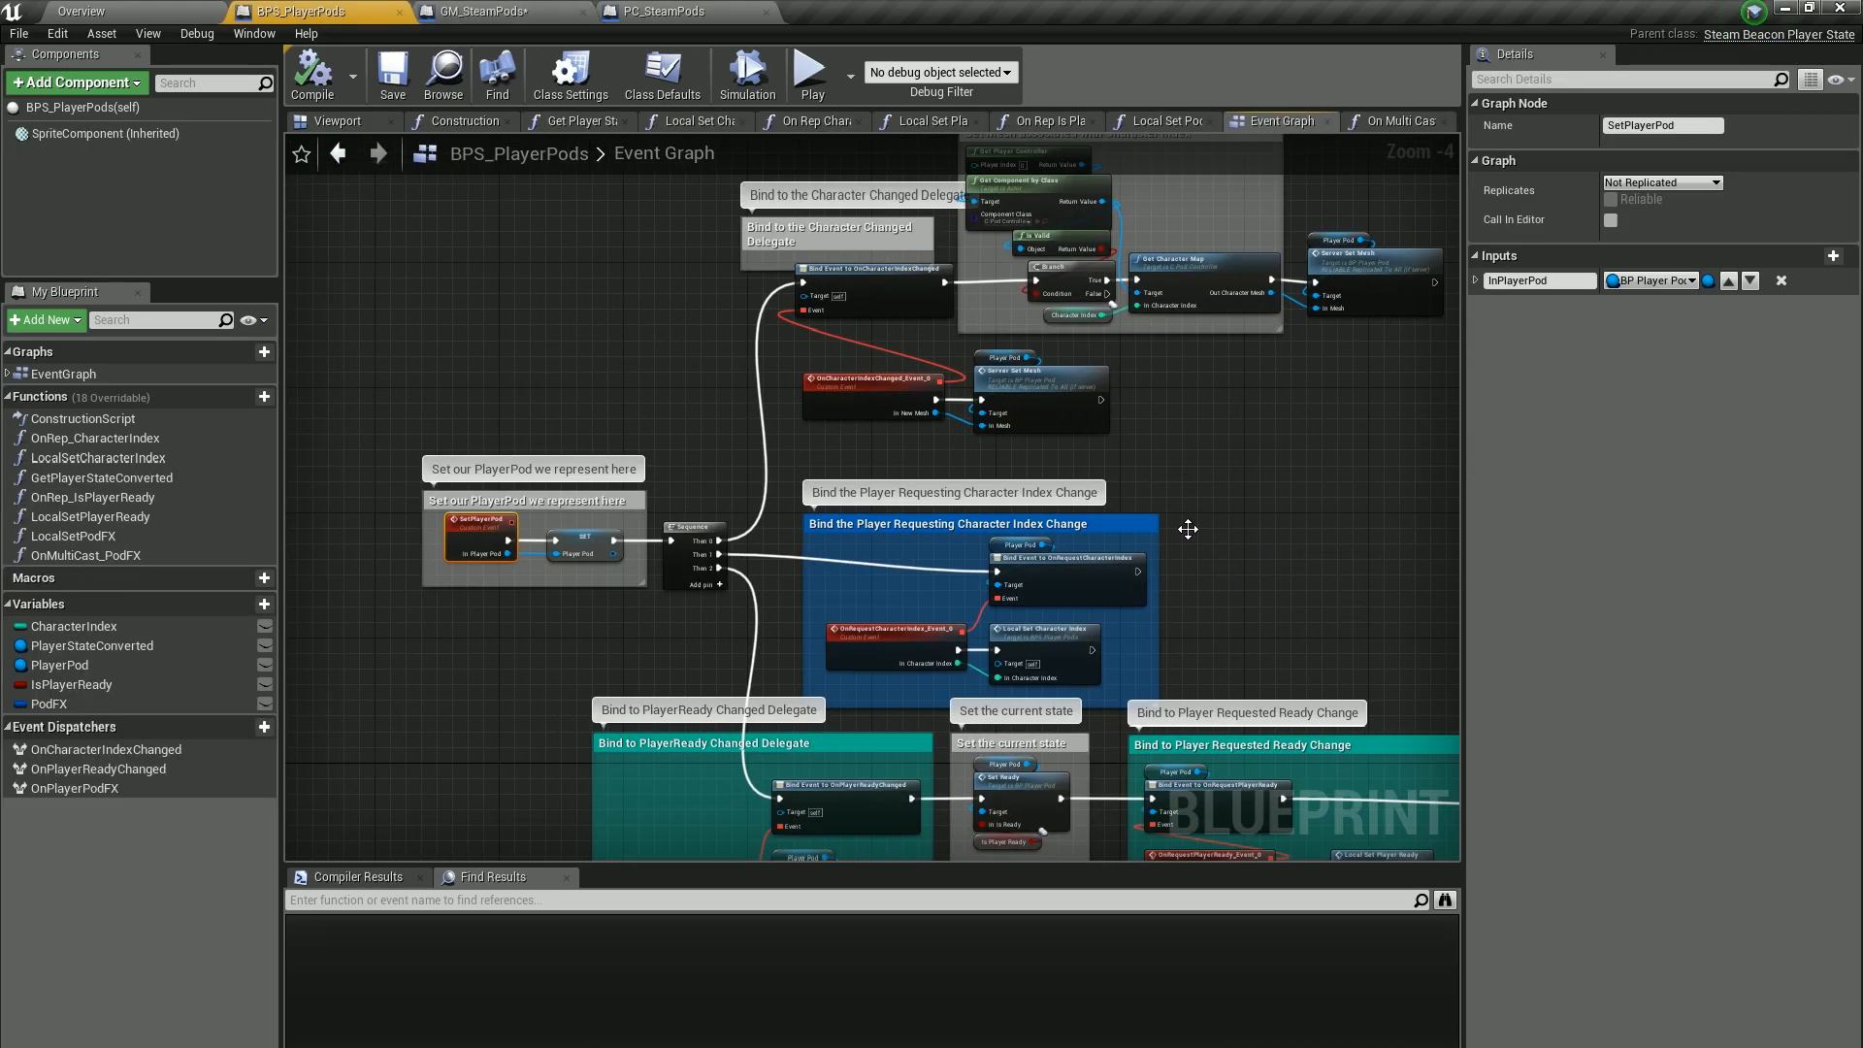
Return to BPS_PlayerPods' Event Graph and bring the pod FX event bindings into view.
{"action": "left_click", "coordinate": [85, 12]}
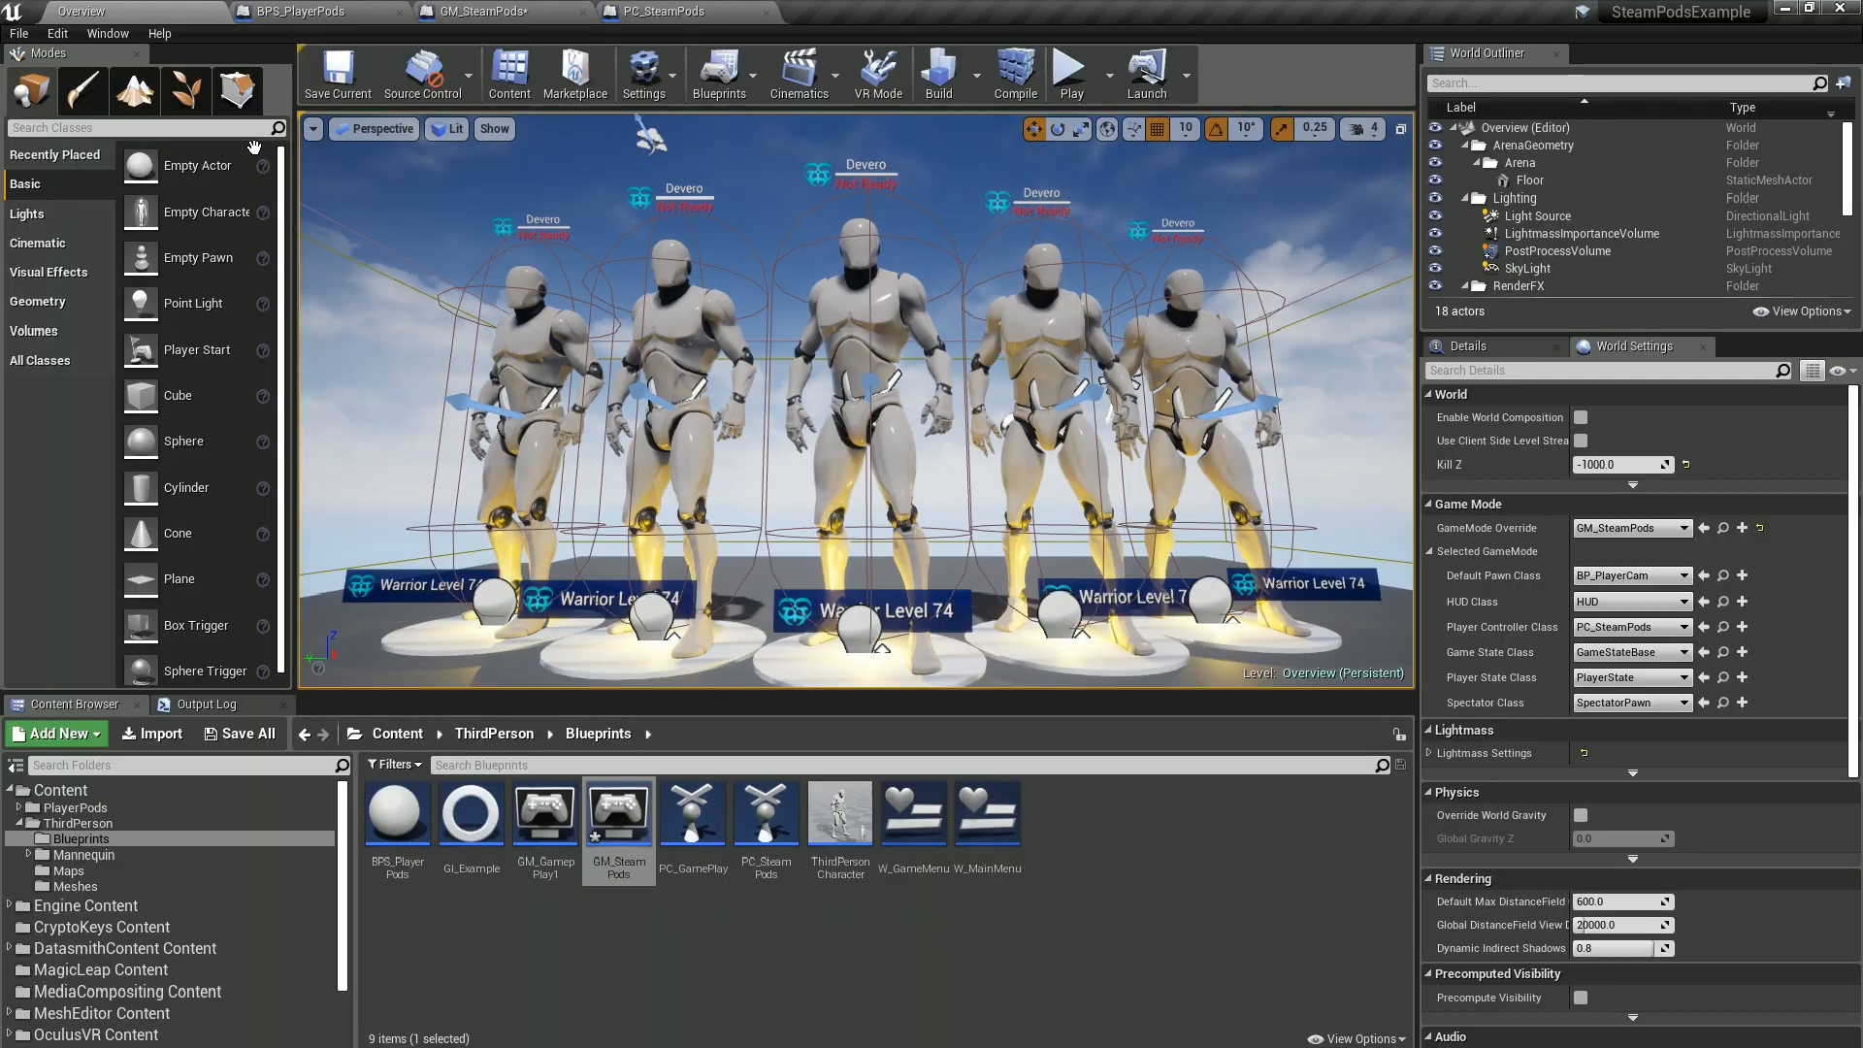
{"action": "left_click", "coordinate": [297, 11]}
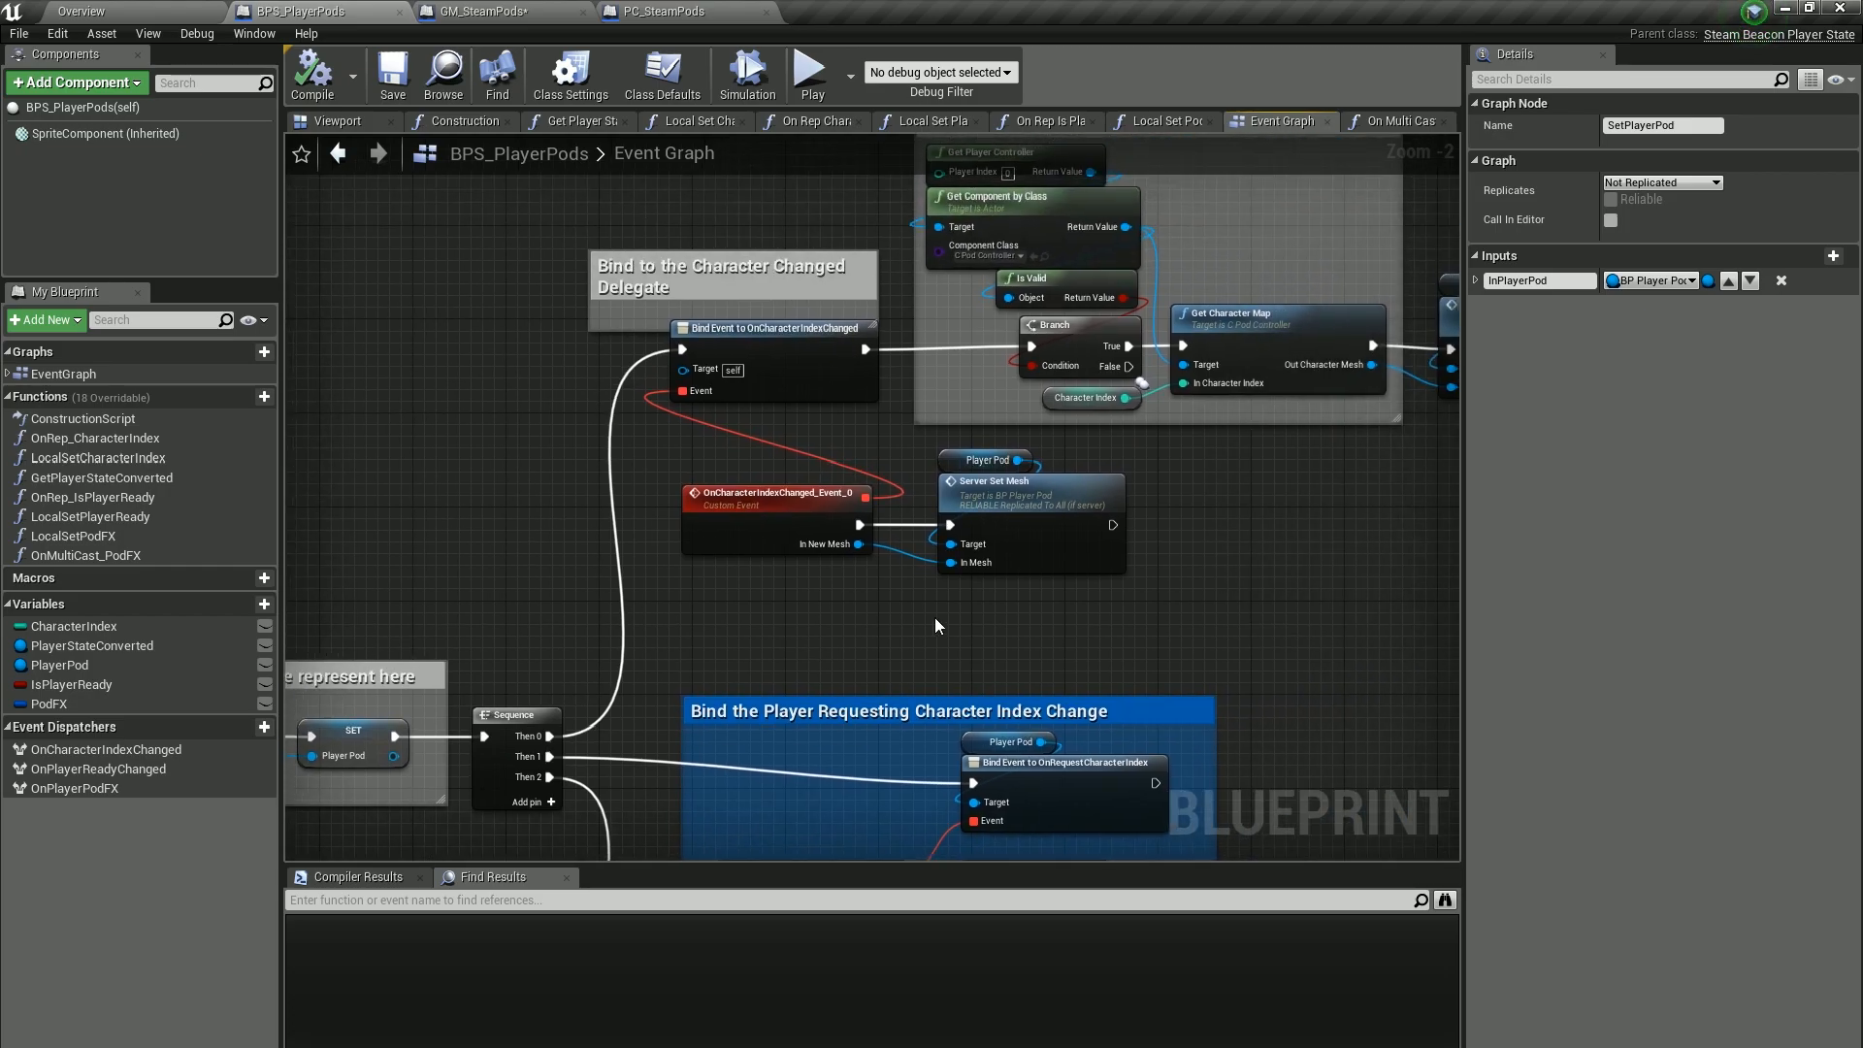
{"action": "scroll", "scroll_direction": "down", "scroll_amount": 3}
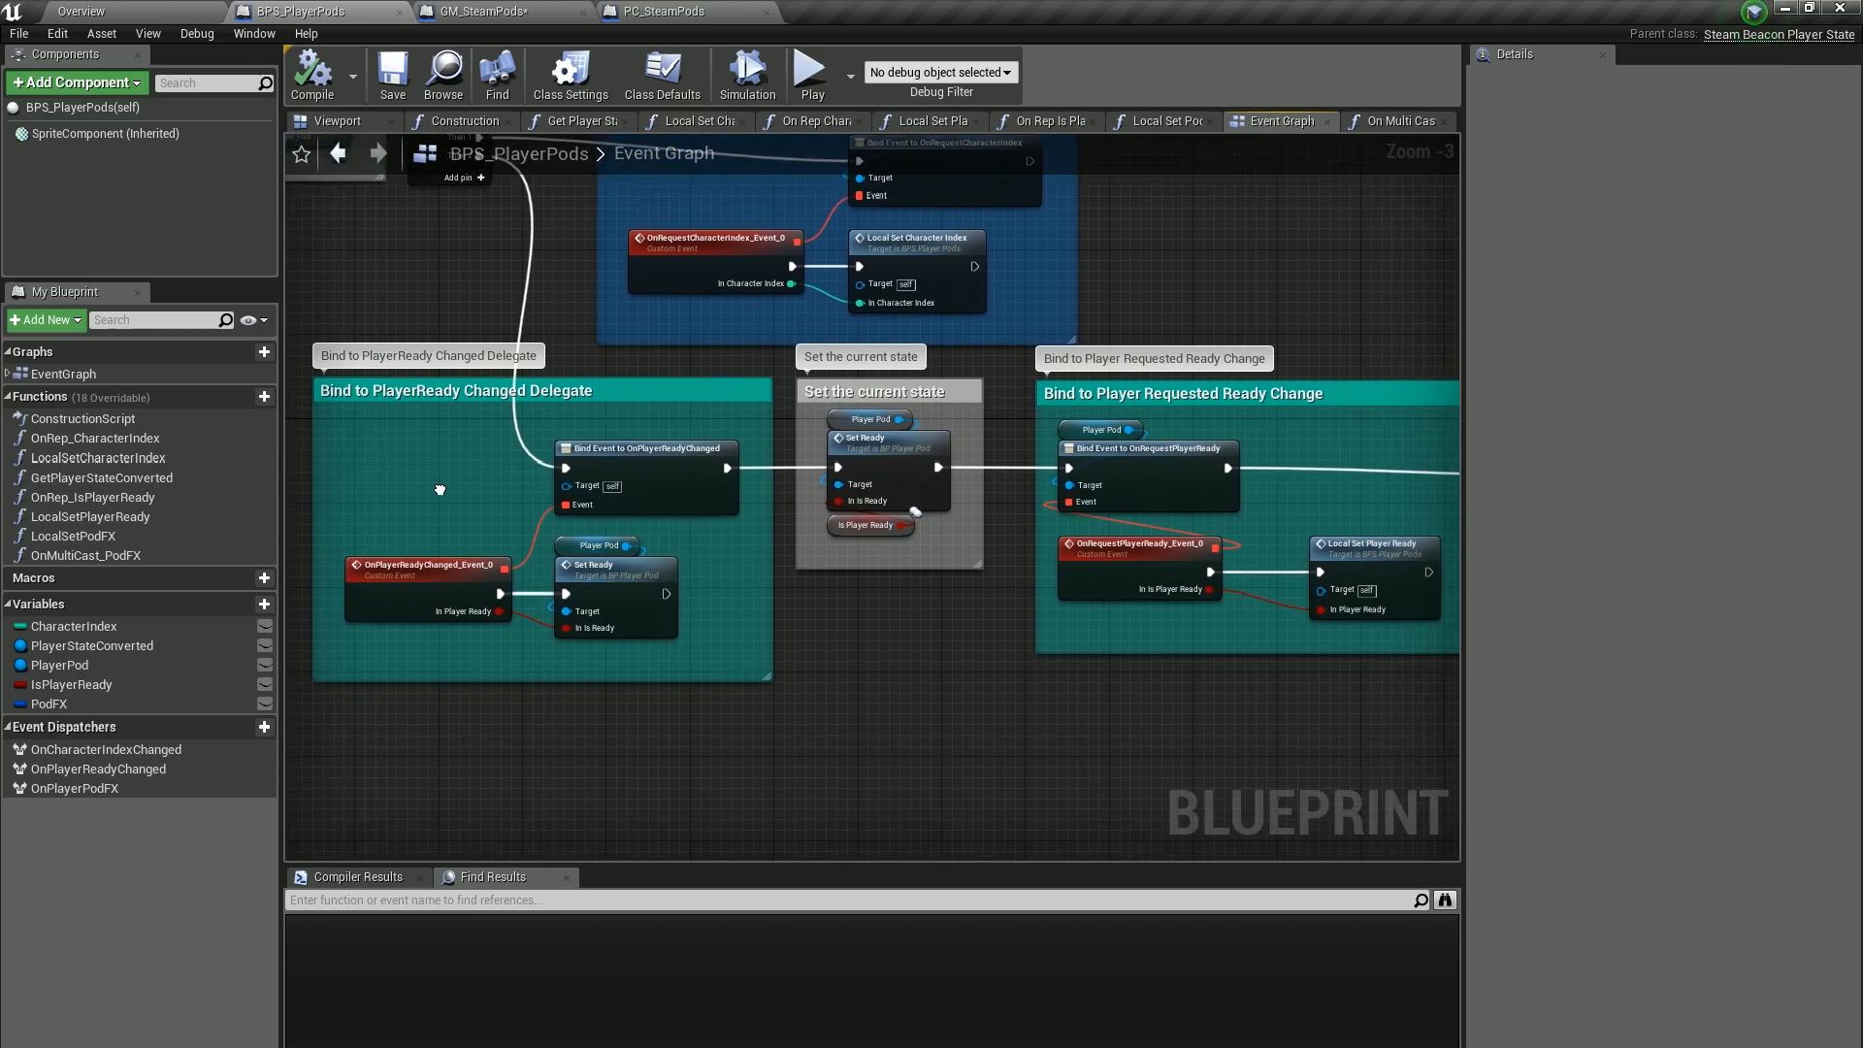
{"action": "left_click_drag", "start_coordinate": [441, 487], "coordinate": [659, 595]}
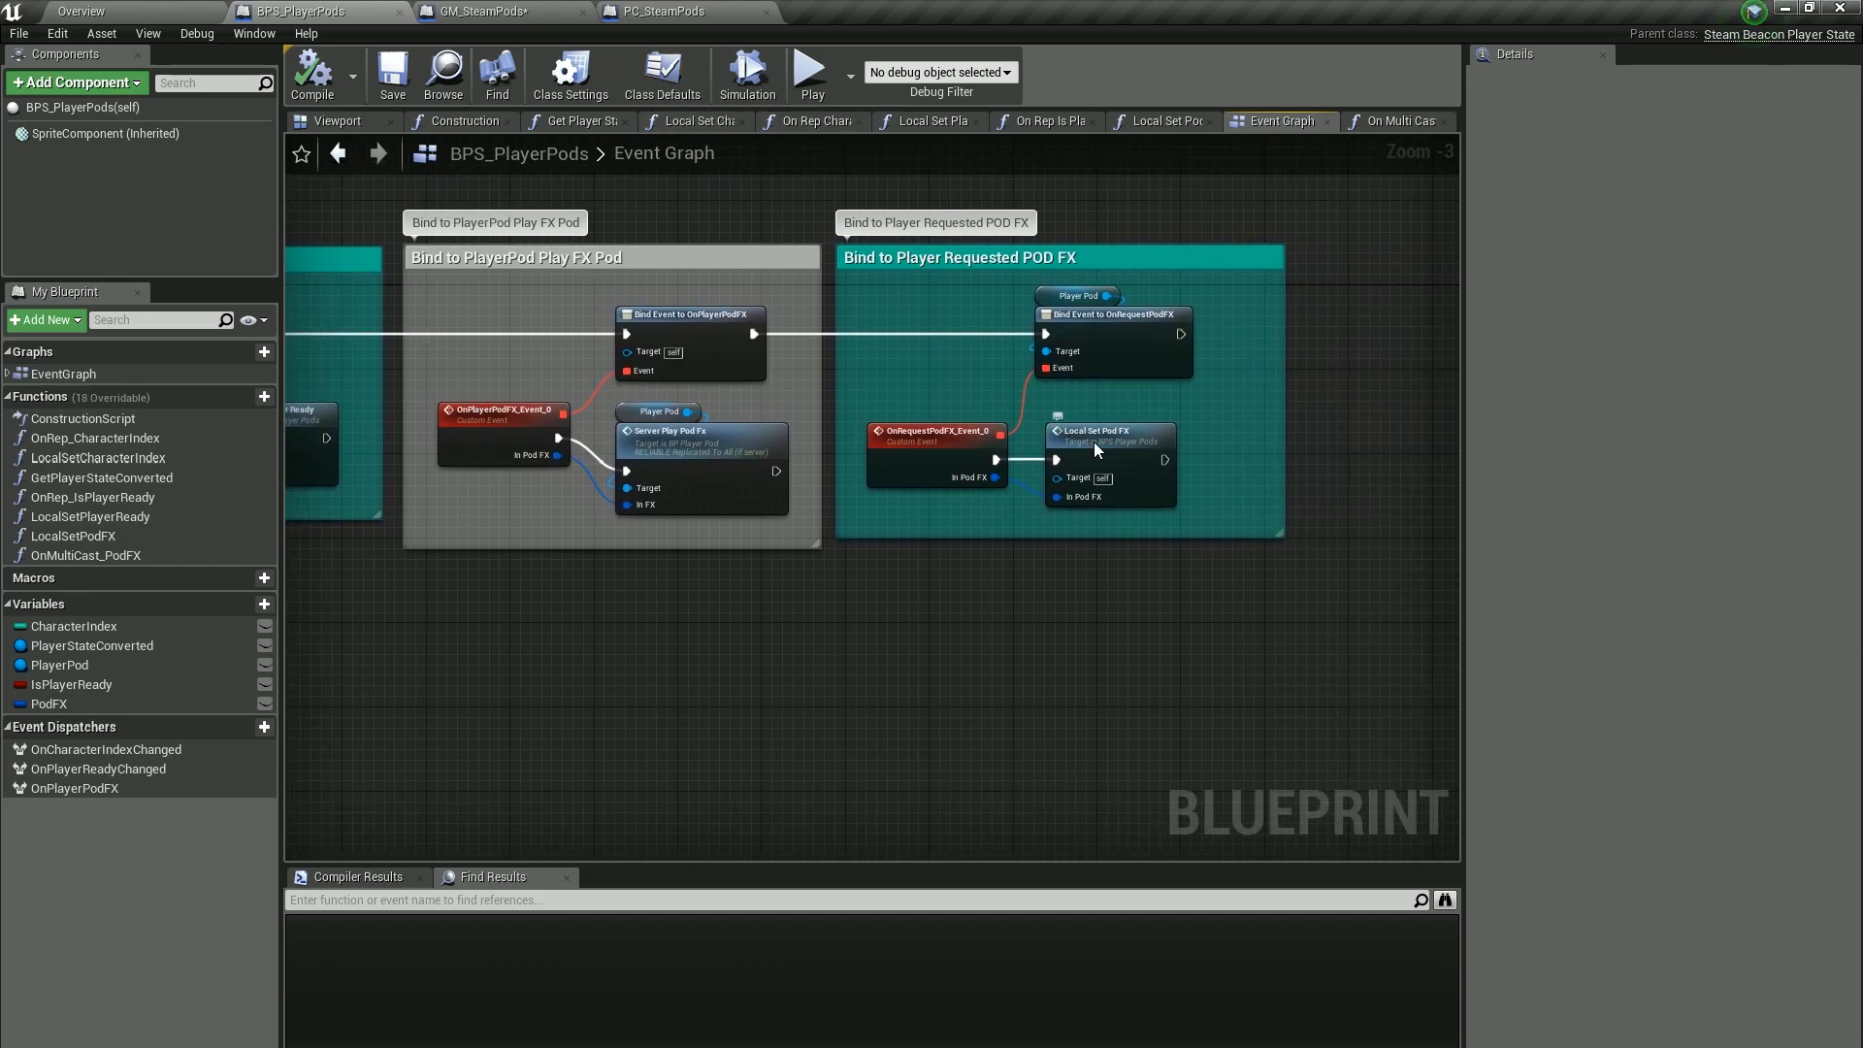
Follow Local Set Pod FX through to the Server Set Pod FX event that multicasts it.
{"action": "left_click", "coordinate": [1093, 431]}
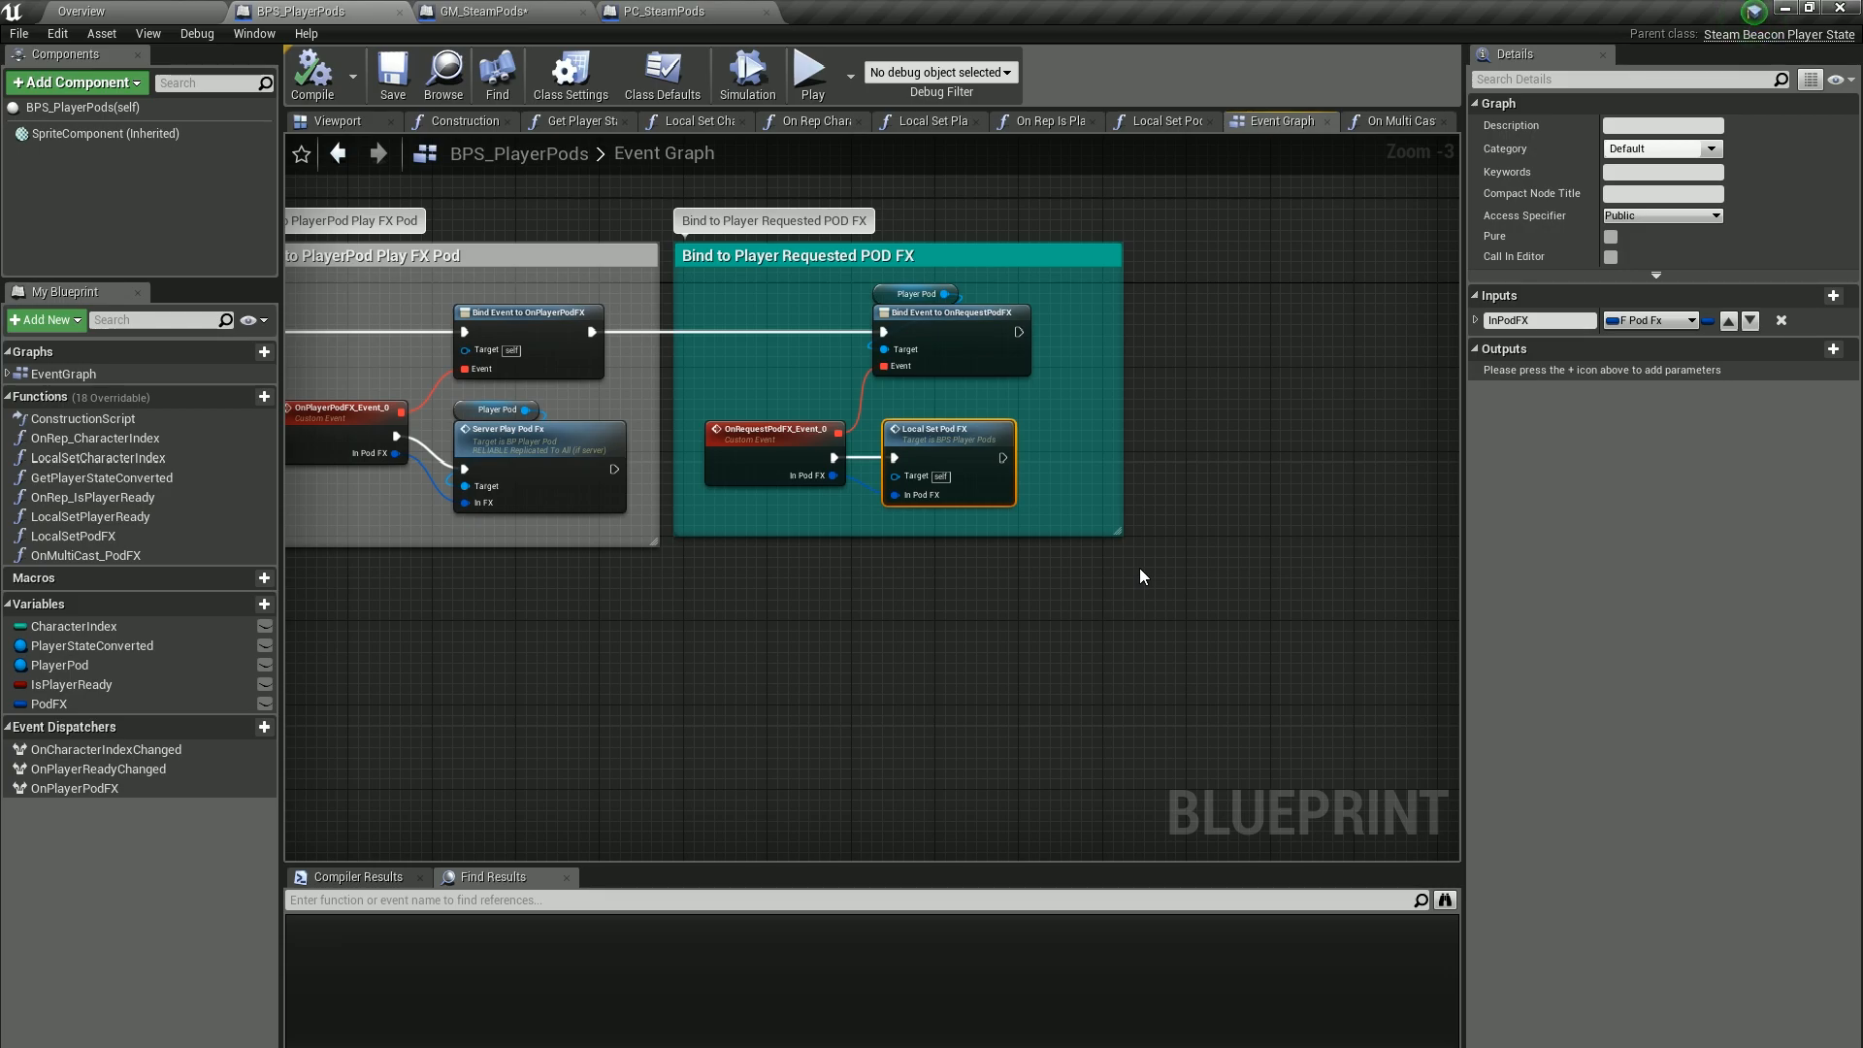
{"action": "left_click", "coordinate": [1162, 120]}
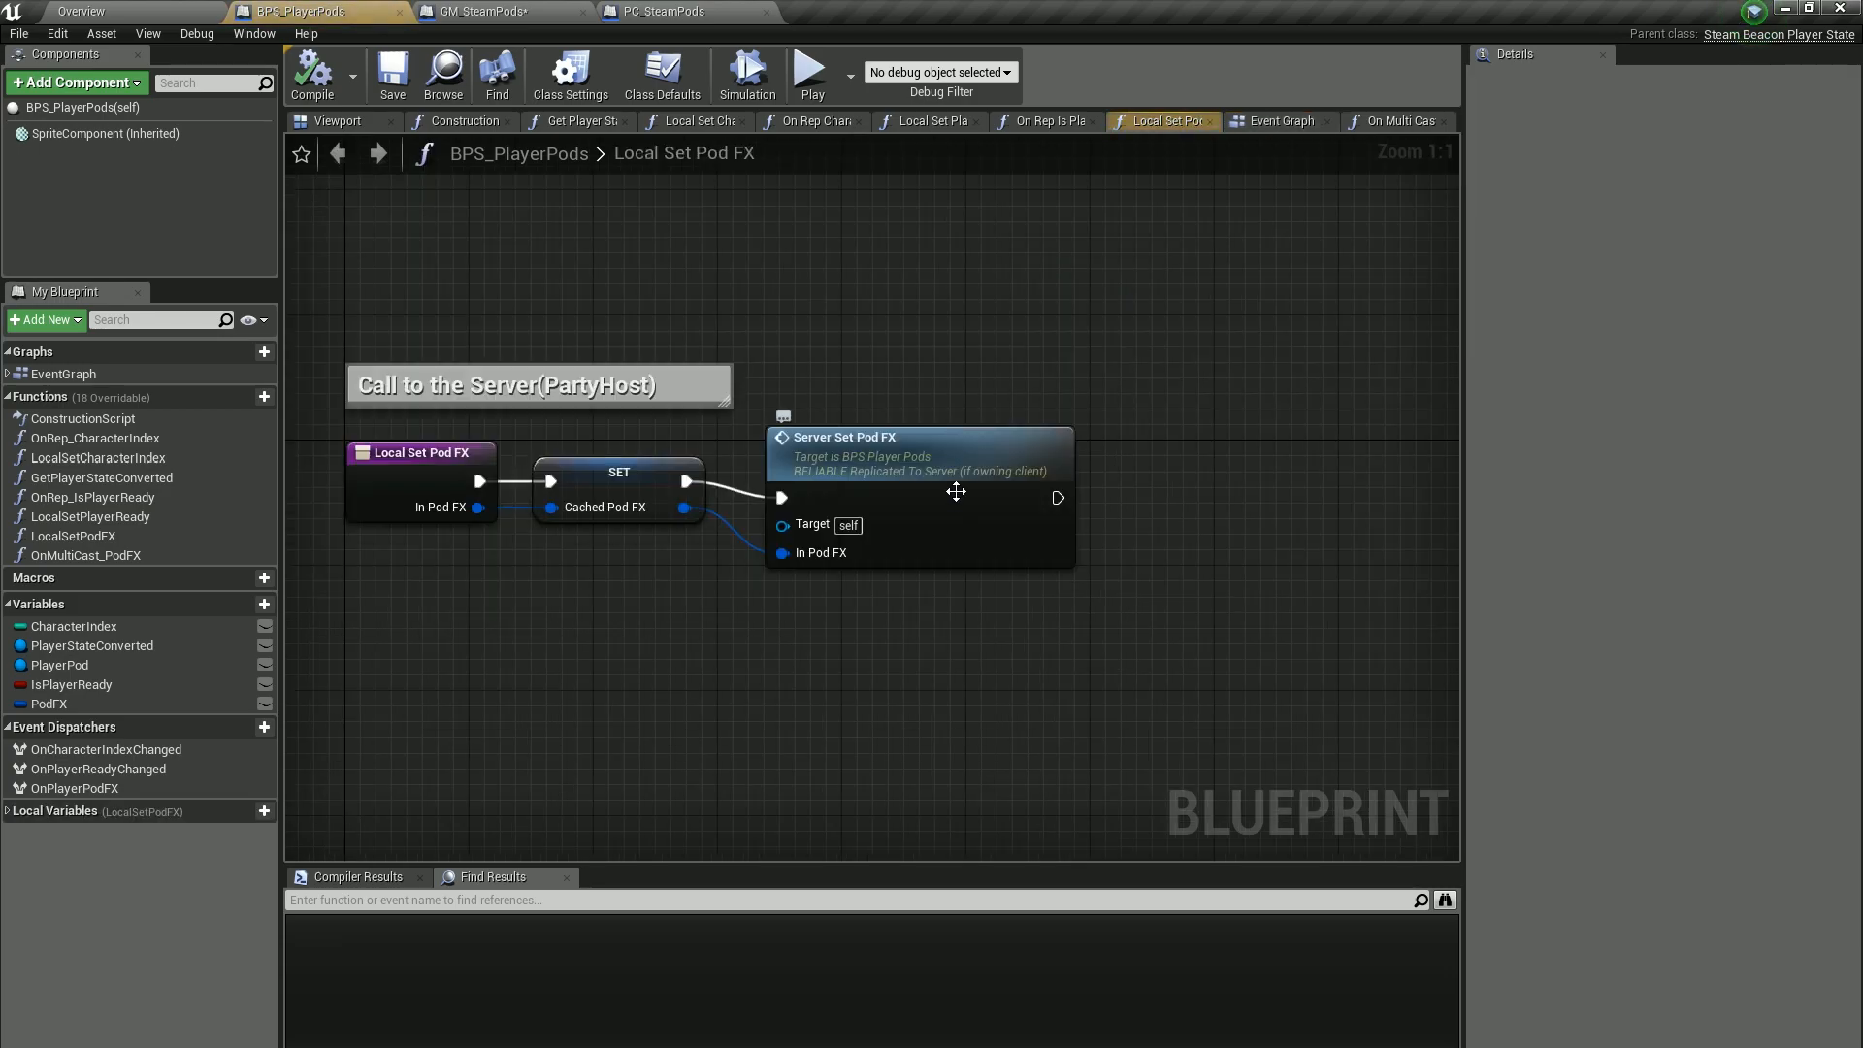
{"action": "left_click", "coordinate": [1277, 121]}
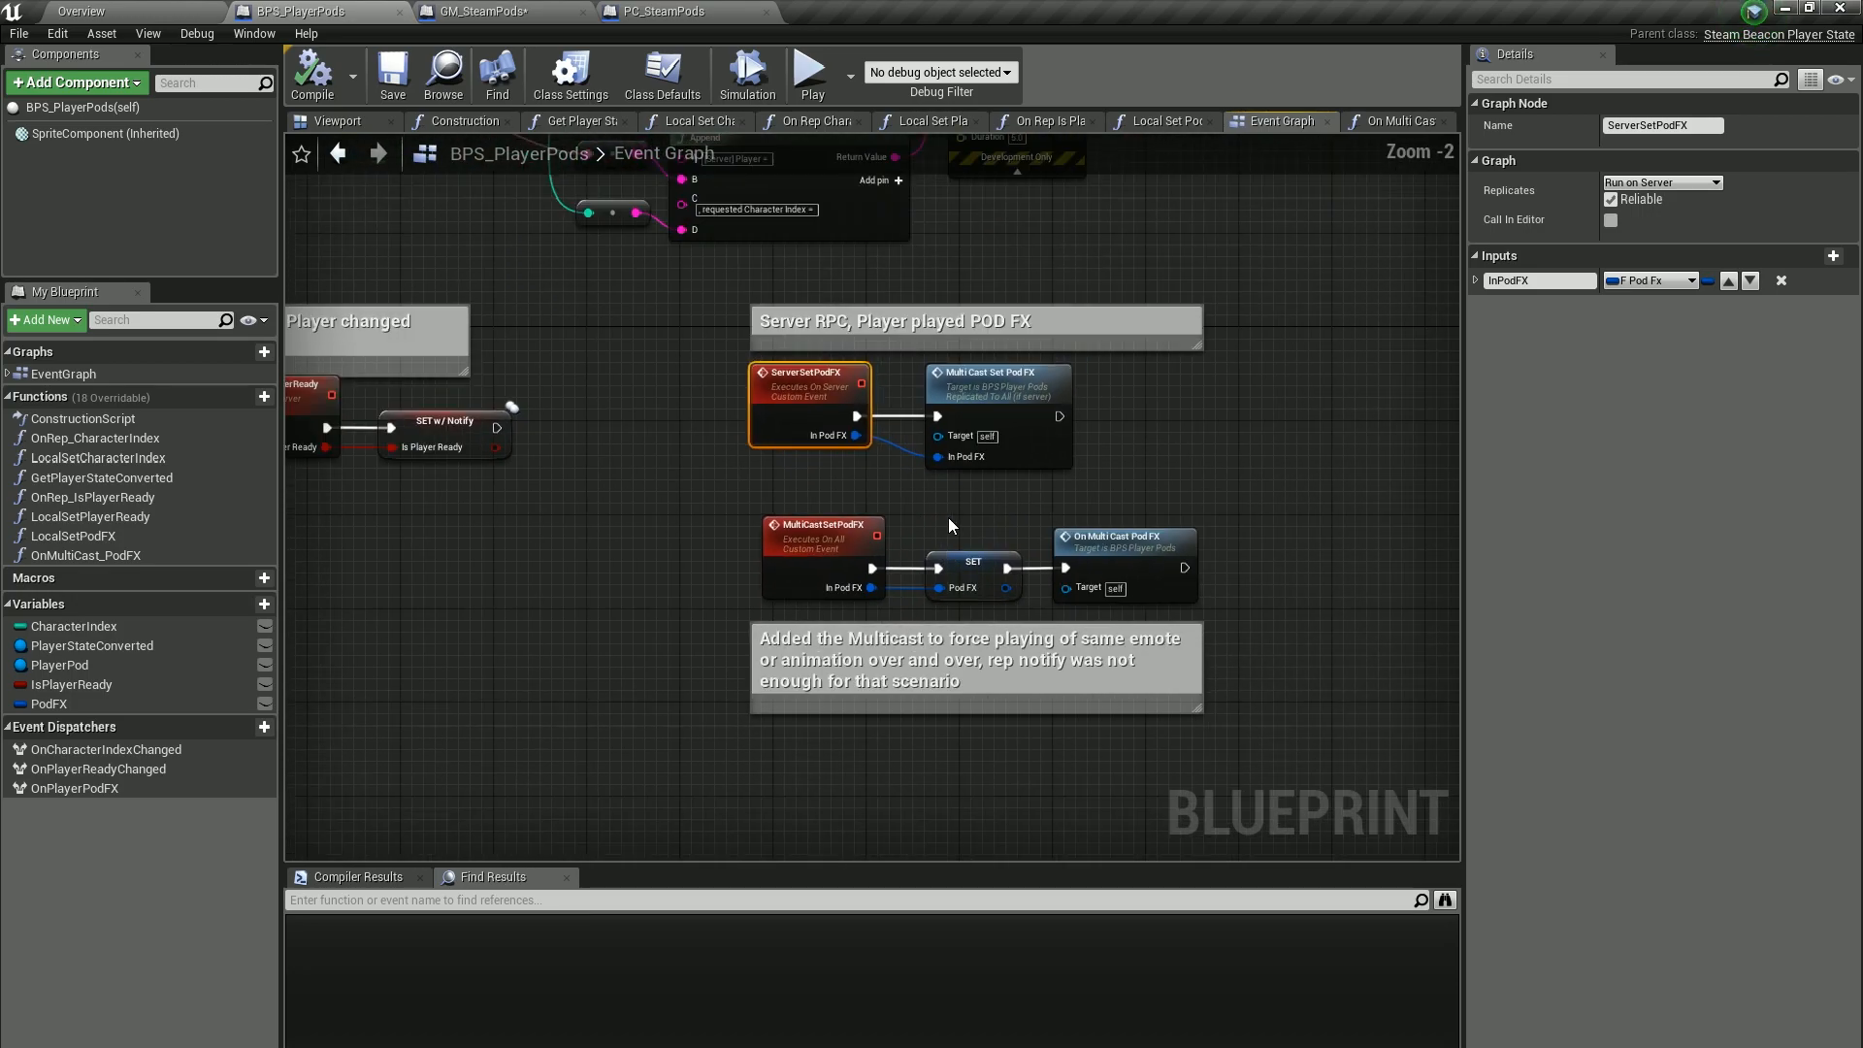
{"action": "mouse_move", "coordinate": [965, 419]}
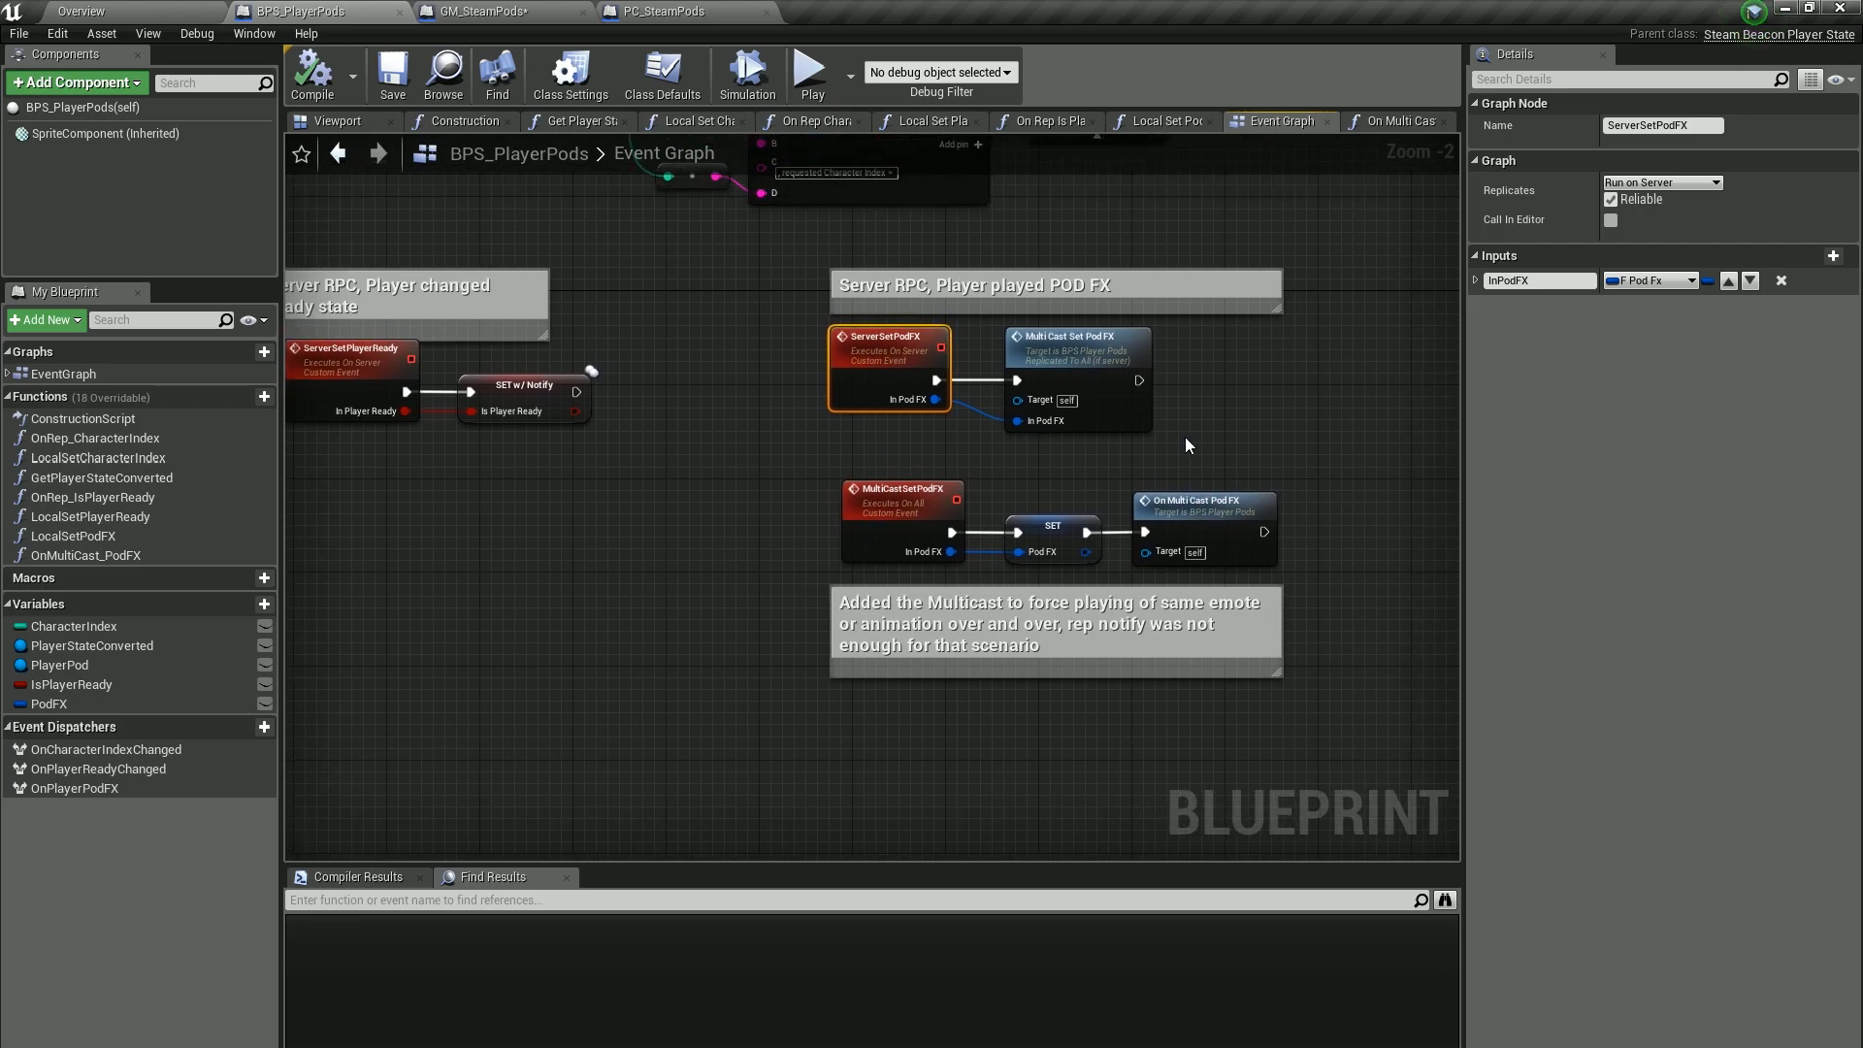
{"action": "mouse_move", "coordinate": [1159, 452]}
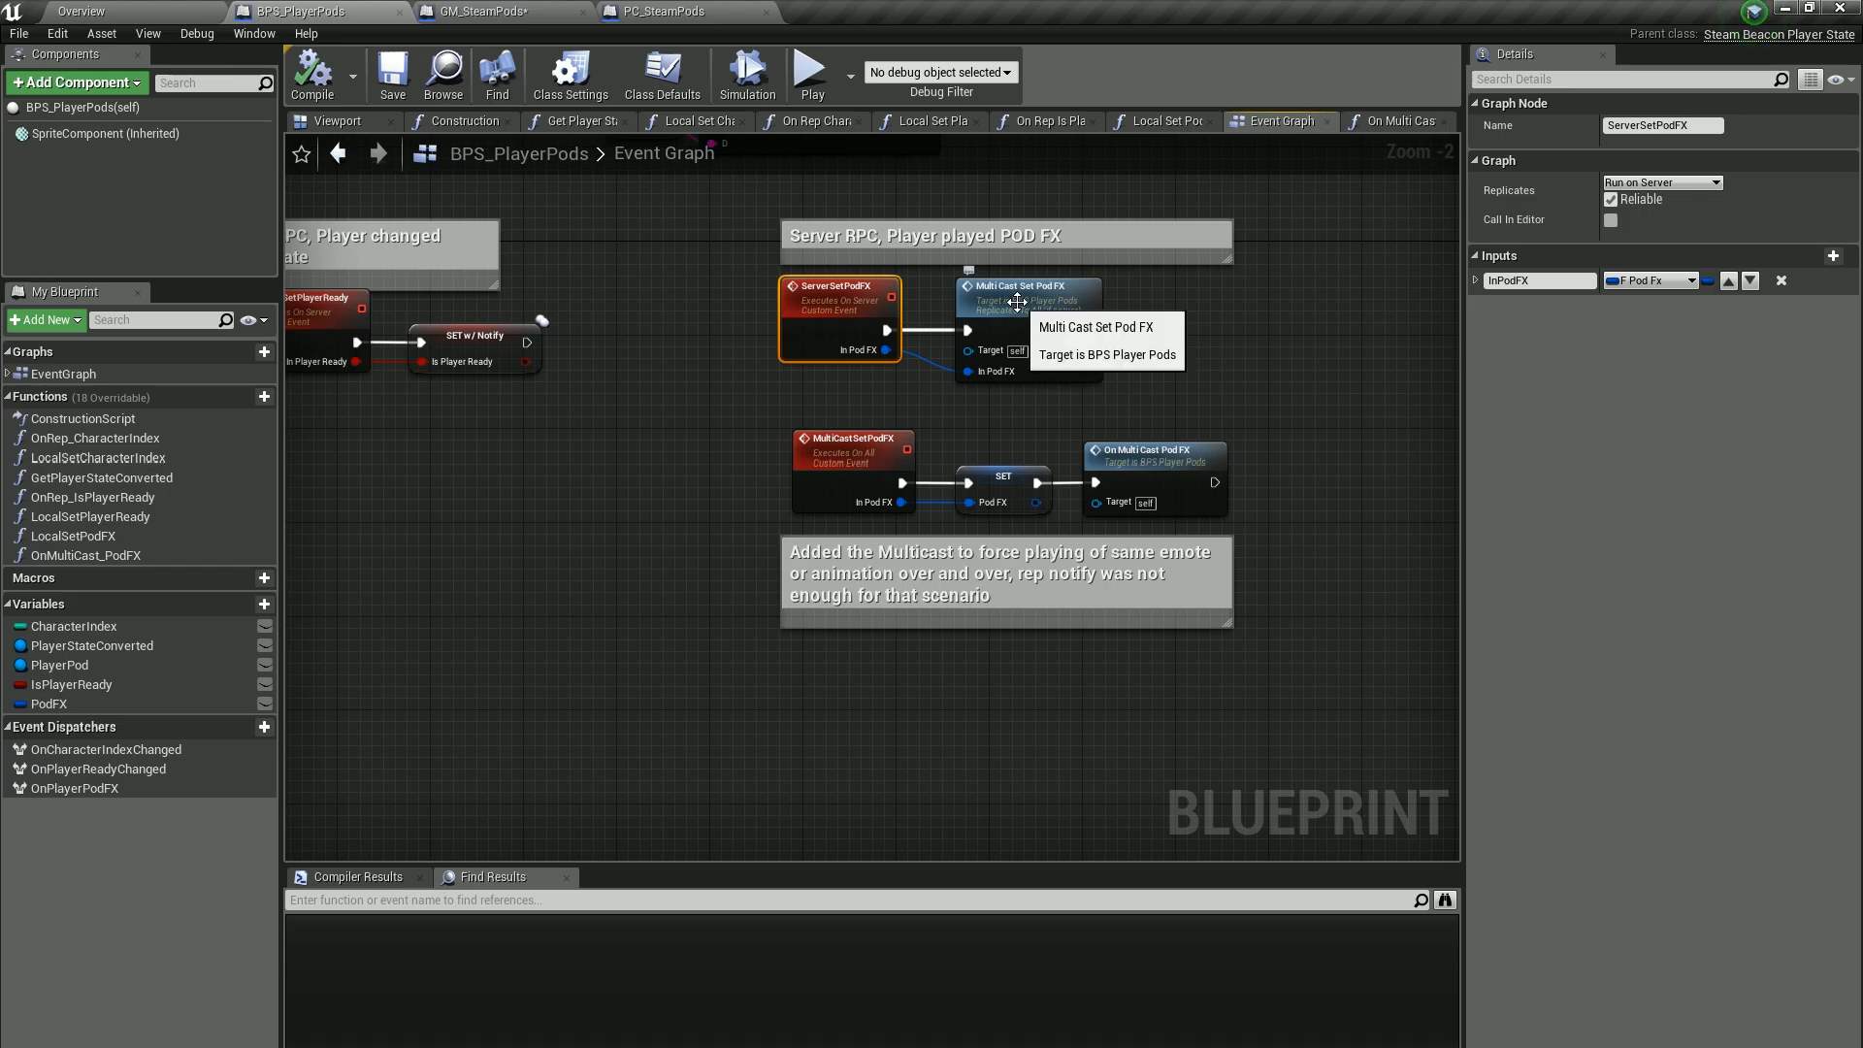
{"action": "mouse_move", "coordinate": [1046, 393]}
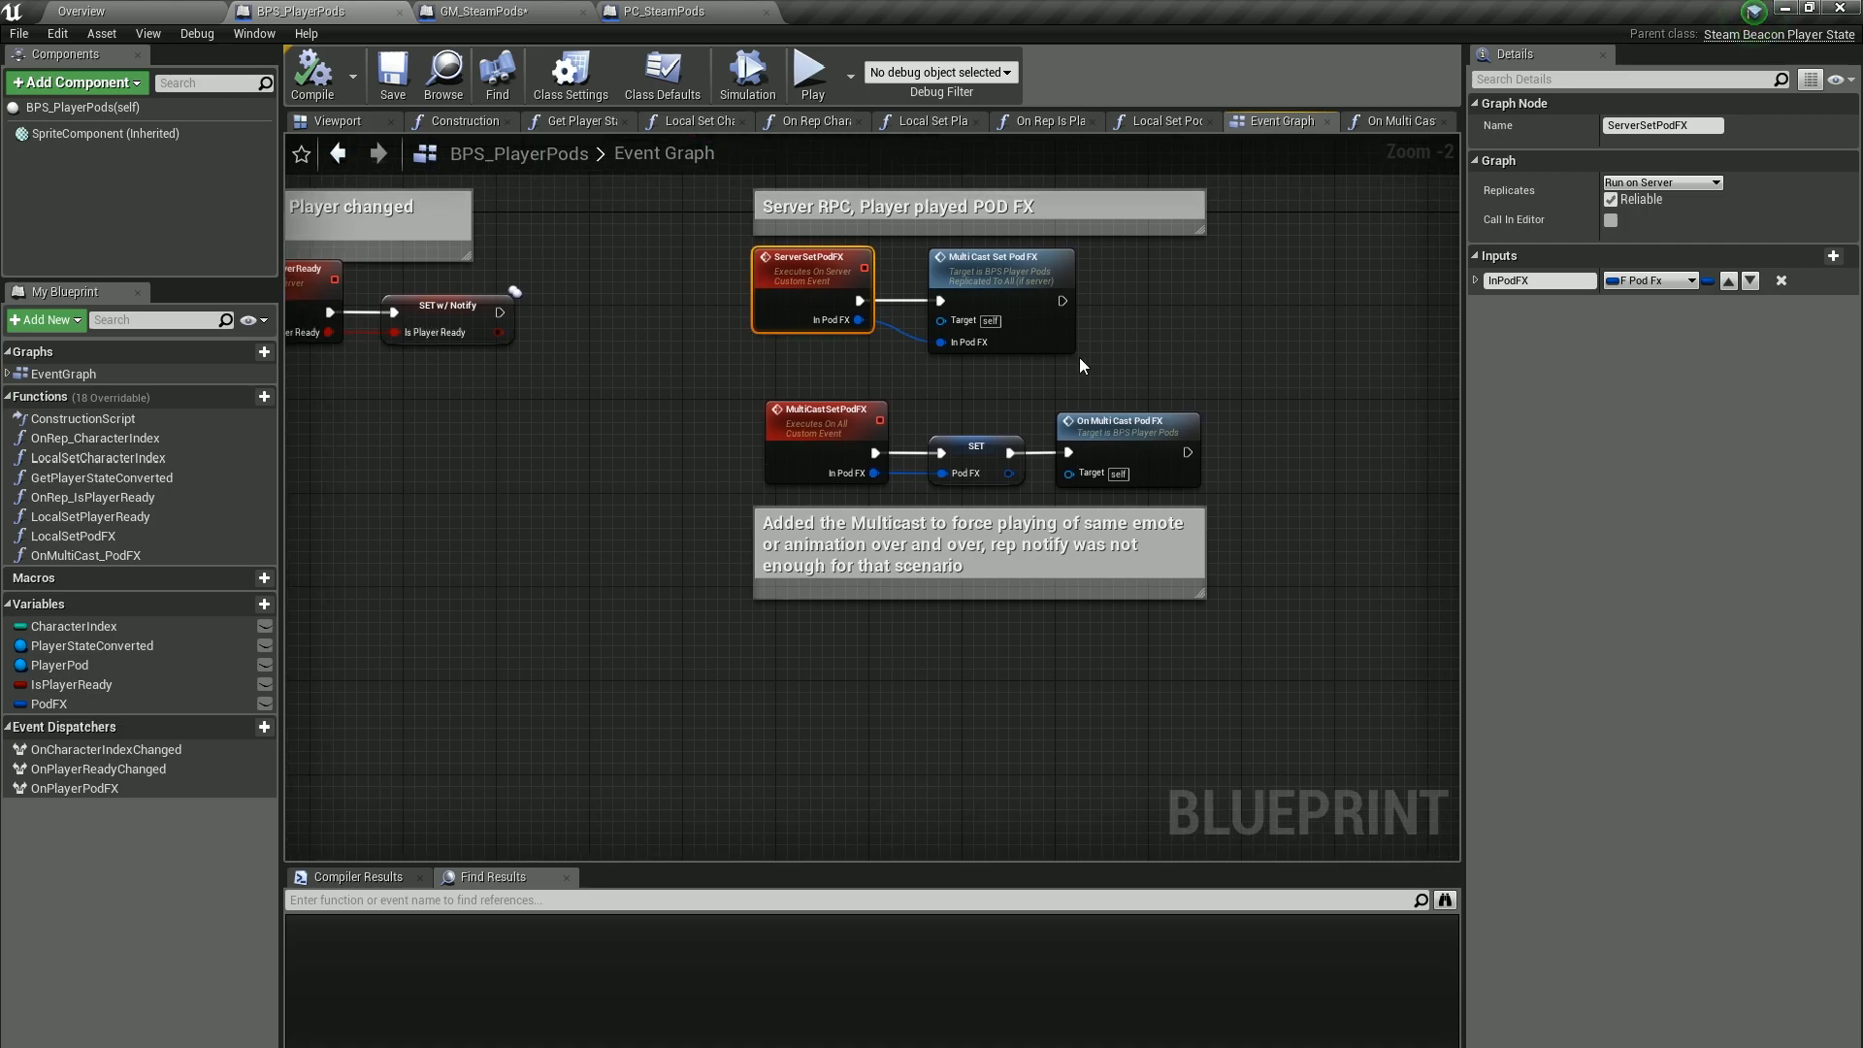
{"action": "mouse_move", "coordinate": [1040, 281]}
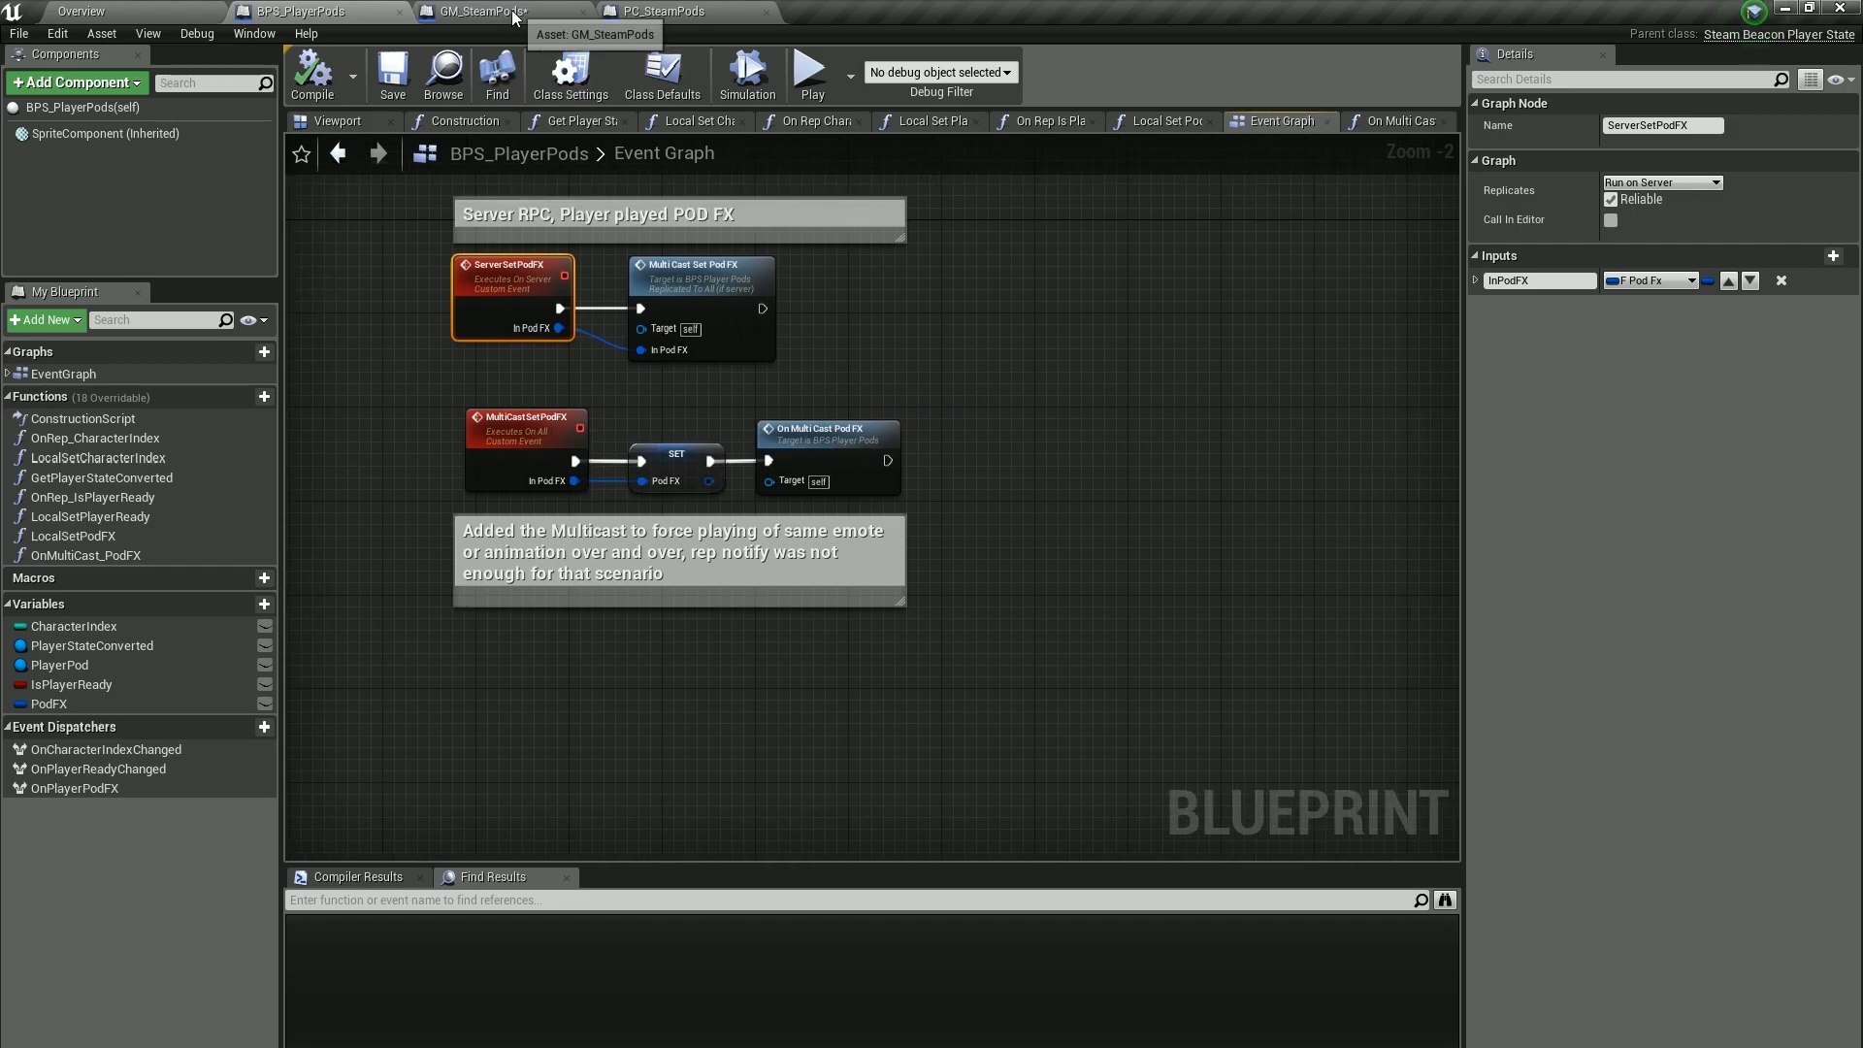
Review PC_SteamPods' Steam party event handler nodes, then go back to the Overview level.
{"action": "left_click", "coordinate": [660, 12]}
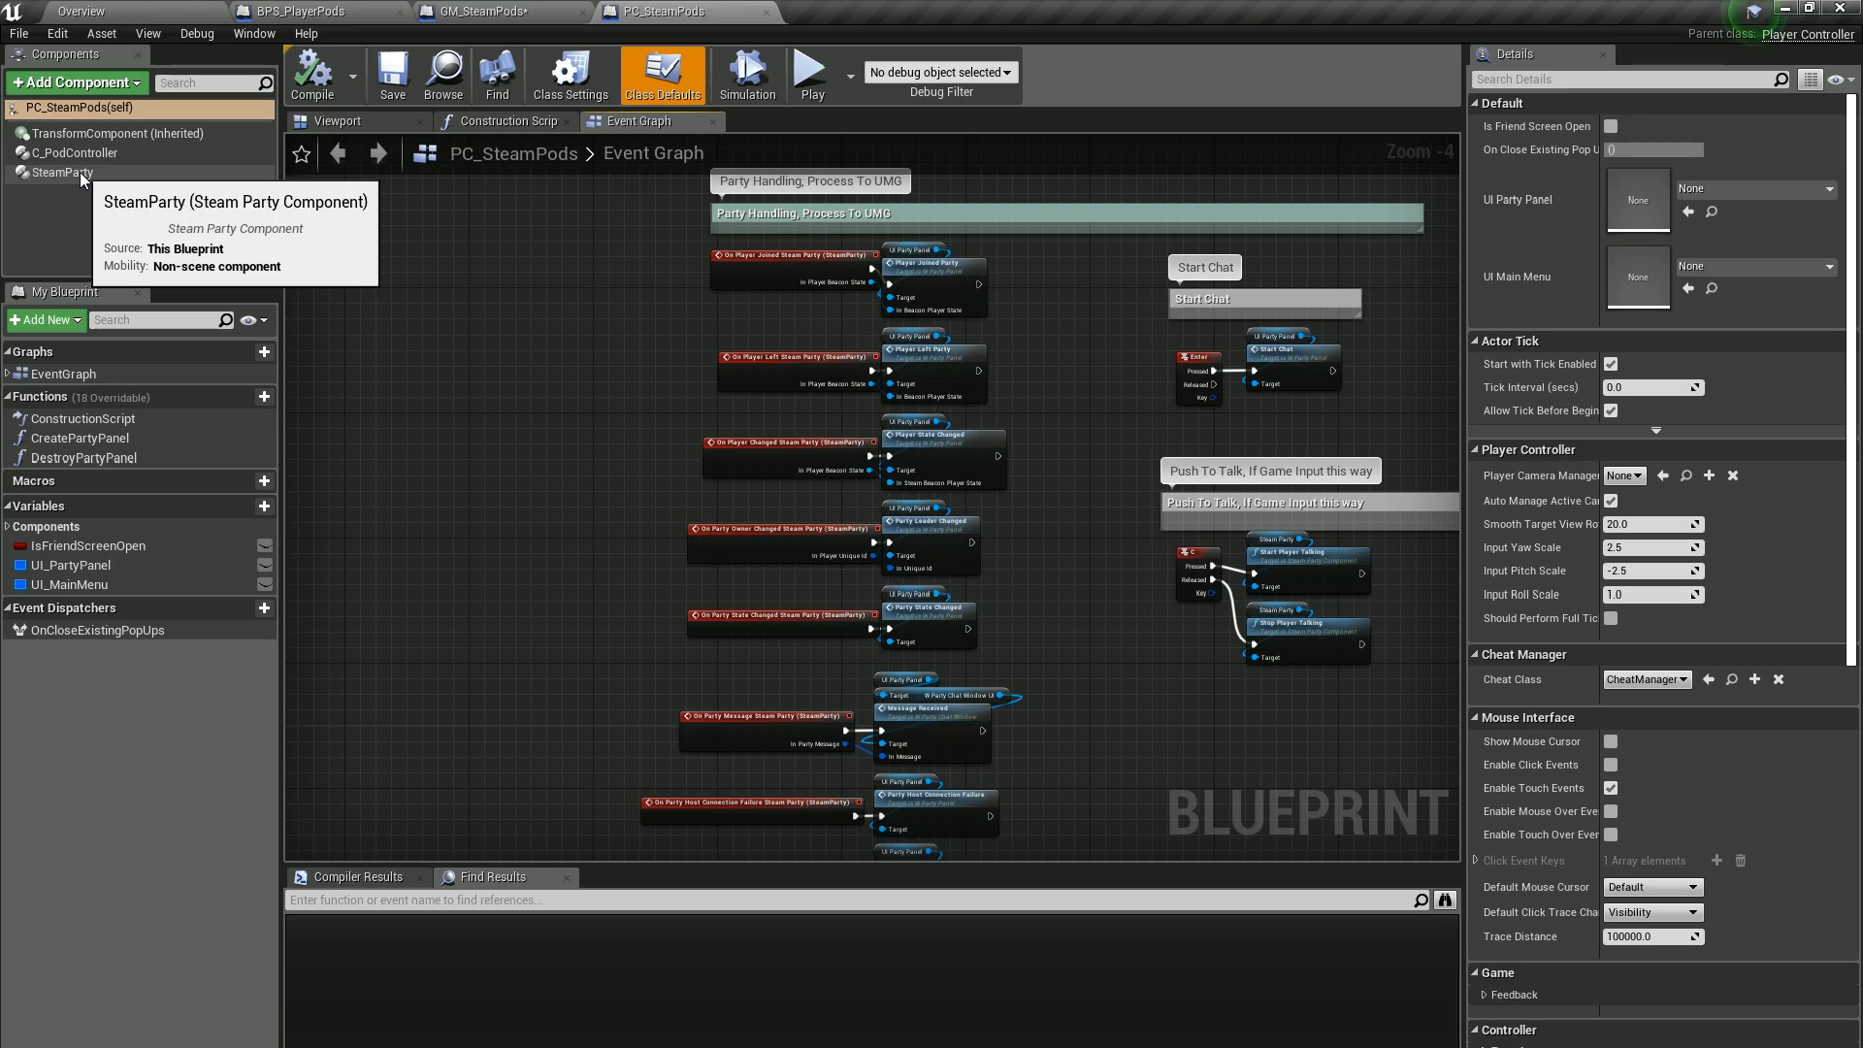
{"action": "left_click", "coordinate": [60, 173]}
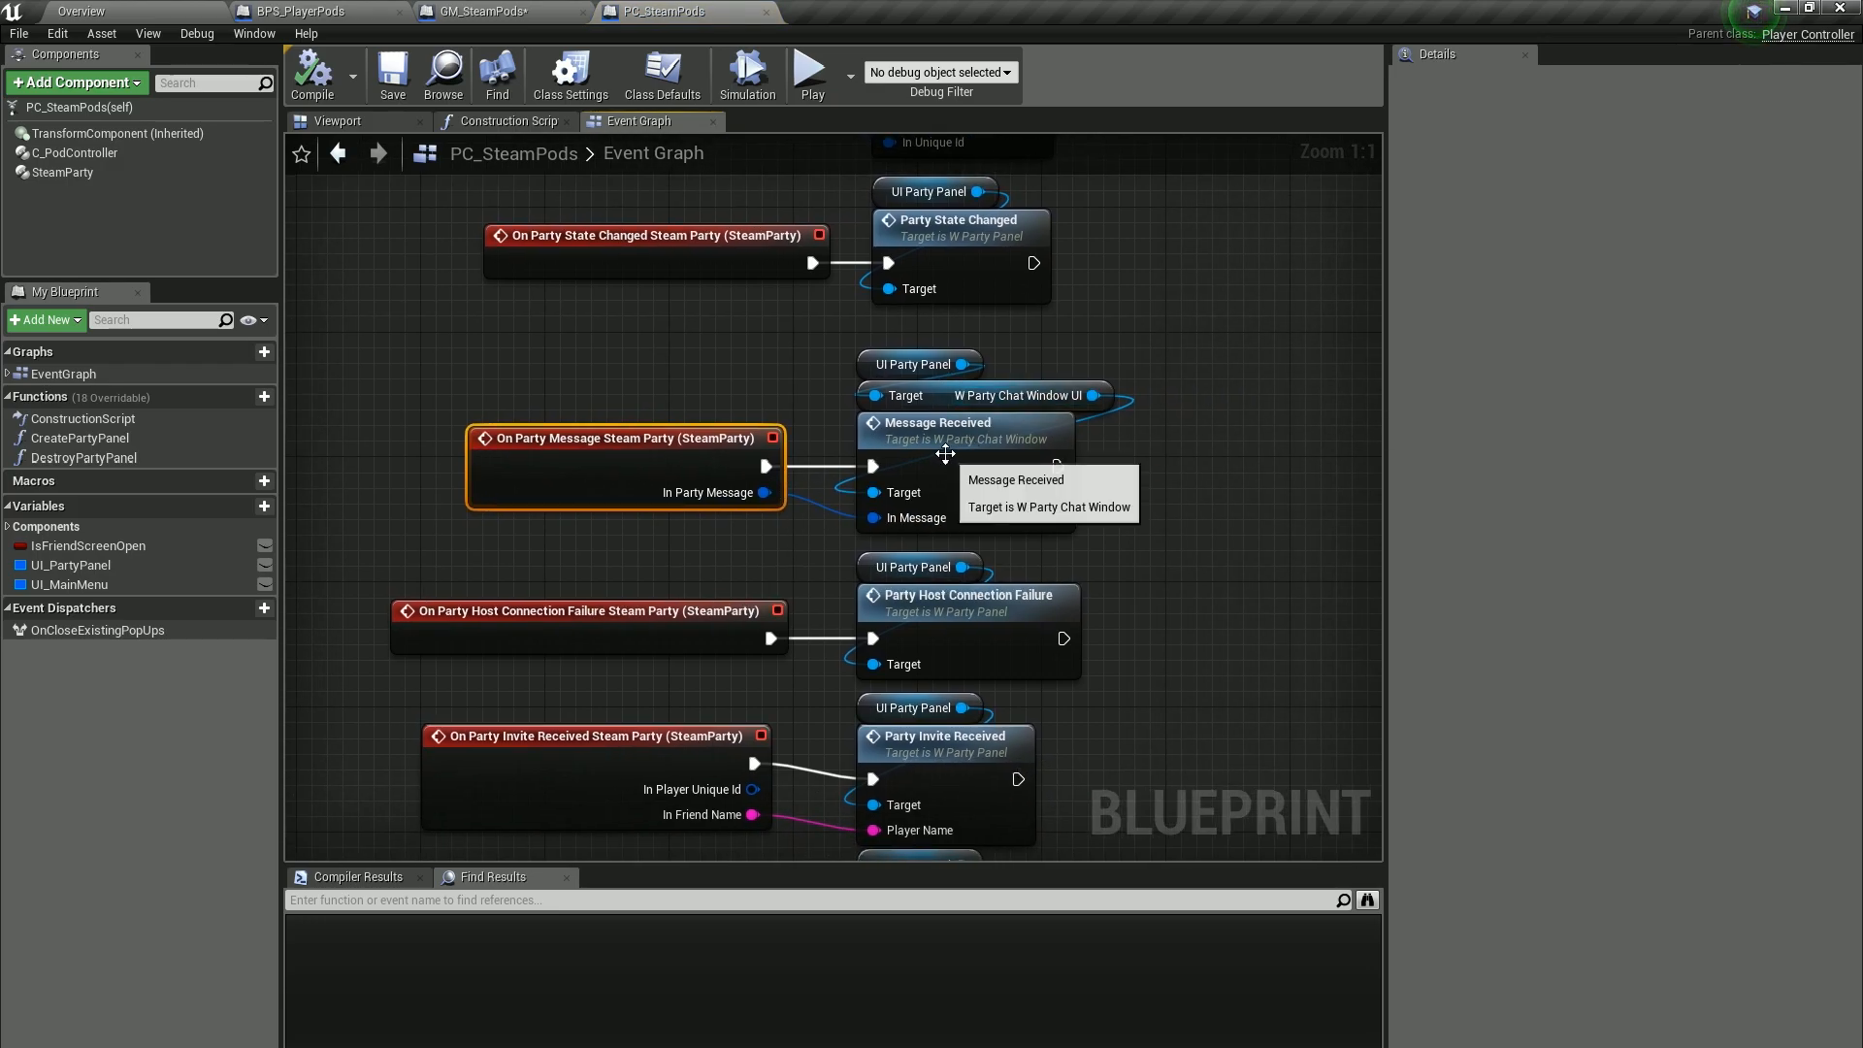
{"action": "mouse_move", "coordinate": [648, 569]}
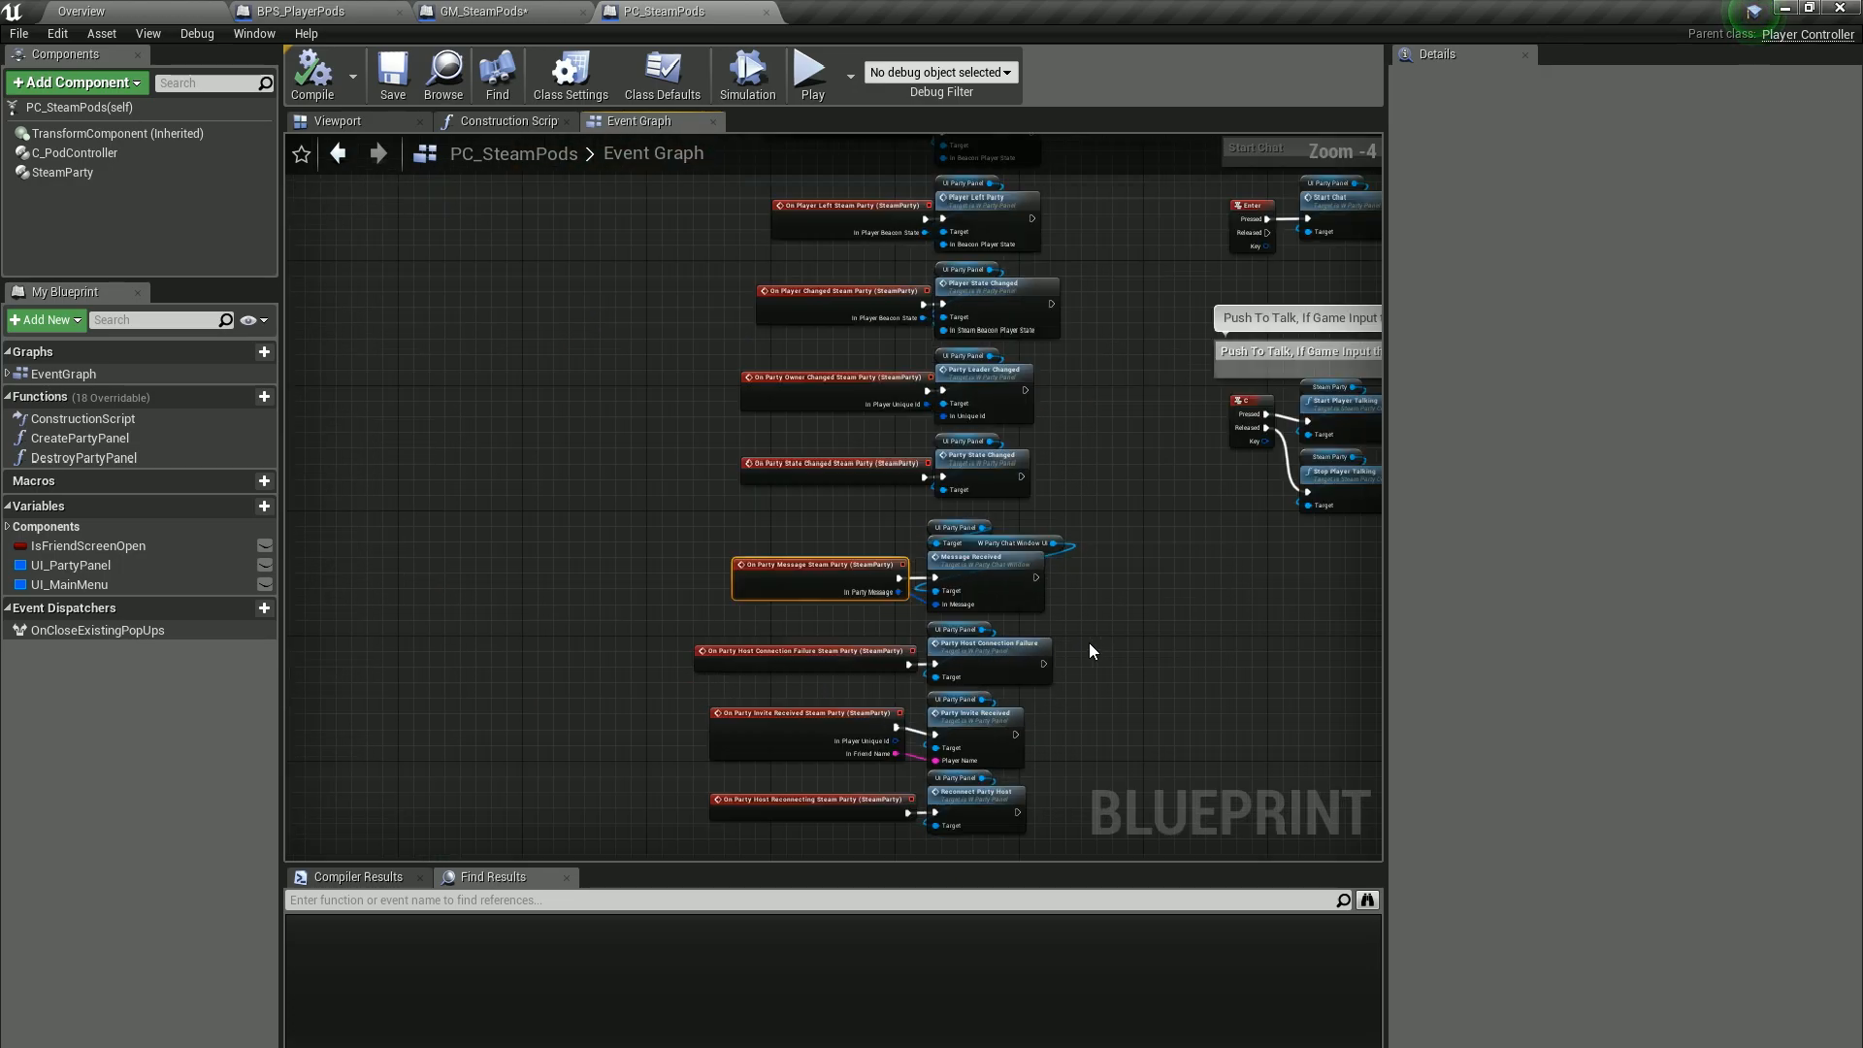
{"action": "left_click", "coordinate": [78, 12]}
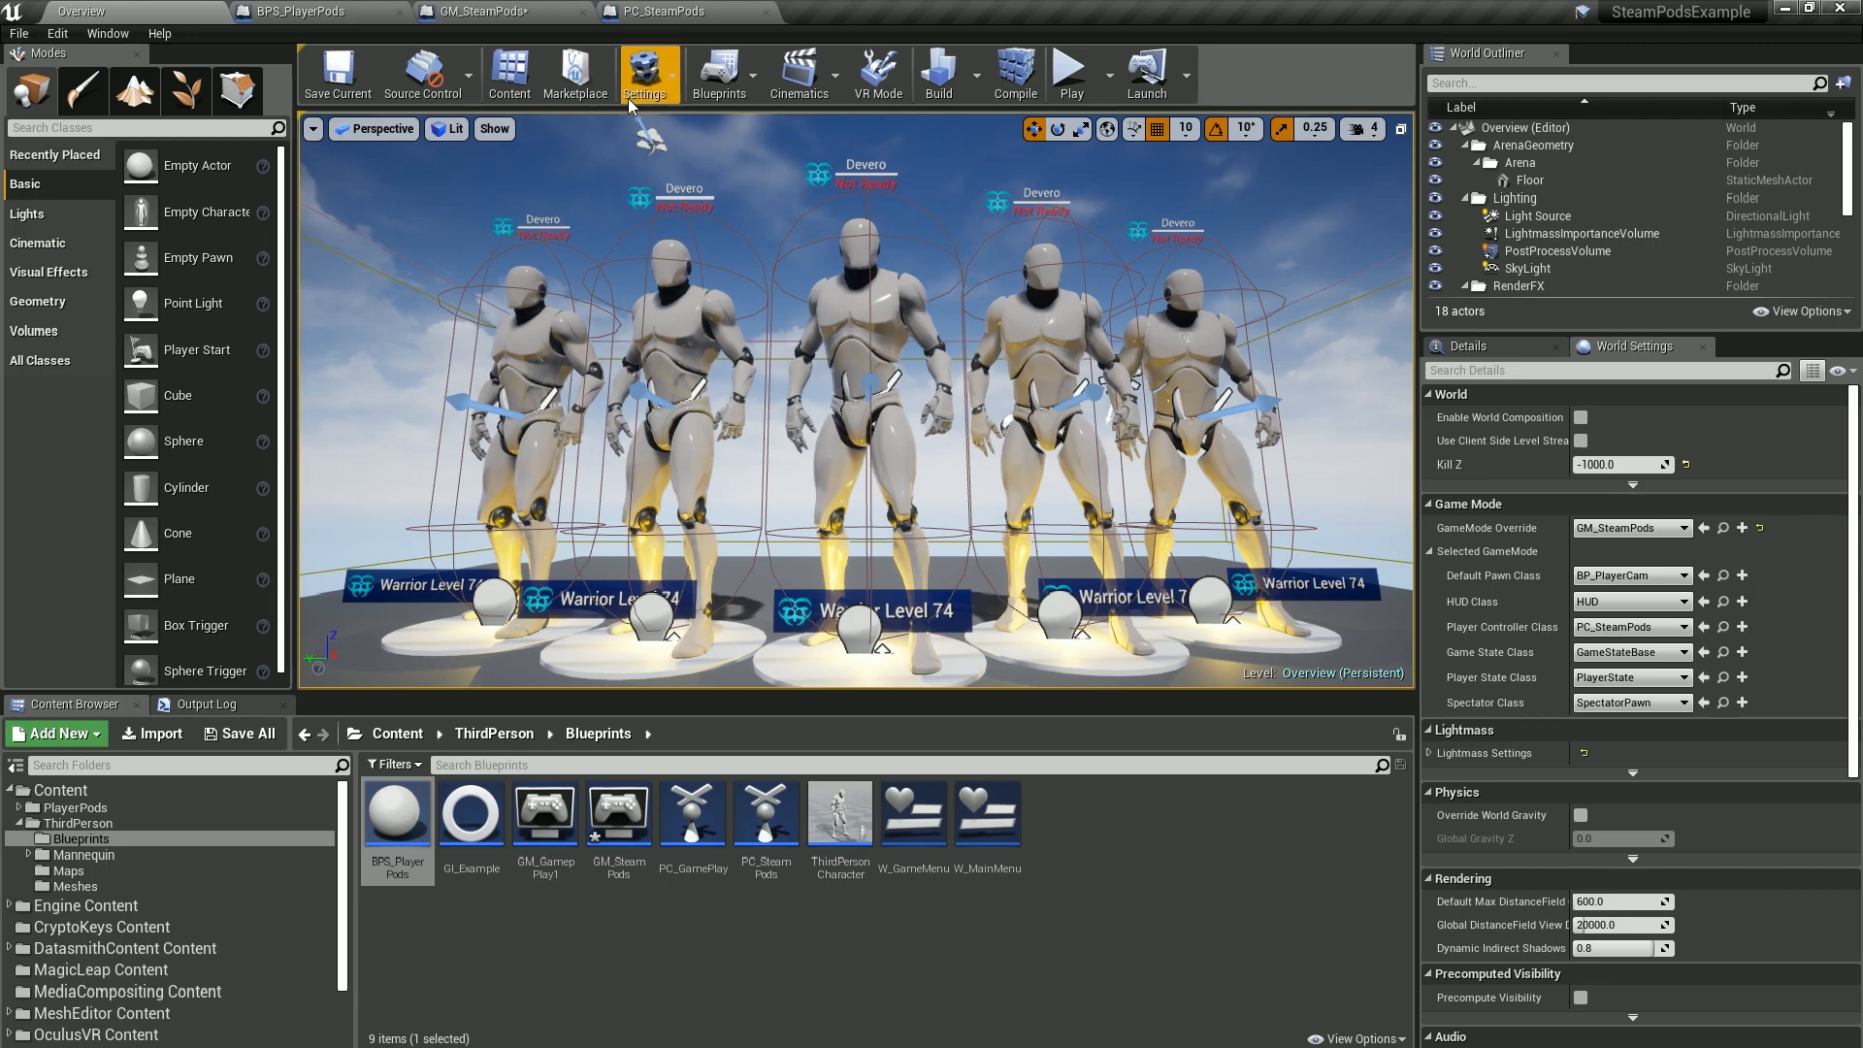